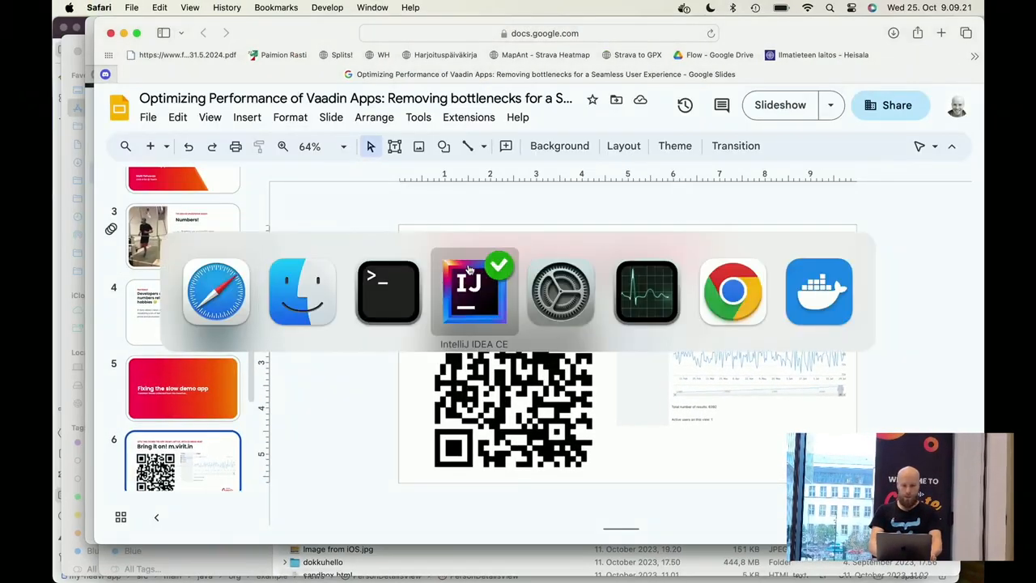
Type a terminal command to build and launch the jar on port 80 with -Xmx=32m
left_click(473, 291)
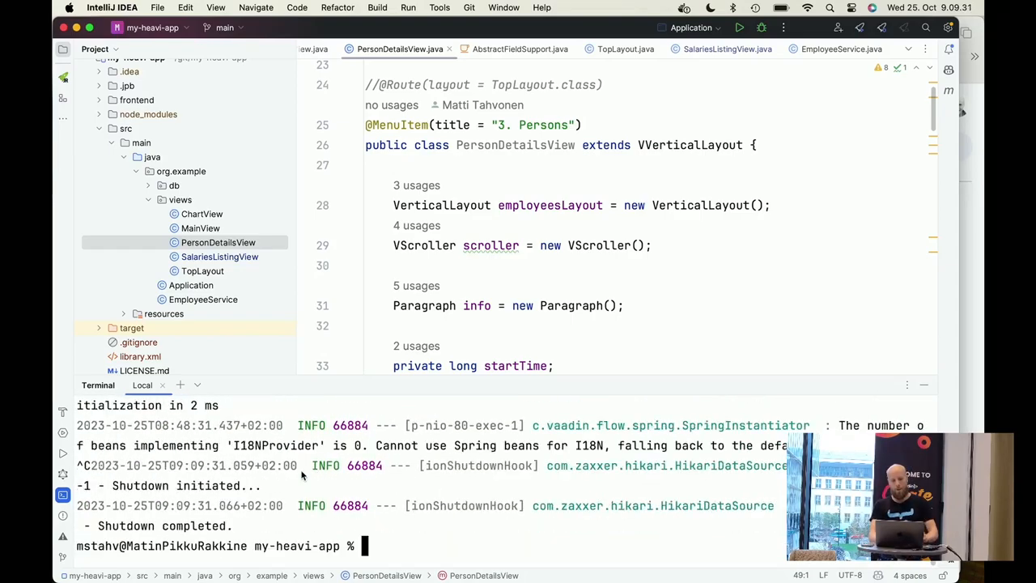
type("mvn install -Pproduction; java -jar target/*jar --server.port")
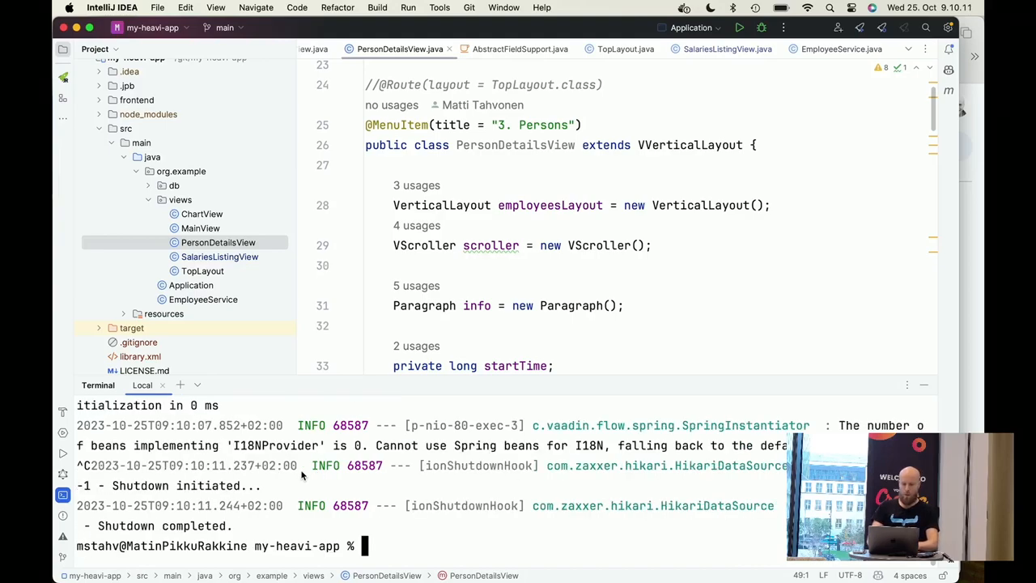
type("mvn install -Pproduction; java -jar target/*jar --server.port")
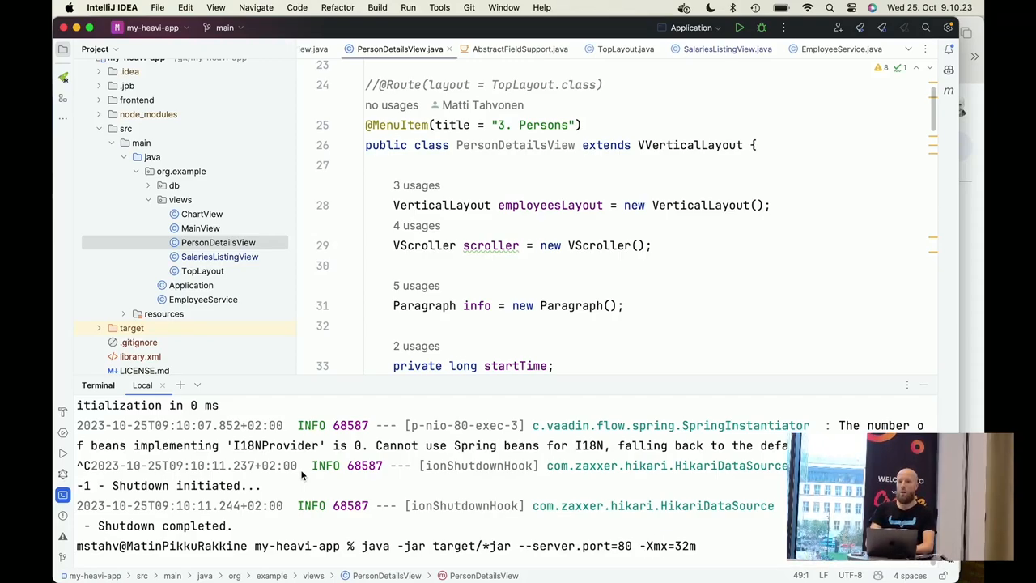
Replace the malformed -Xmx=32 flag with -Xmx32m and run the launch command
left_click(638, 545)
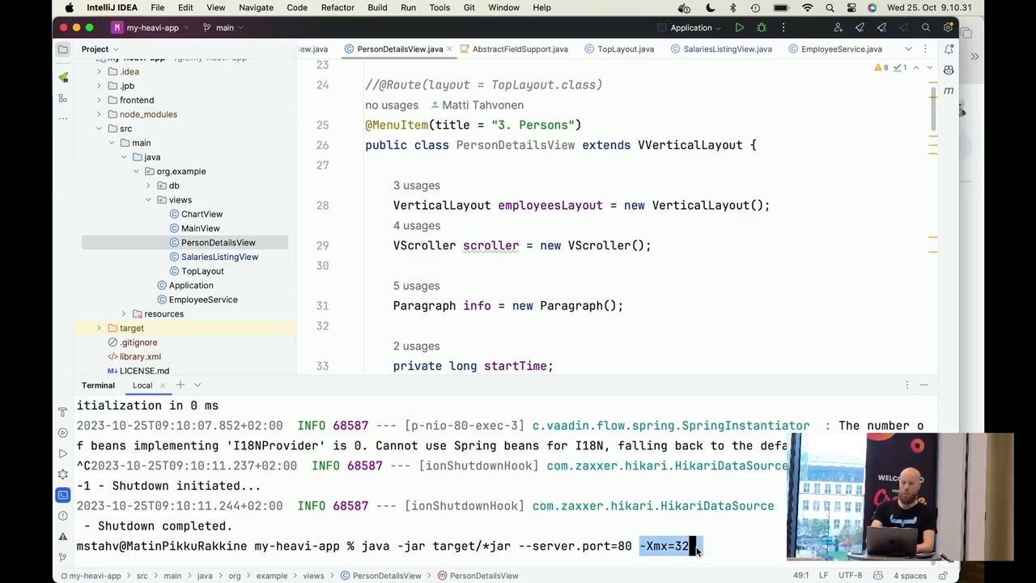
key("backspace")
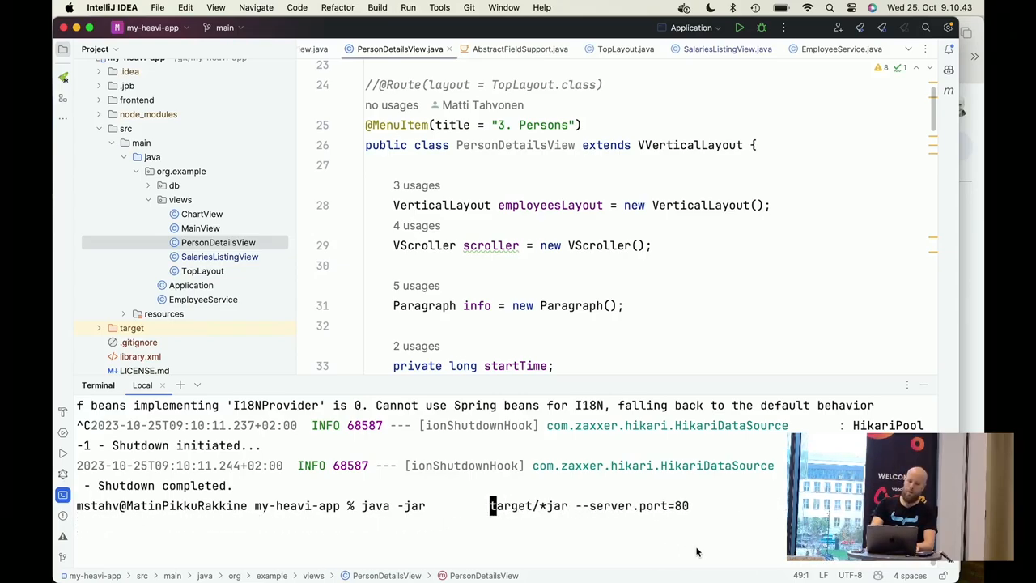
type("-X")
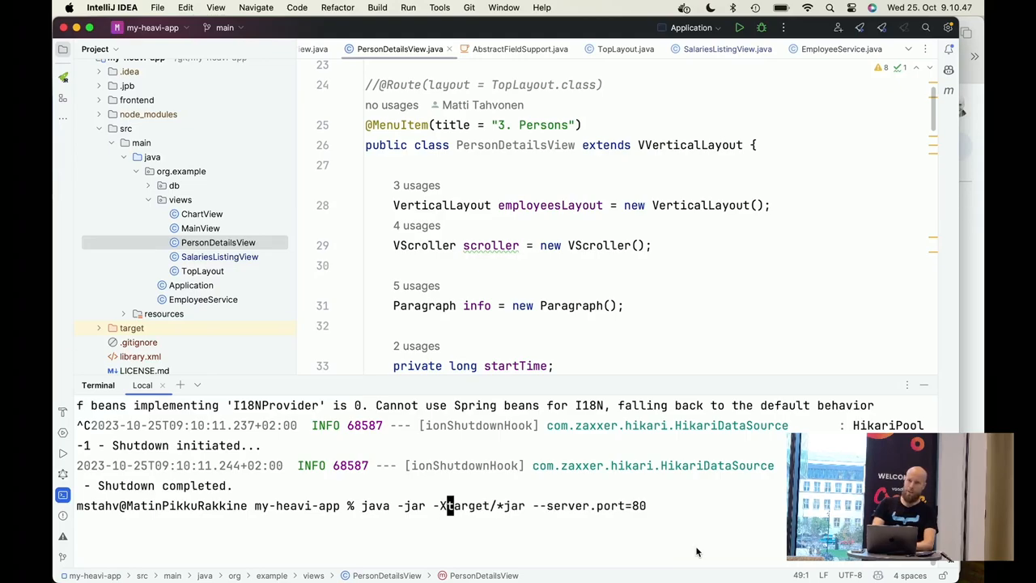
type("mx")
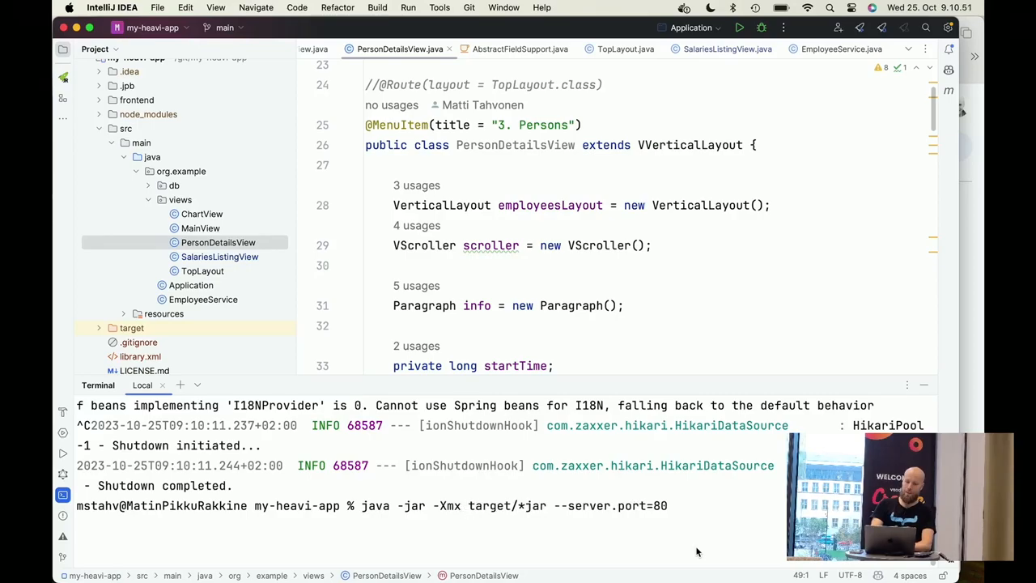
type("32m")
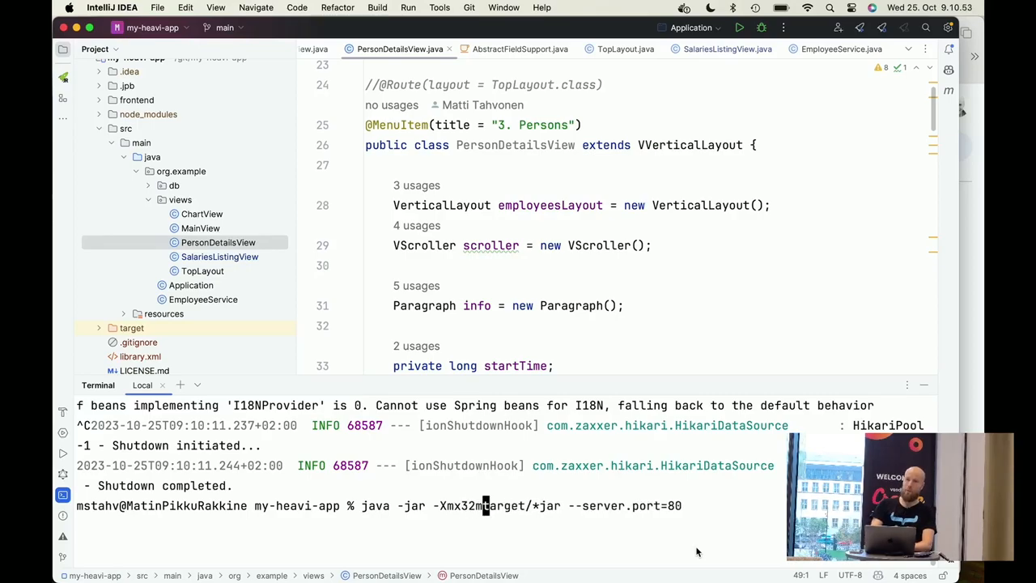
key("Return")
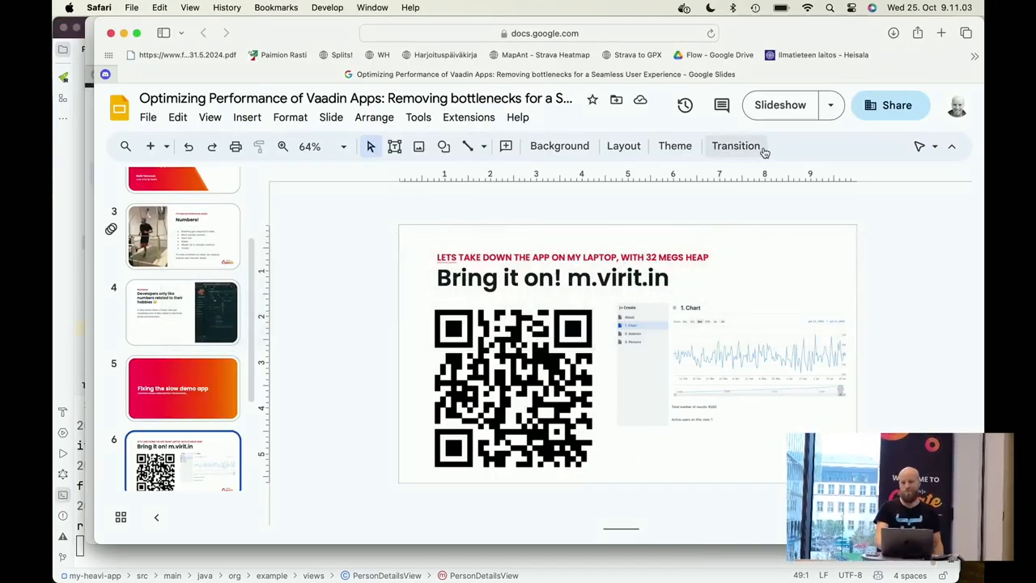
Bring up the presentation to show the 'Bring it on! m.virit.in' slide
left_click(779, 104)
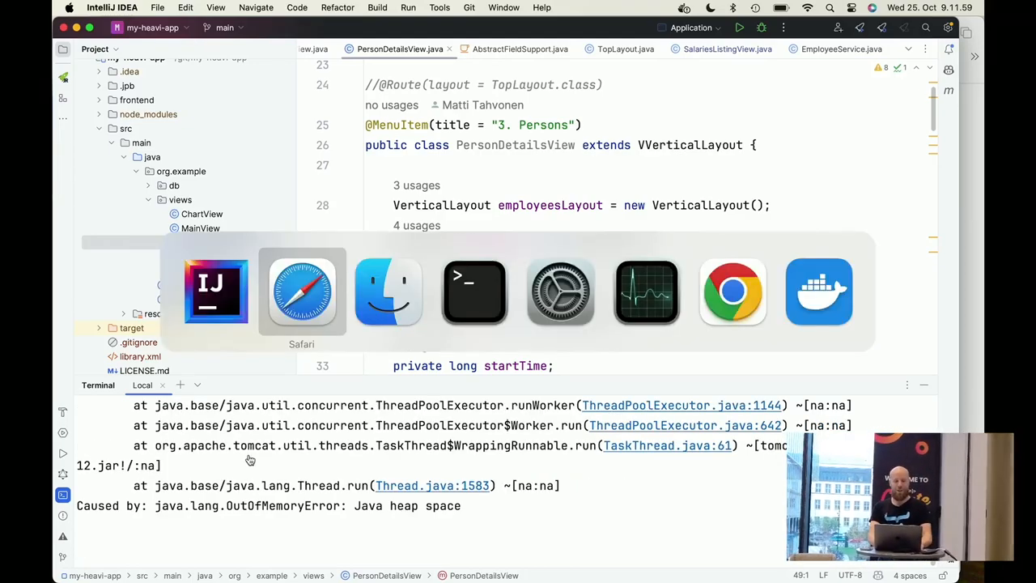
Launch VisualVM from Applications and open the my-heavi-app jar process overview
left_click(301, 291)
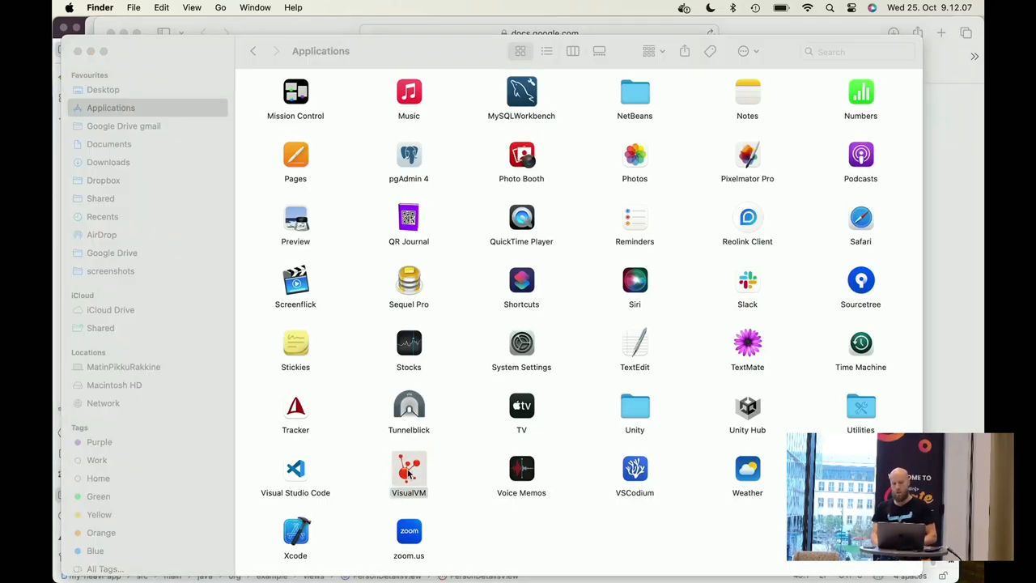
double_click(409, 473)
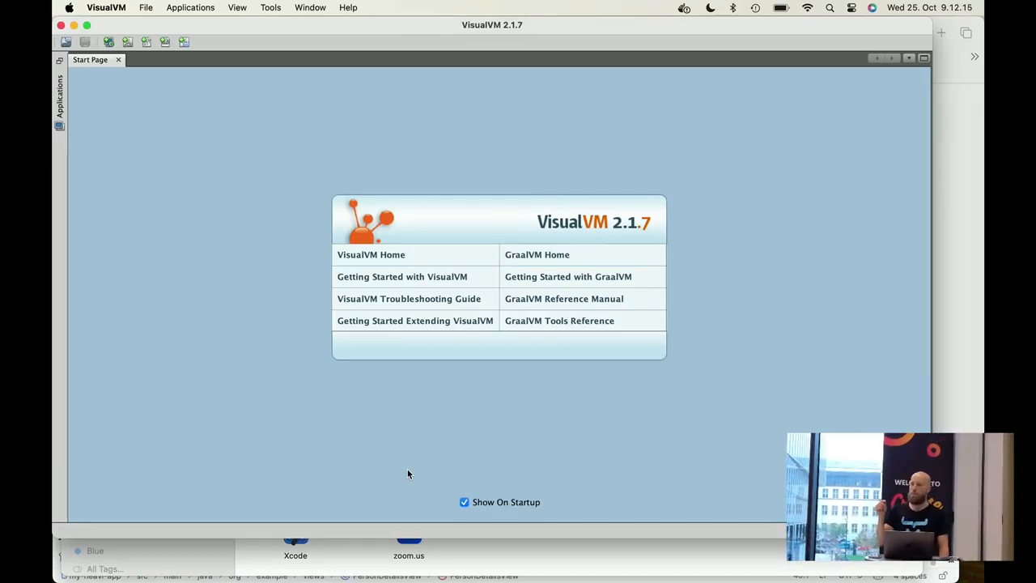
mouse_move(139, 132)
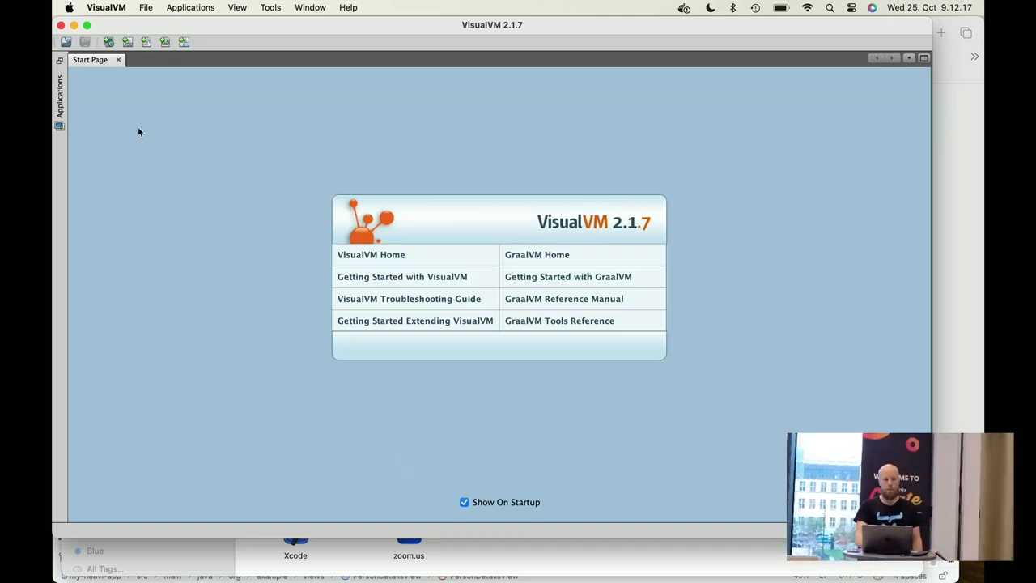
left_click(59, 97)
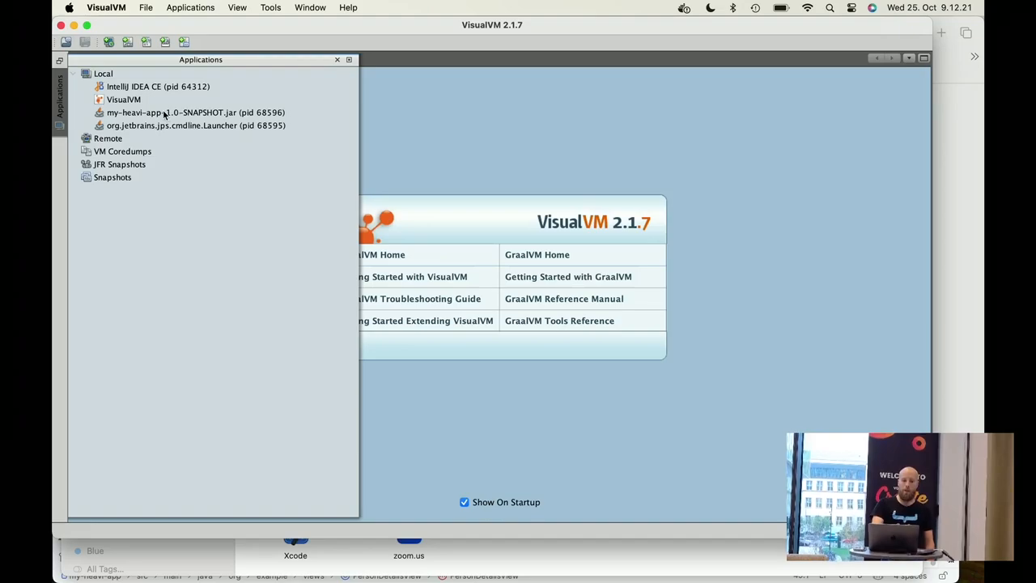
double_click(196, 113)
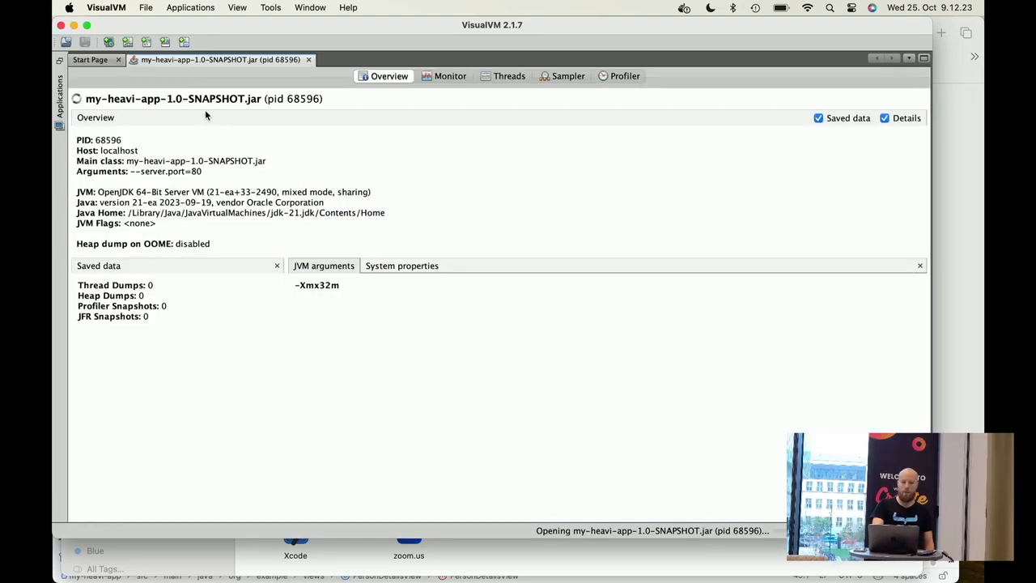
Check the heap graph on the Monitor tab and take a heap dump
left_click(449, 76)
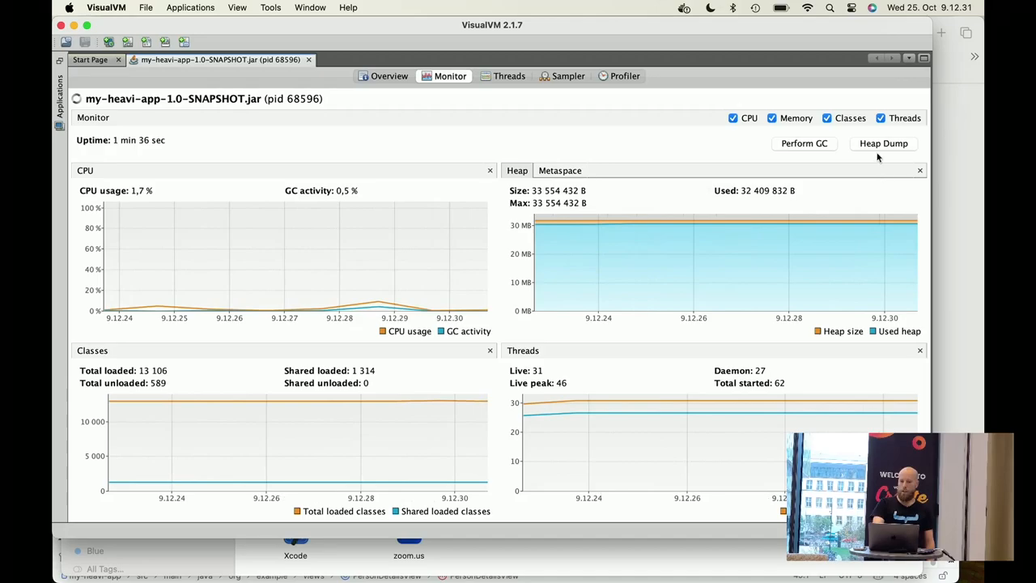
left_click(883, 143)
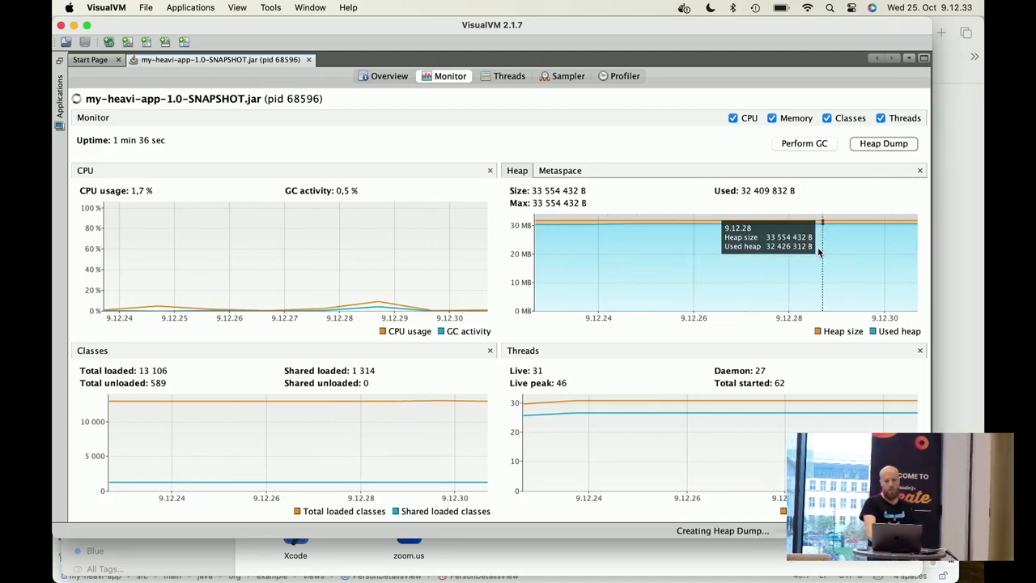
mouse_move(613, 413)
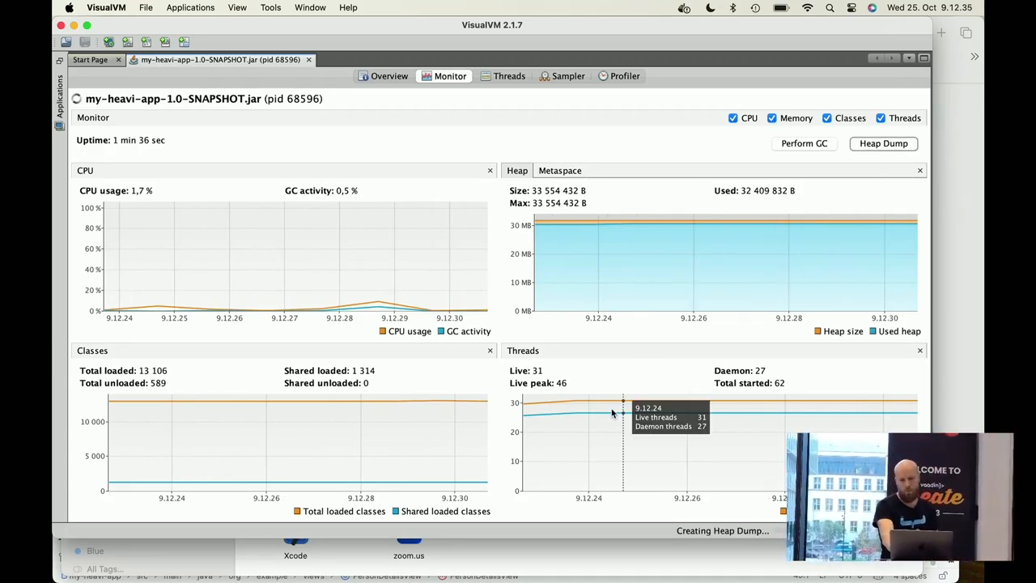
left_click(883, 143)
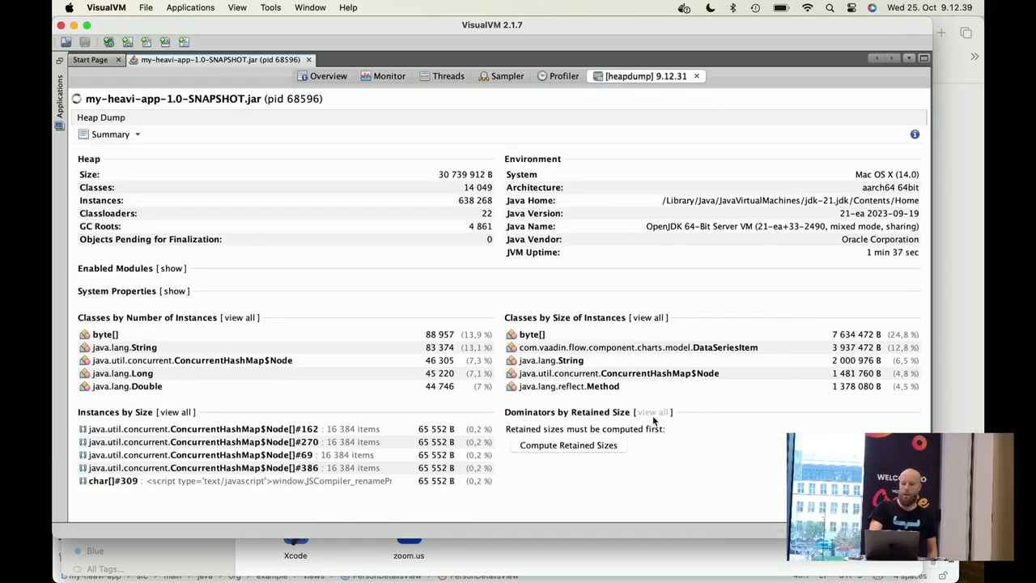
Sort the heap dump classes by retained size and inspect StateNode, Chart and DataSeries
left_click(568, 444)
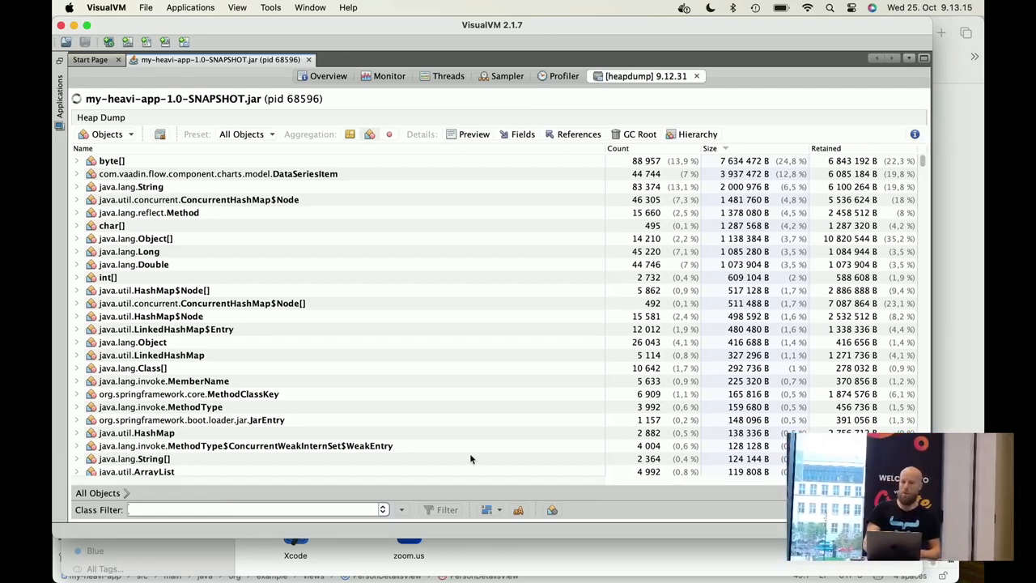
left_click(825, 148)
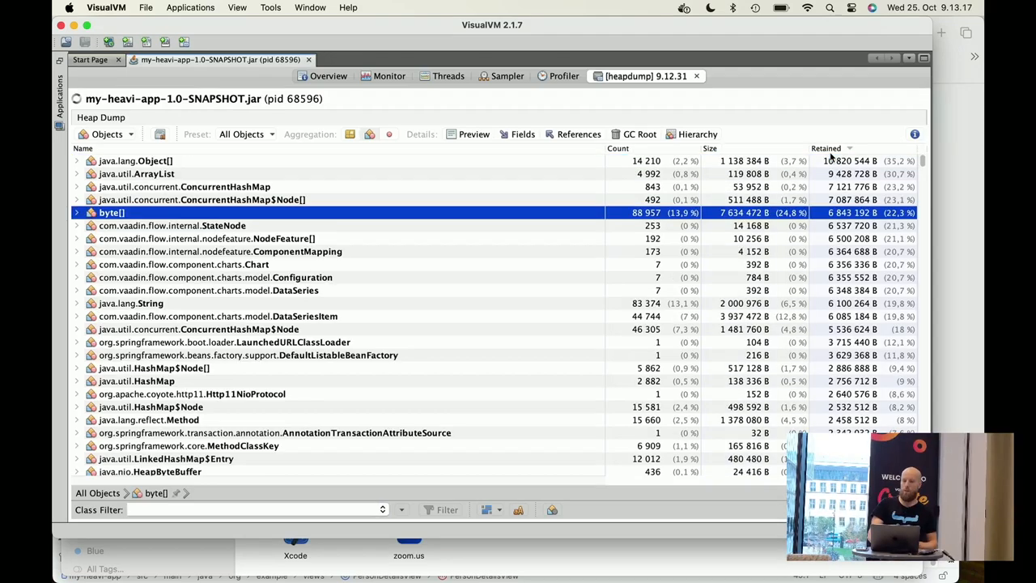
mouse_move(321, 480)
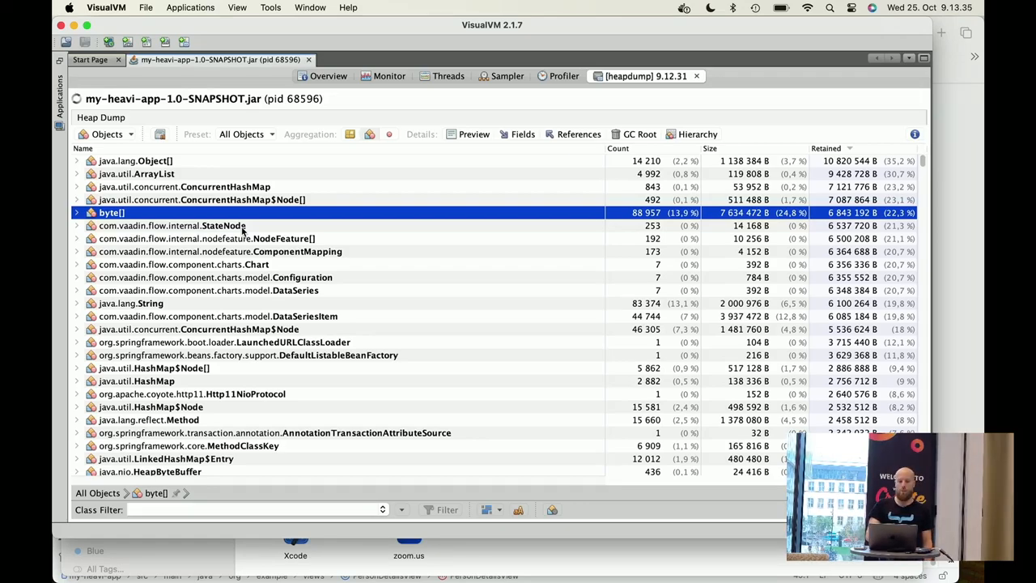
left_click(171, 225)
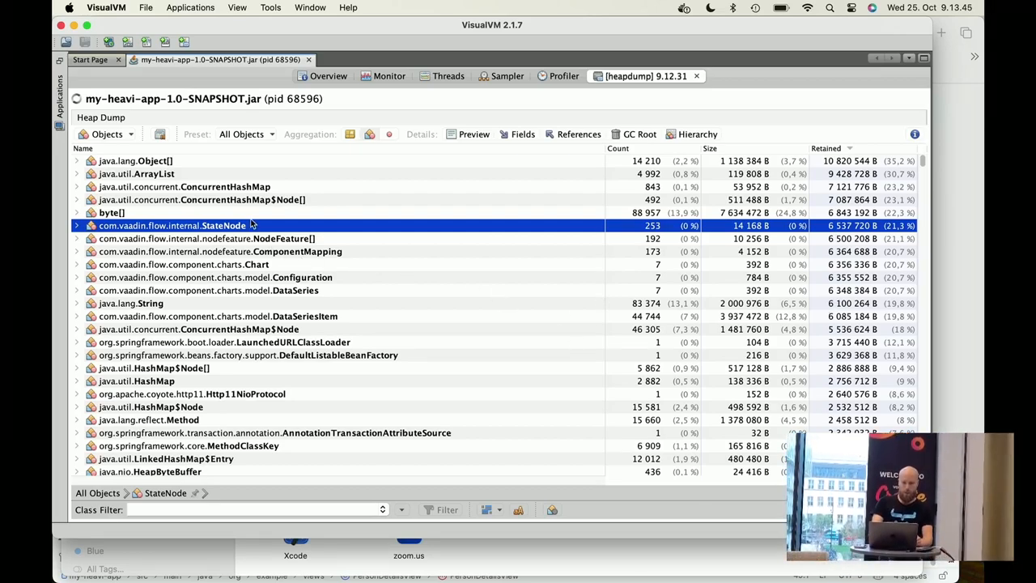
mouse_move(266, 254)
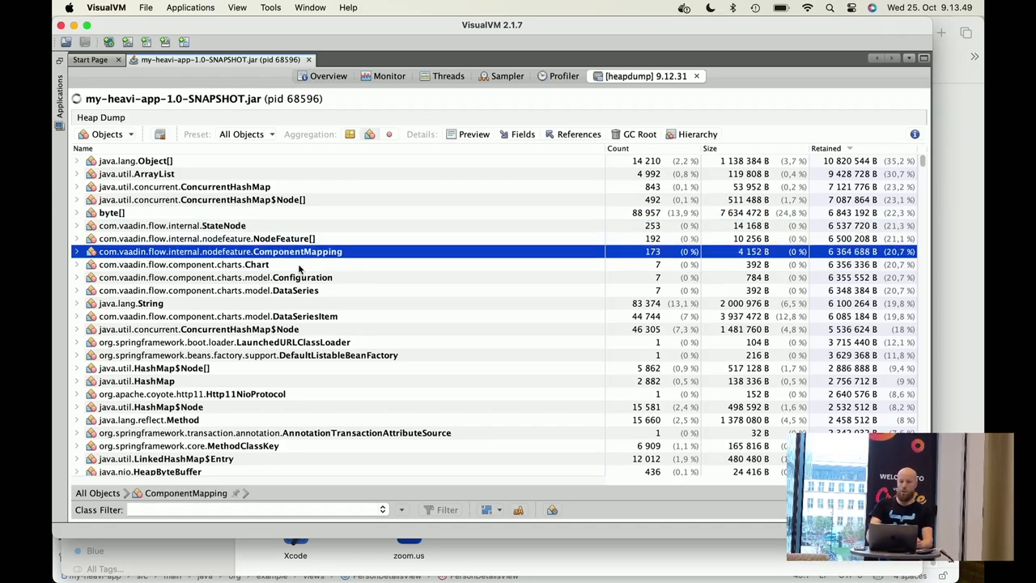
left_click(184, 263)
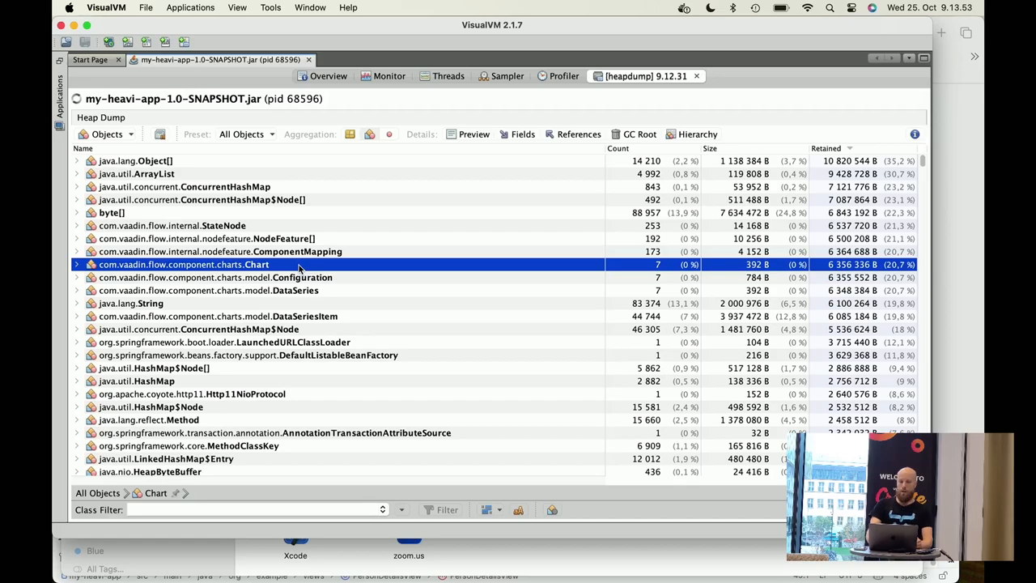
left_click(208, 290)
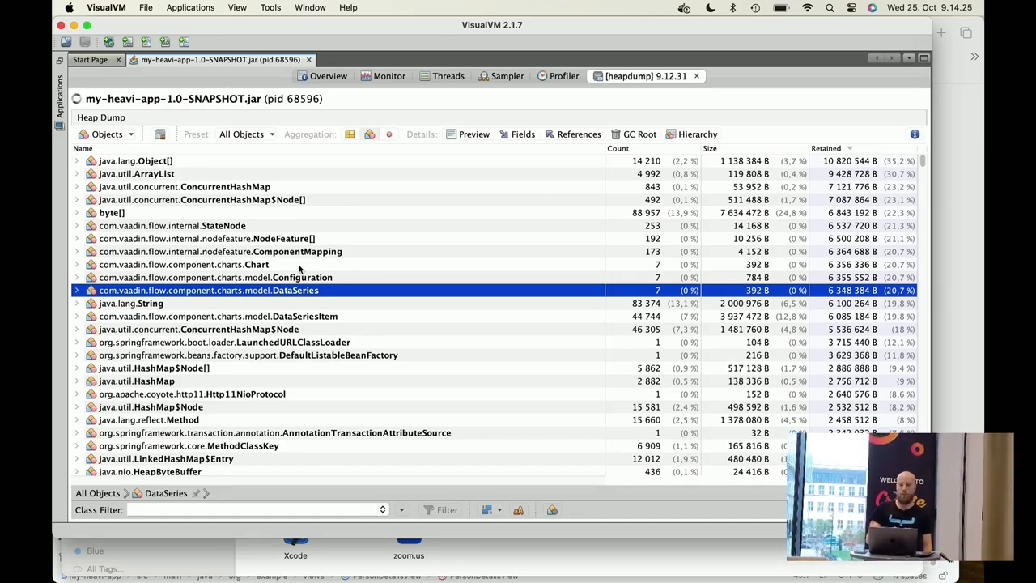
mouse_move(302, 305)
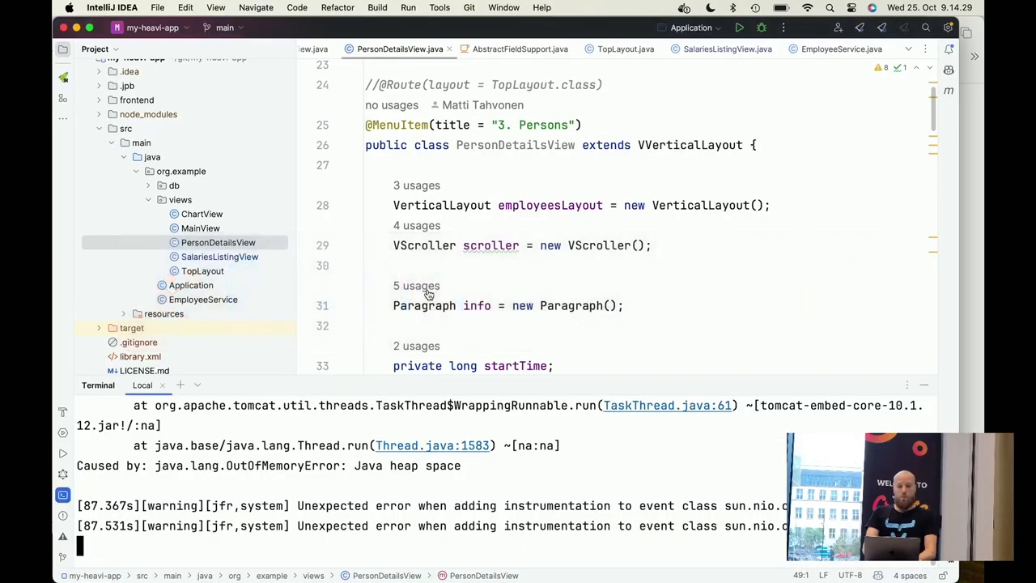
In ChartView.java, replace new Chart(ChartType.LINE) with LightChart from the completion popup
left_click(202, 213)
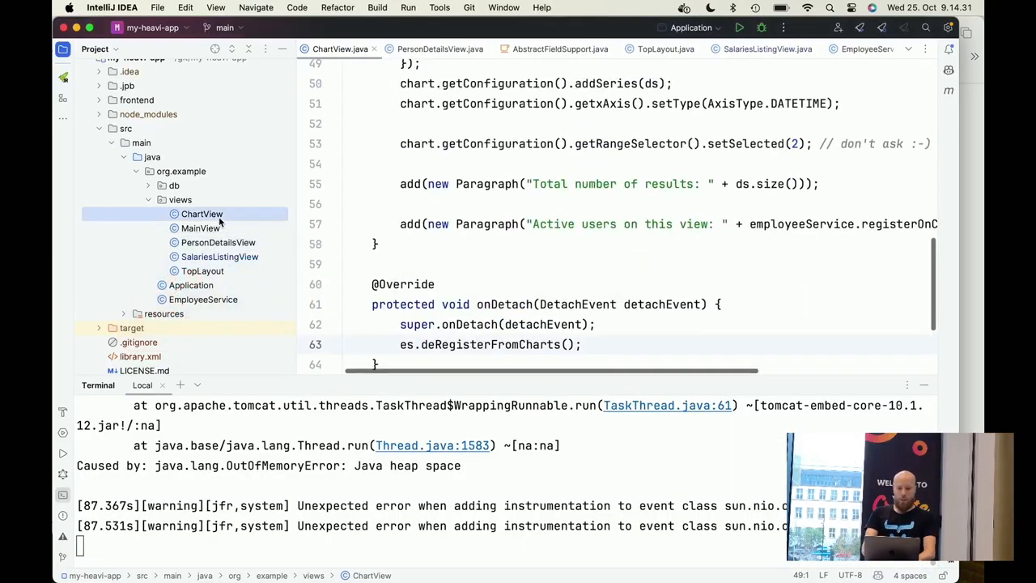
scroll("up", 3)
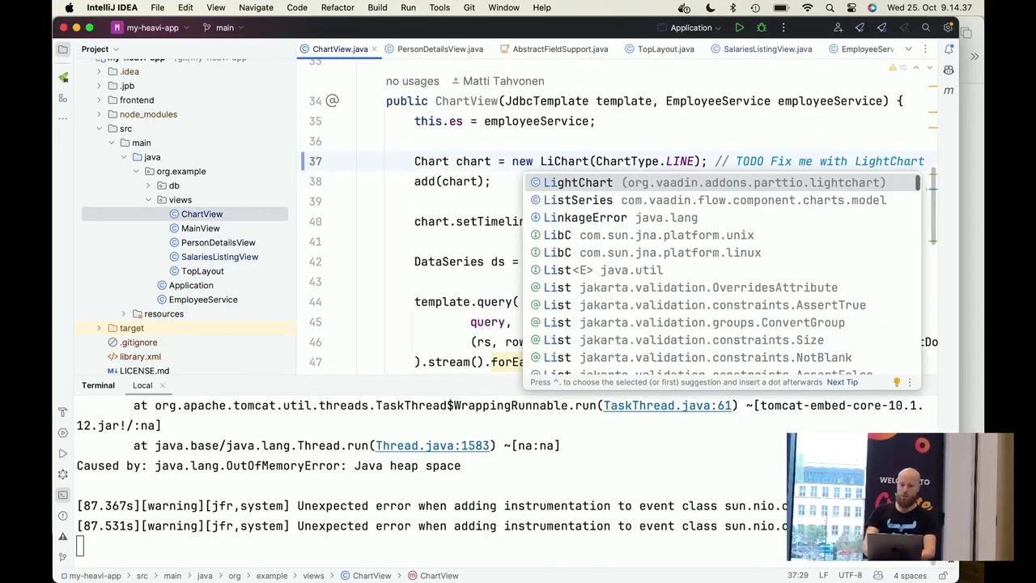
left_click(577, 182)
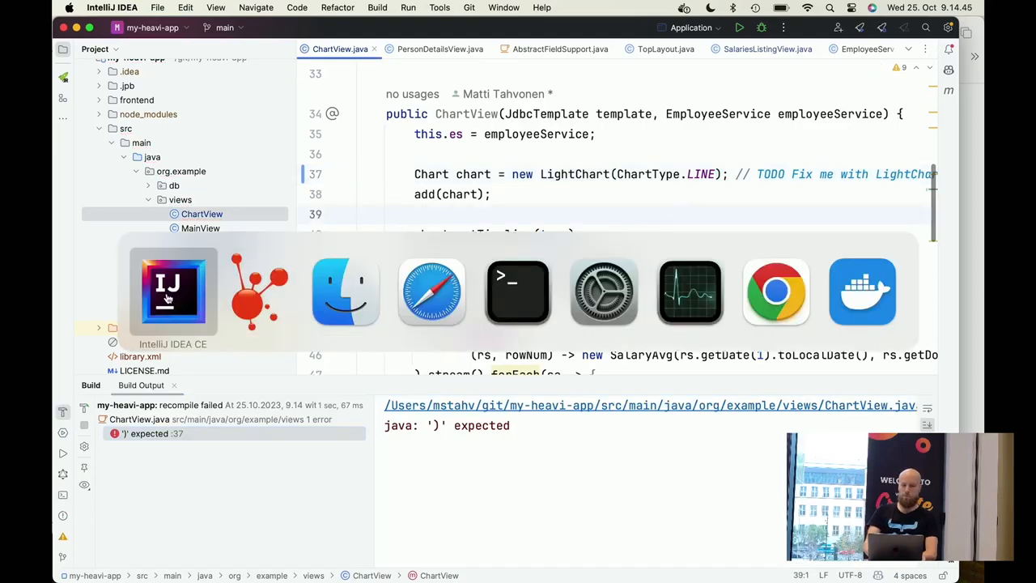
mouse_move(517, 291)
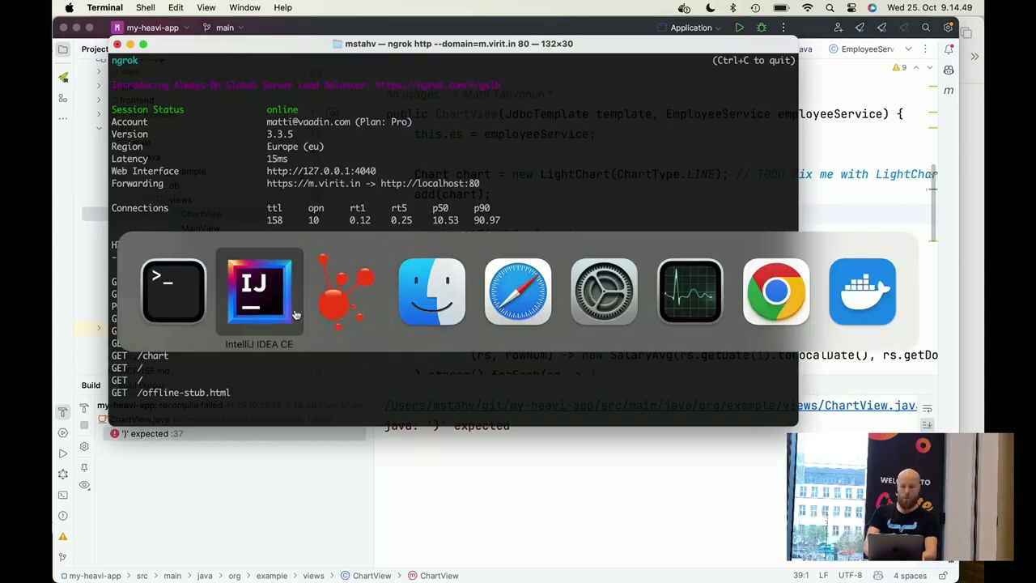
Stop the running app with Ctrl+C and start typing mvn install to relaunch it
left_click(259, 291)
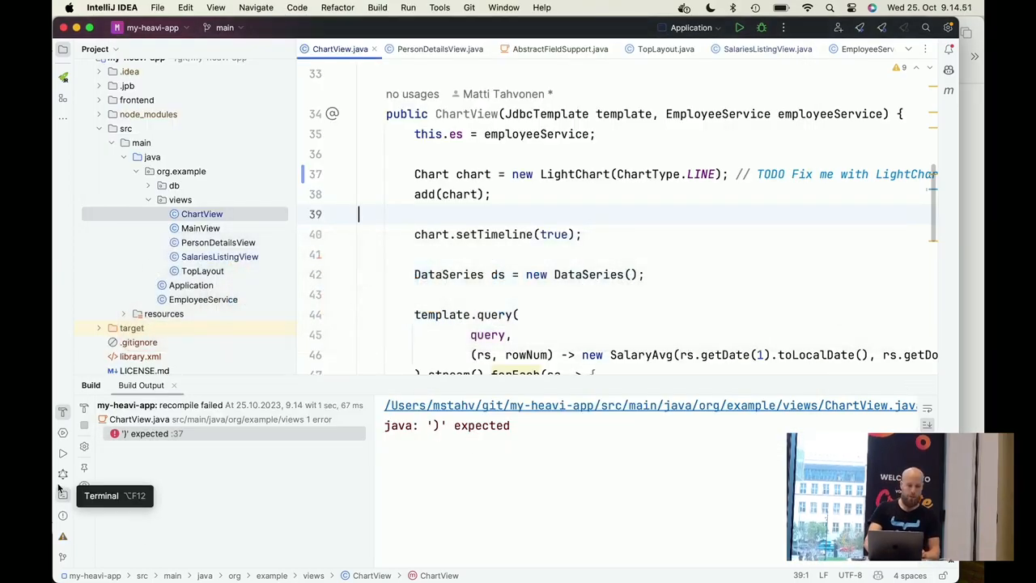
left_click(100, 495)
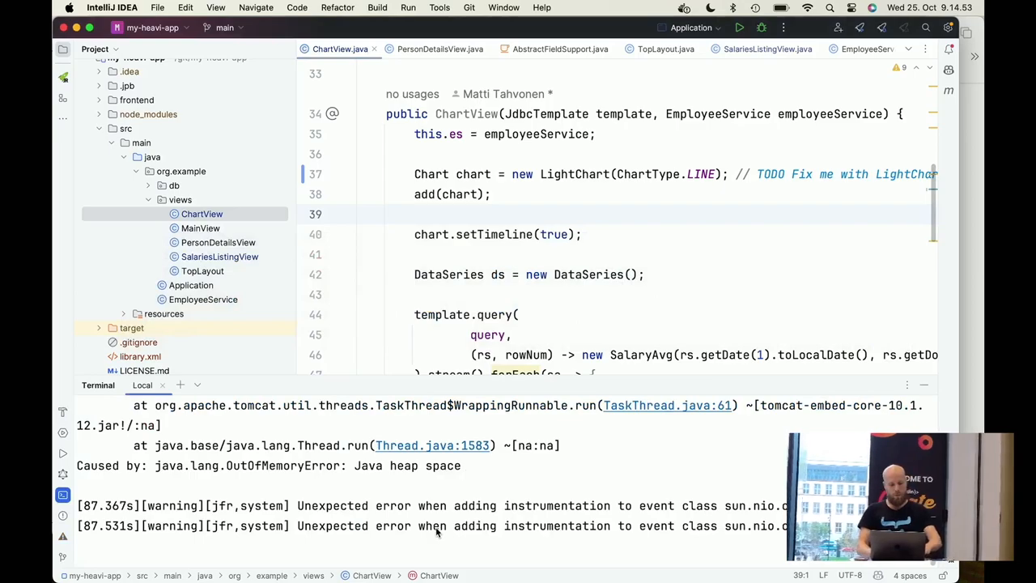
key("ctrl+c")
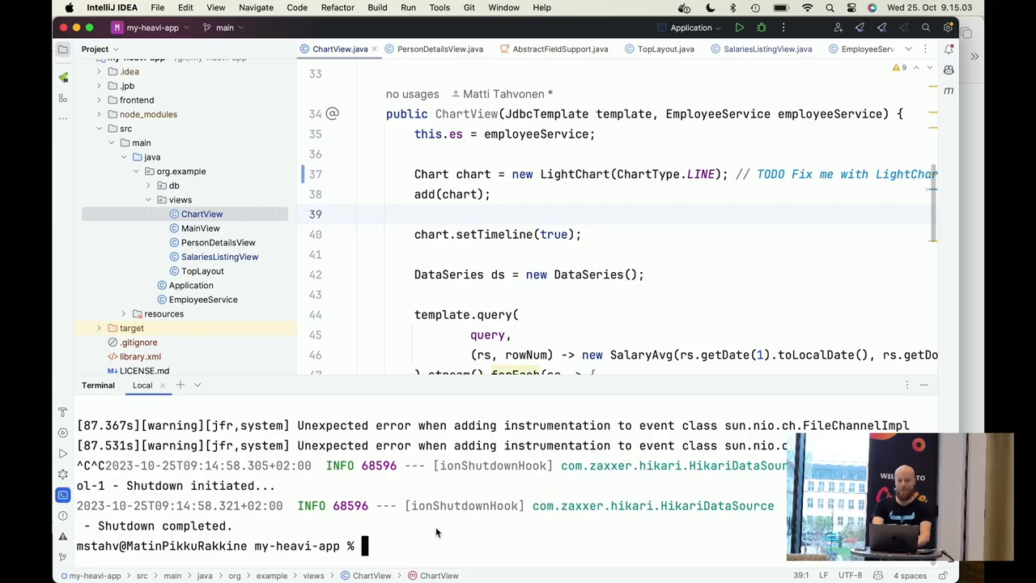
type("mvn insta")
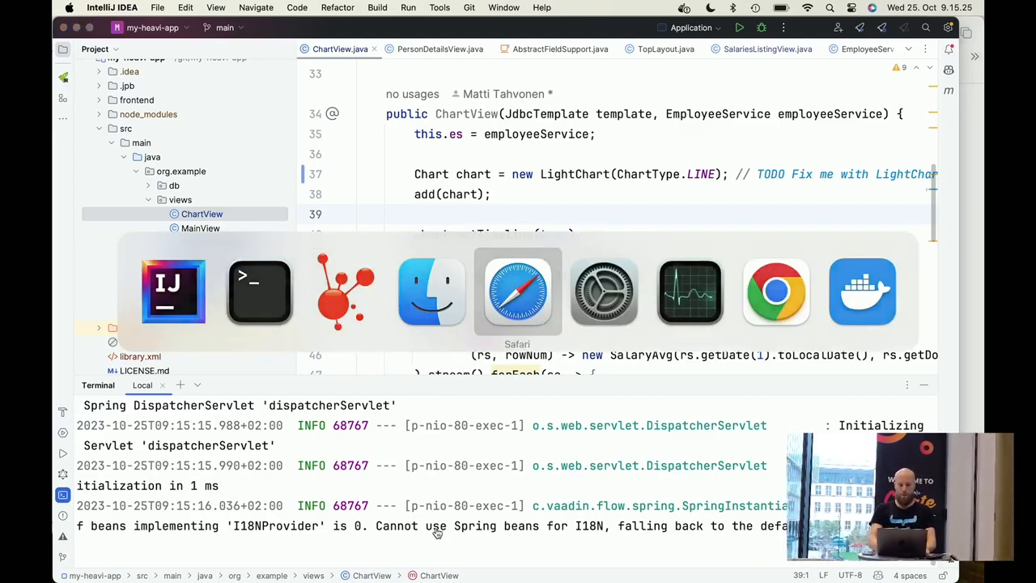
Show the app's Chart page in Safari with its 6392-result salary line chart
left_click(517, 292)
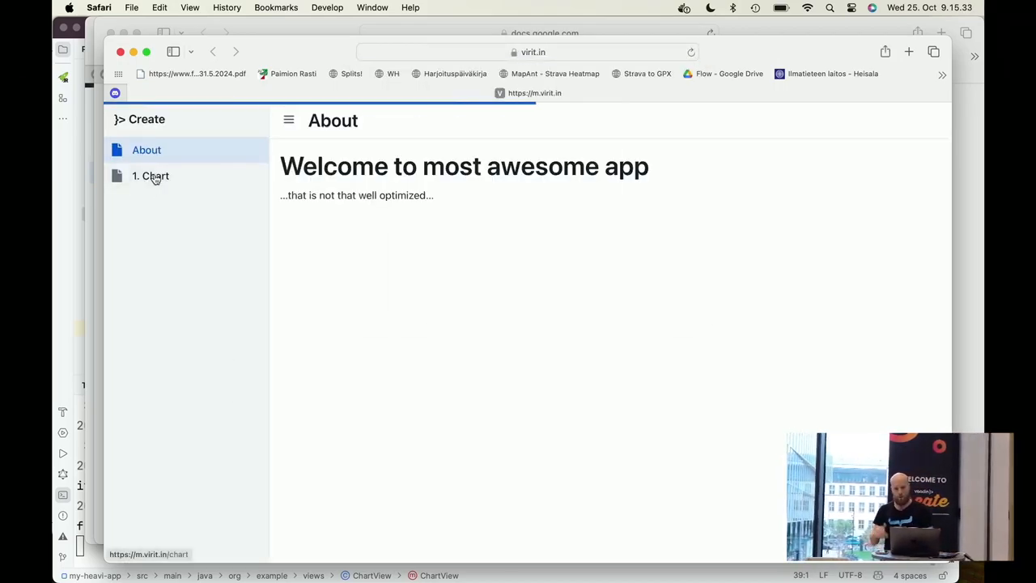
left_click(151, 175)
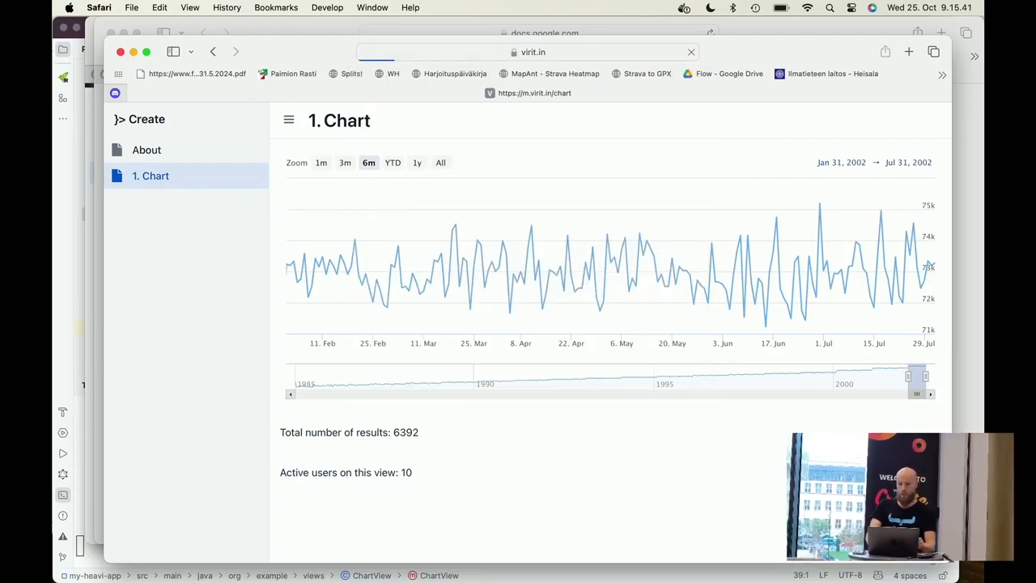
left_click(690, 52)
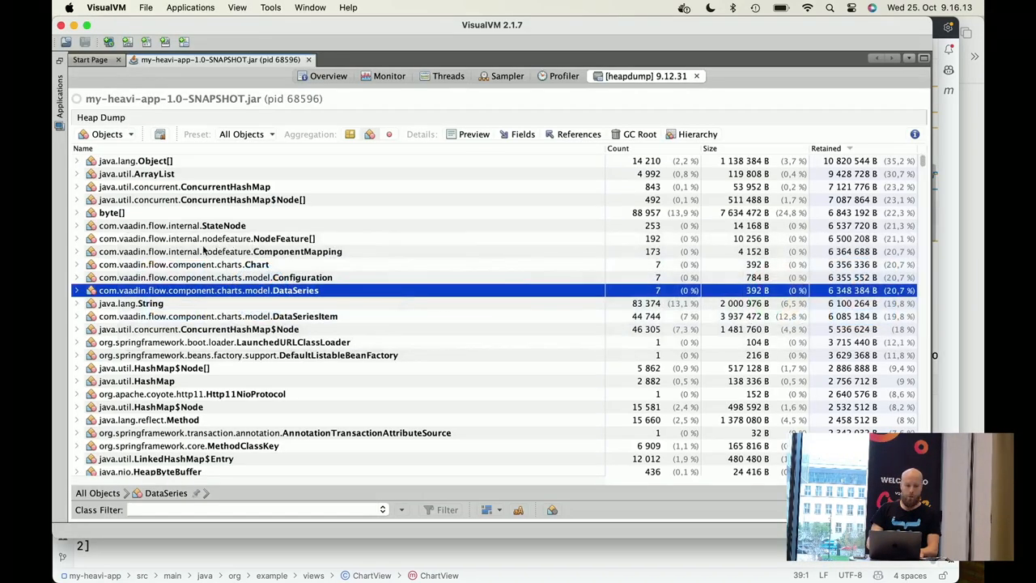
Heap-dump the restarted app, compute retained sizes, and sort its classes by retained size
left_click(59, 97)
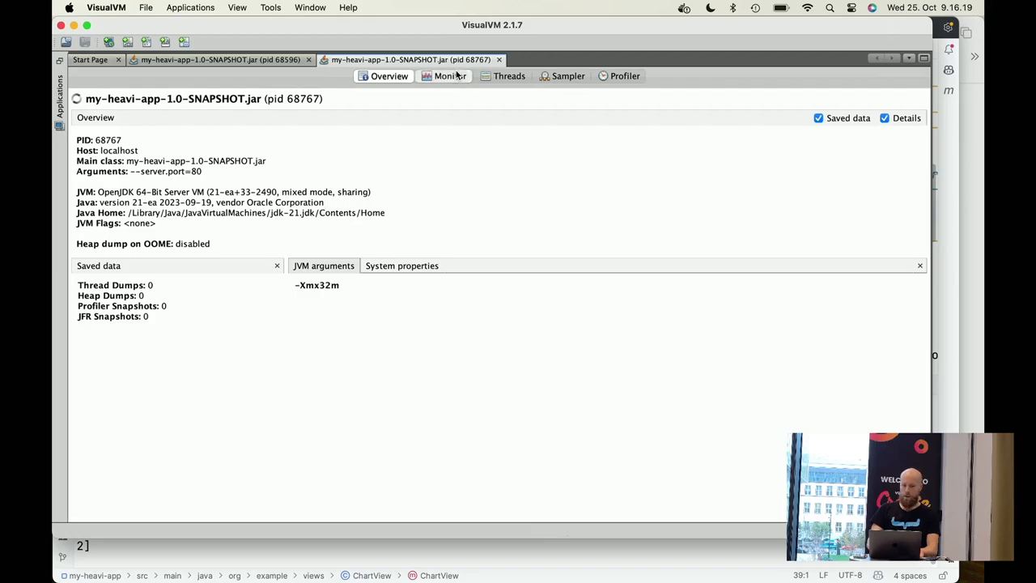
left_click(883, 143)
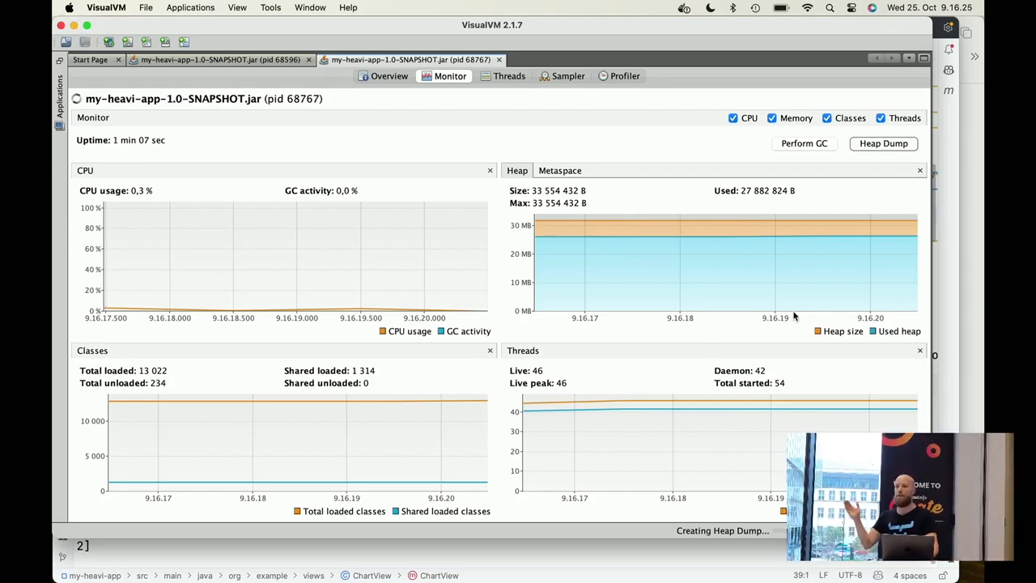
left_click(883, 144)
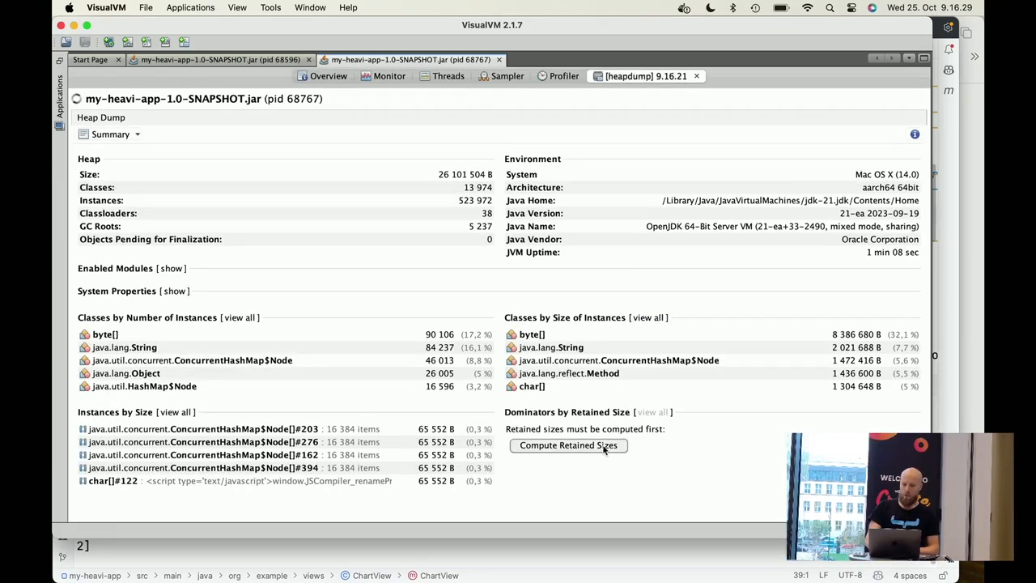
left_click(568, 445)
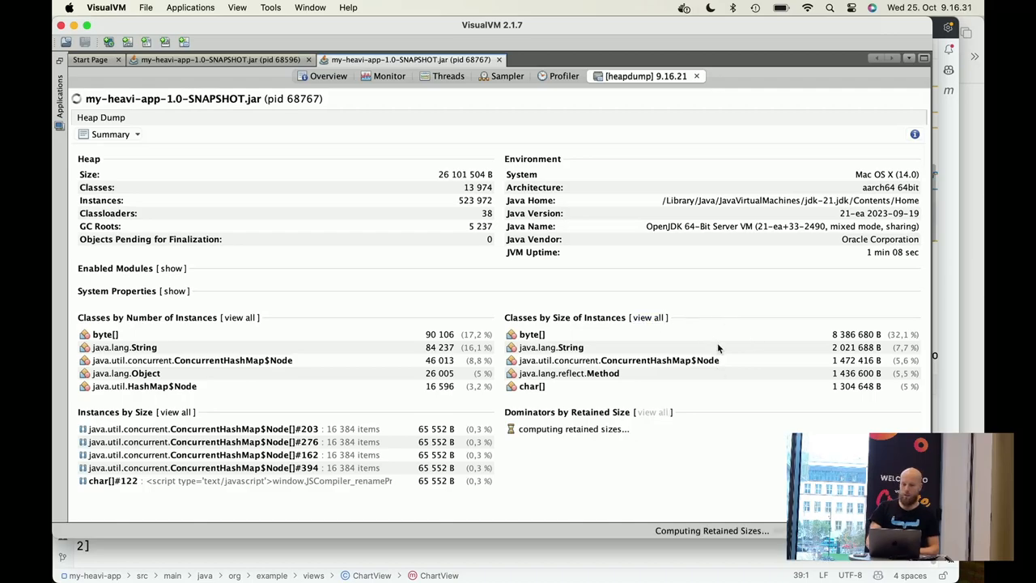
left_click(109, 134)
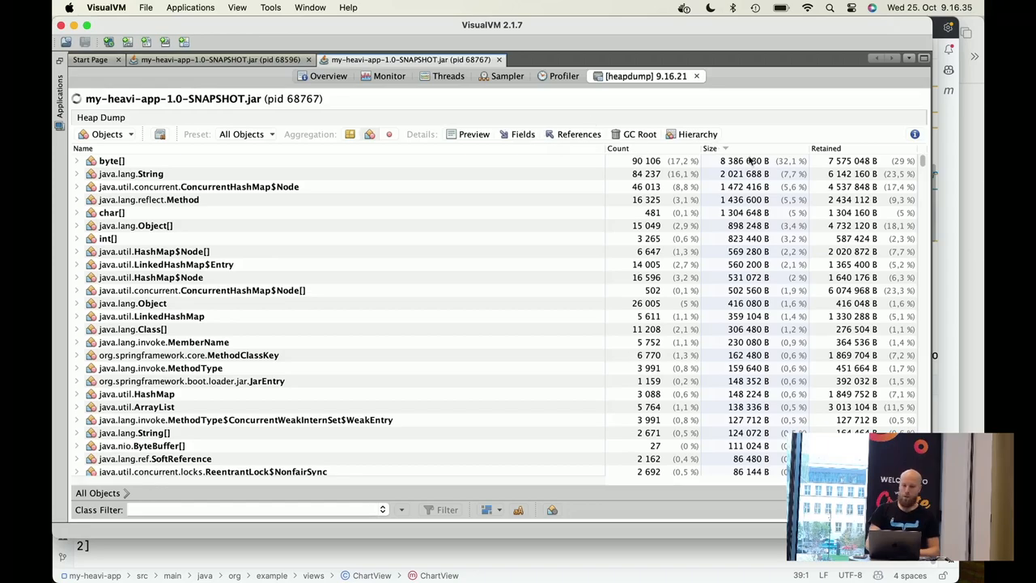
left_click(825, 148)
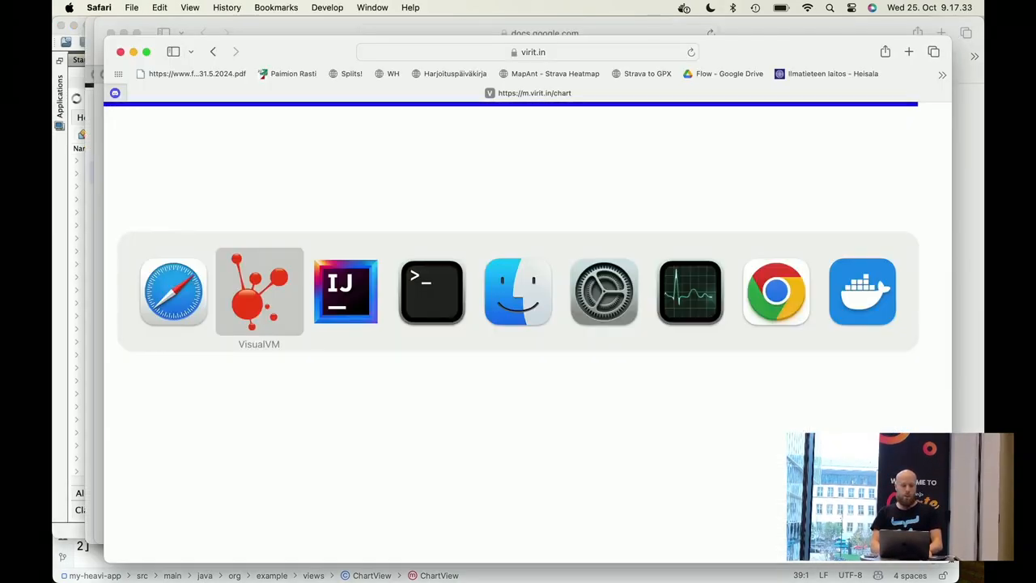
left_click(345, 292)
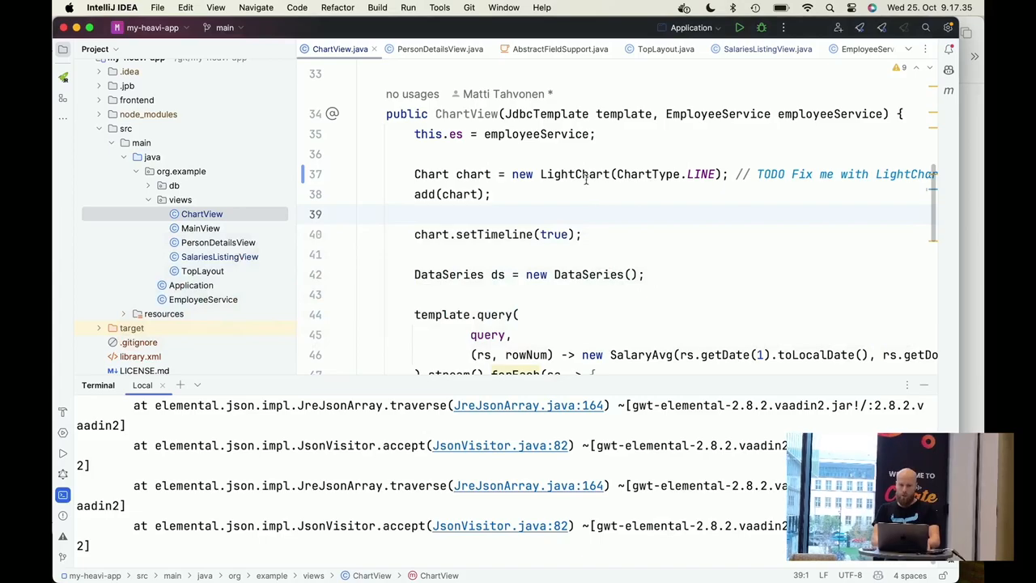
right_click(573, 174)
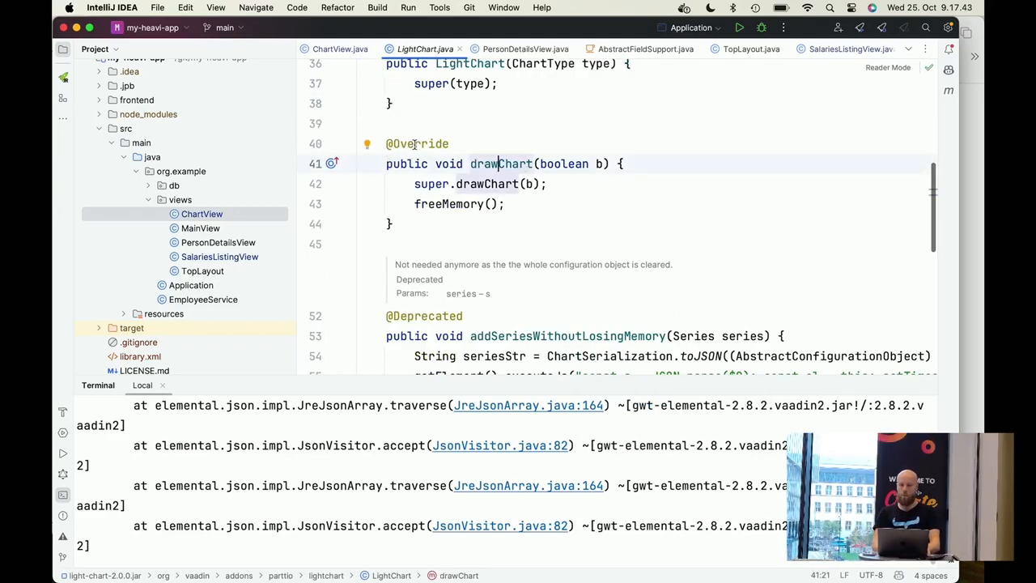
mouse_move(572, 188)
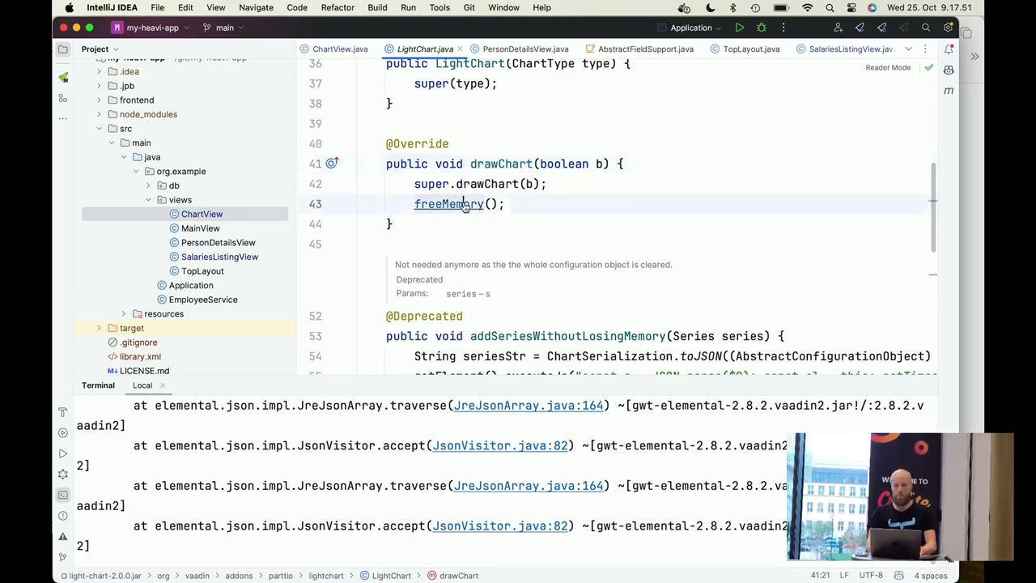
scroll("down", 3)
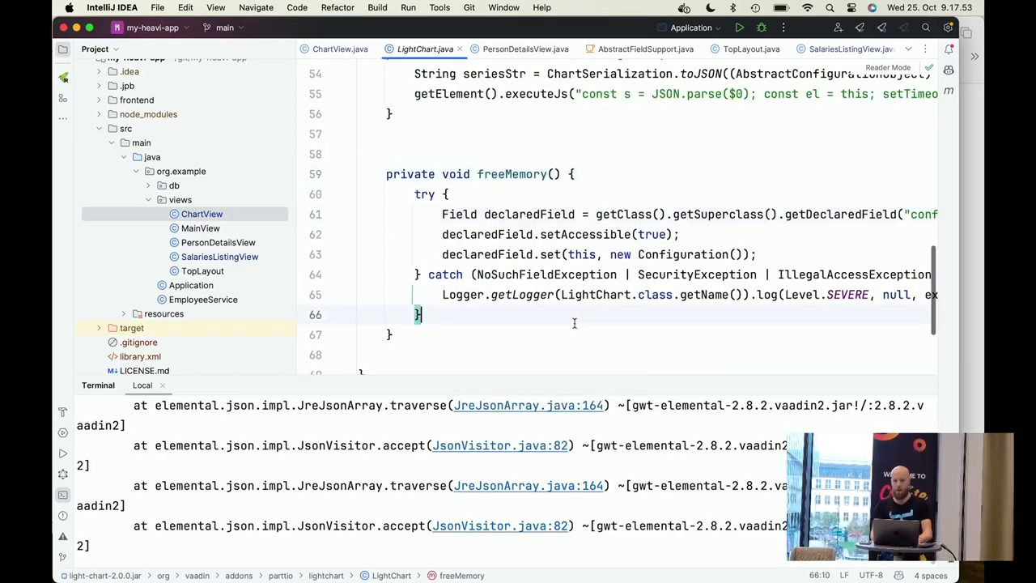
scroll("right", 3)
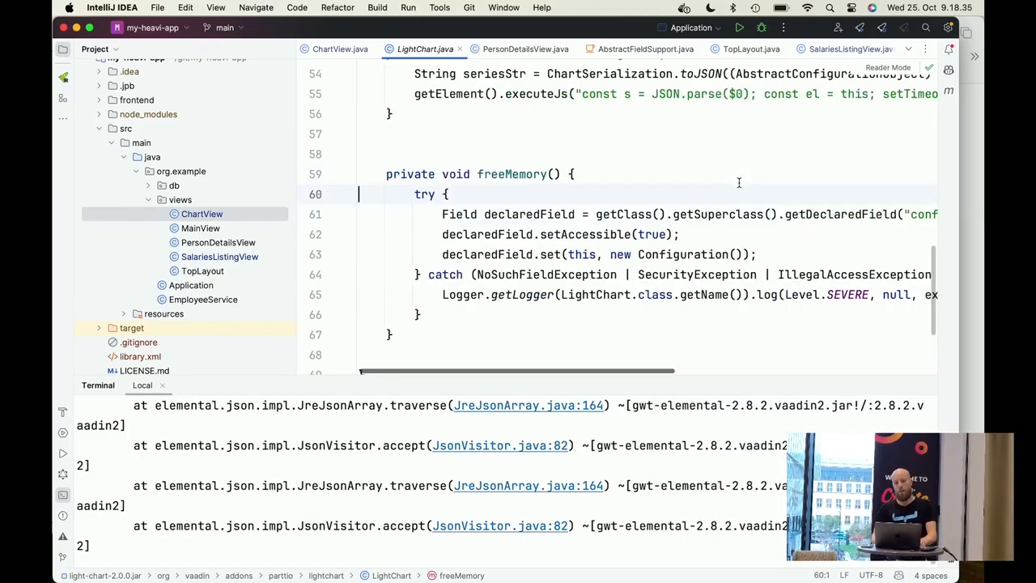
left_click(372, 174)
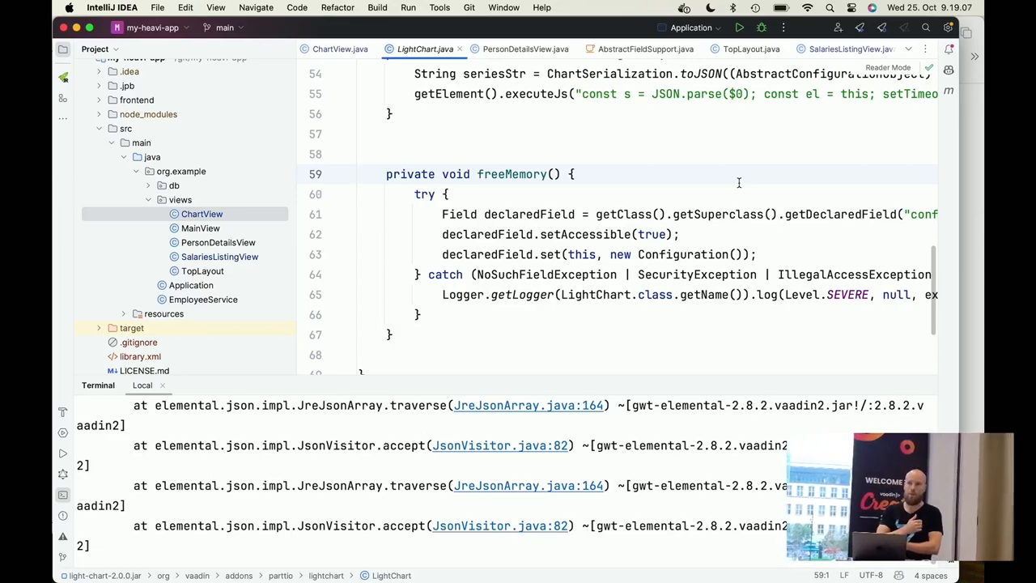
mouse_move(856, 125)
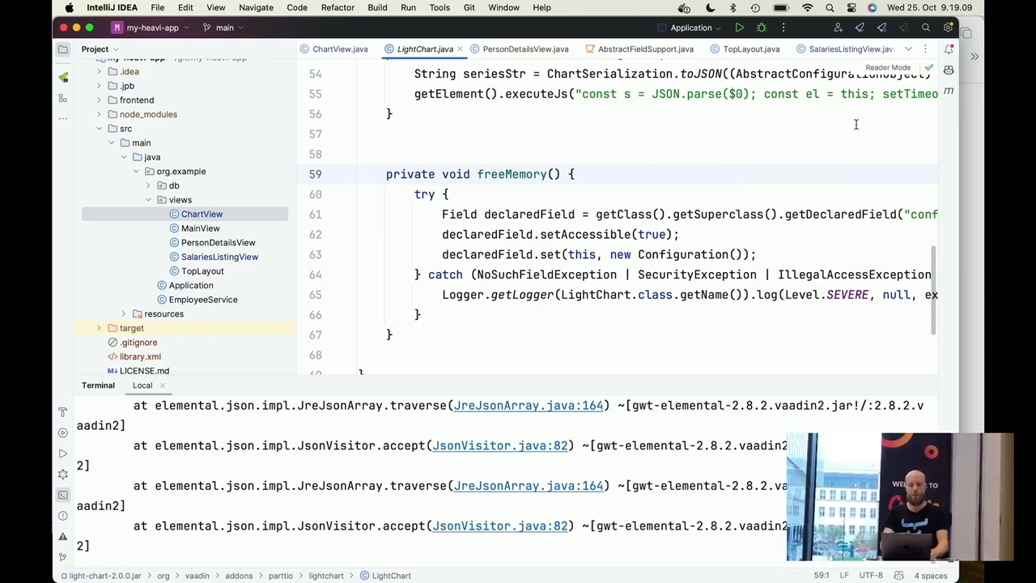
left_click(692, 154)
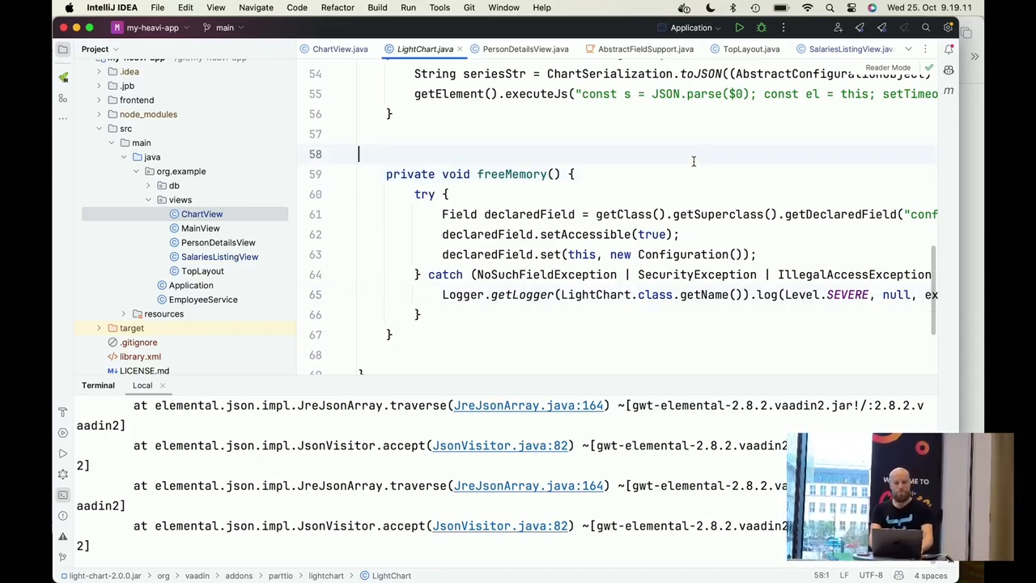
left_click(340, 48)
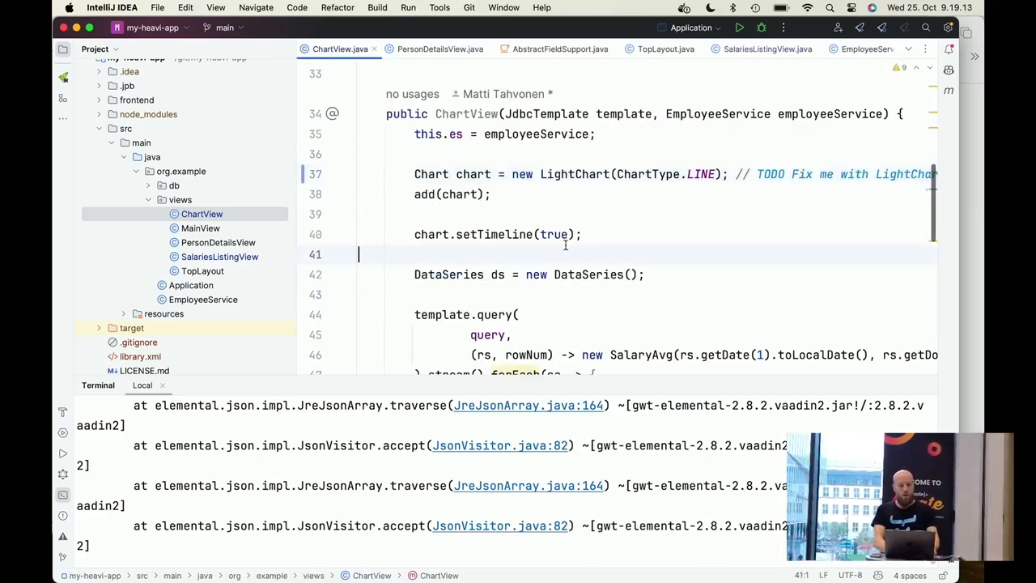
Stop the app, run mvn clean, and bring up Application's gutter run options
key("ctrl+c")
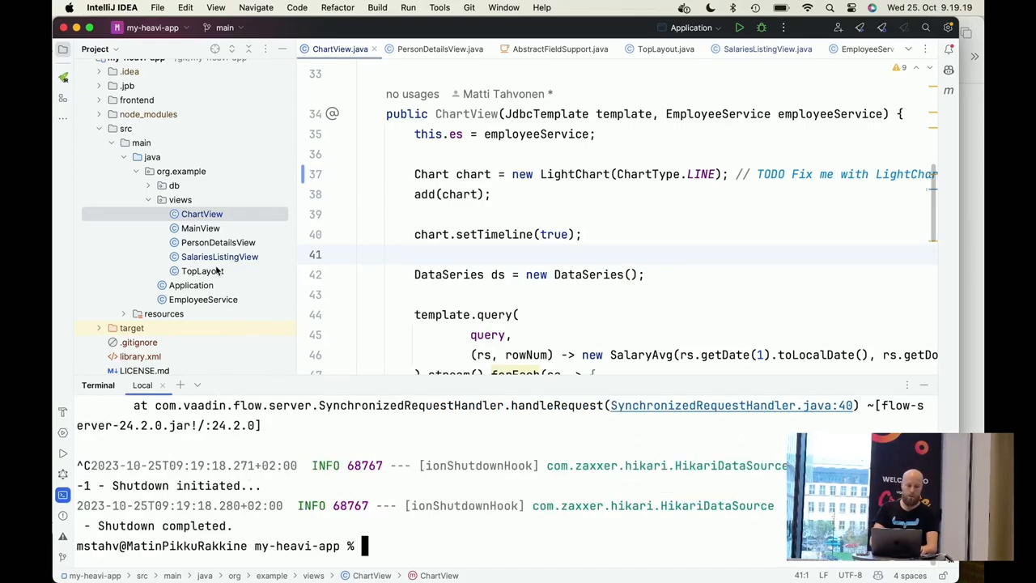
right_click(191, 285)
type("m")
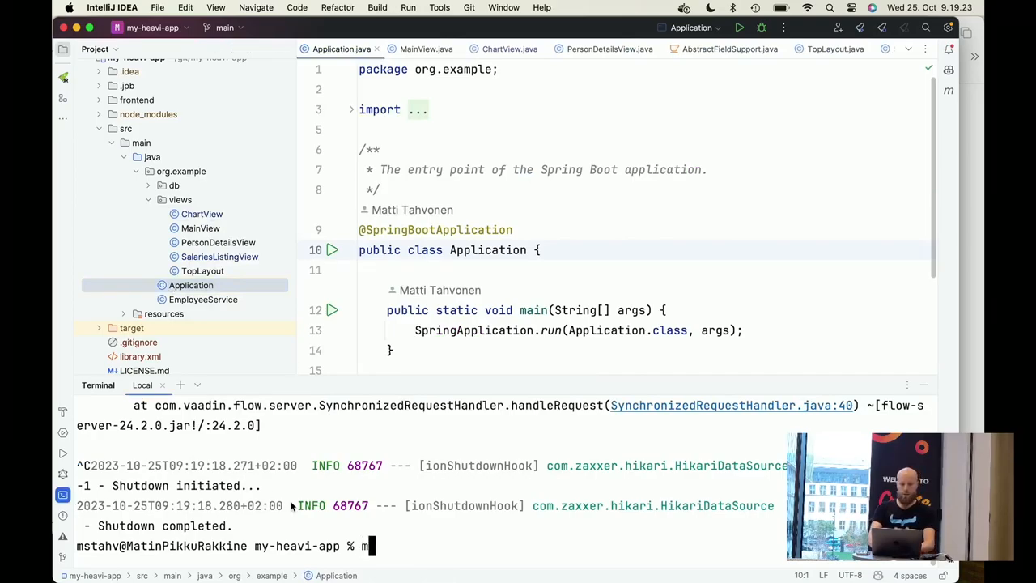
type("vn clean")
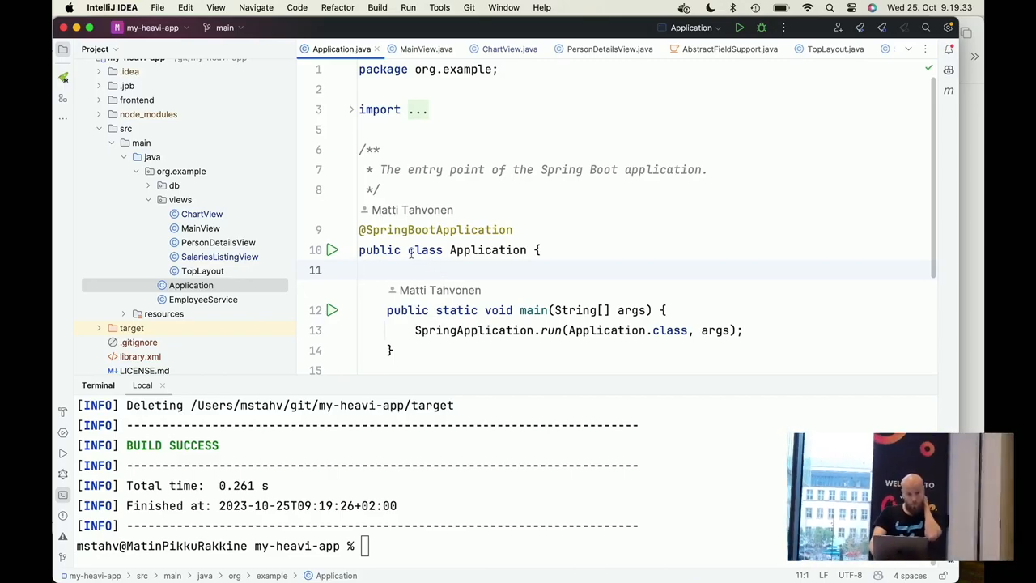
left_click(332, 249)
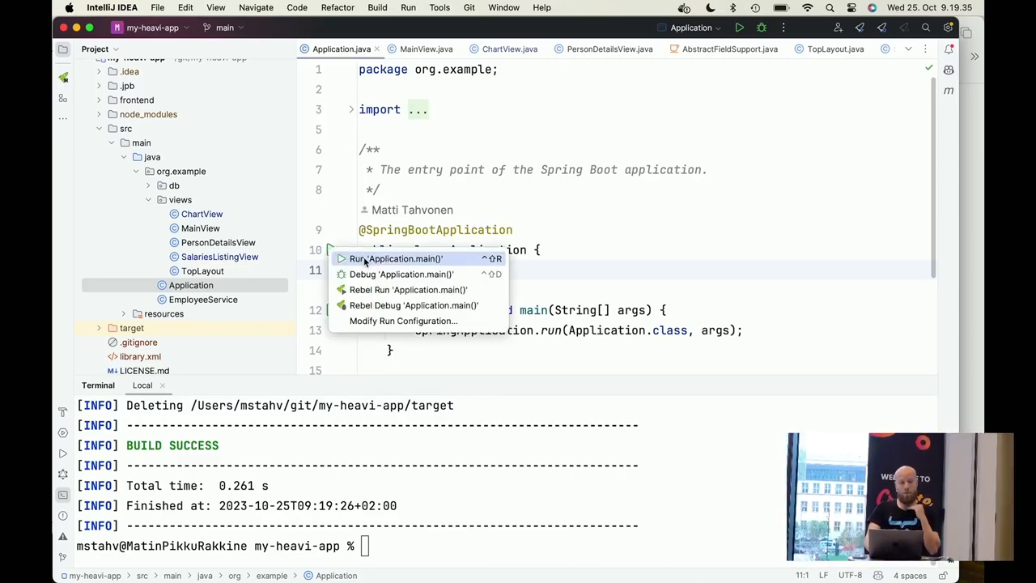
Run Application.main(), glance at PersonDetailsView, then return to Application.java
left_click(219, 256)
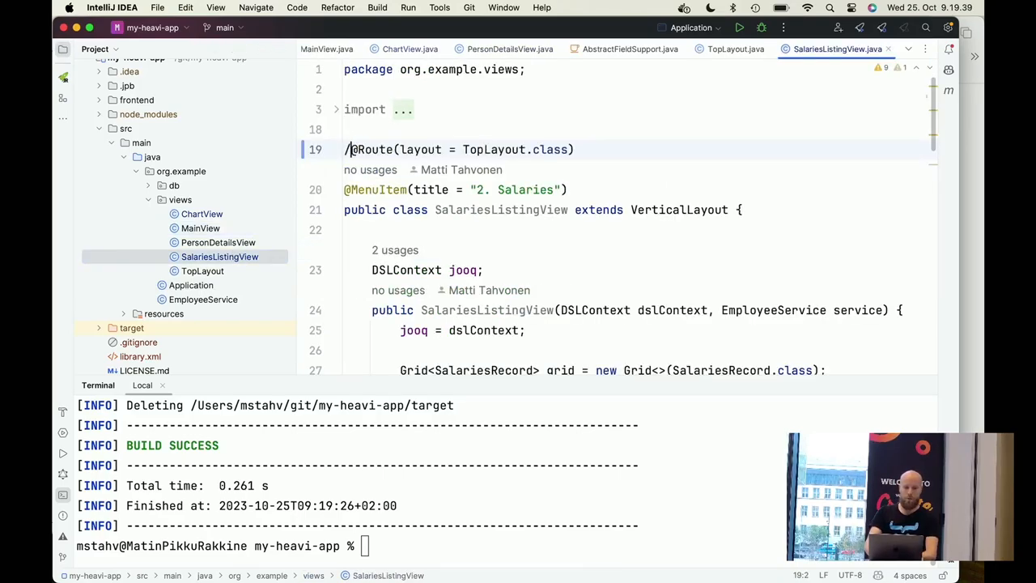
left_click(509, 49)
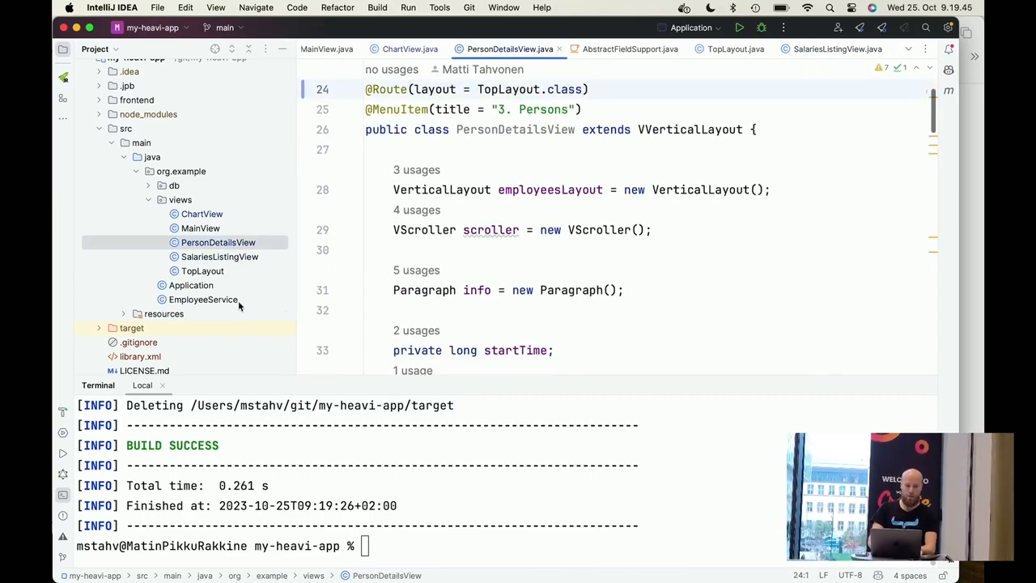
left_click(190, 285)
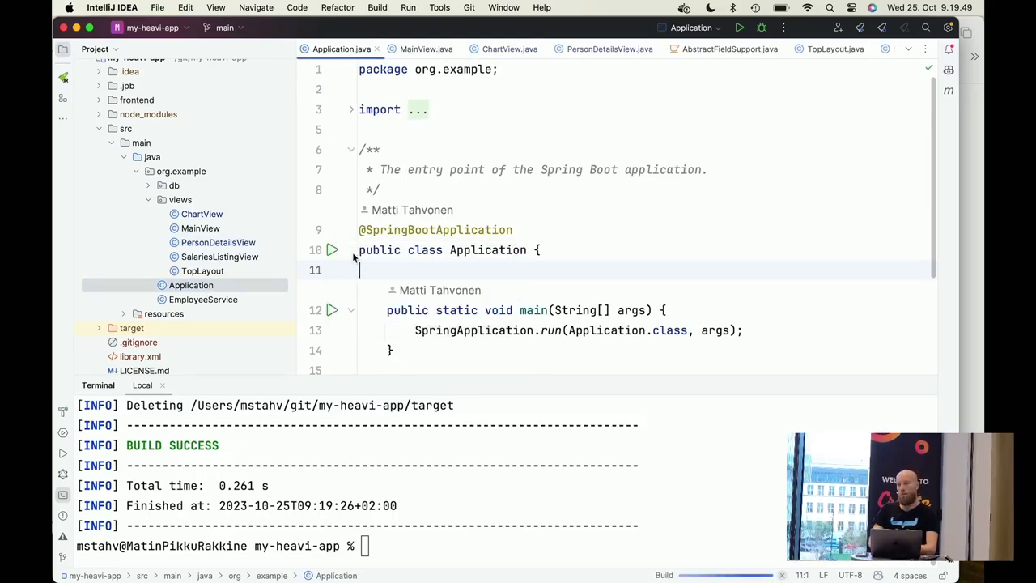
left_click(737, 27)
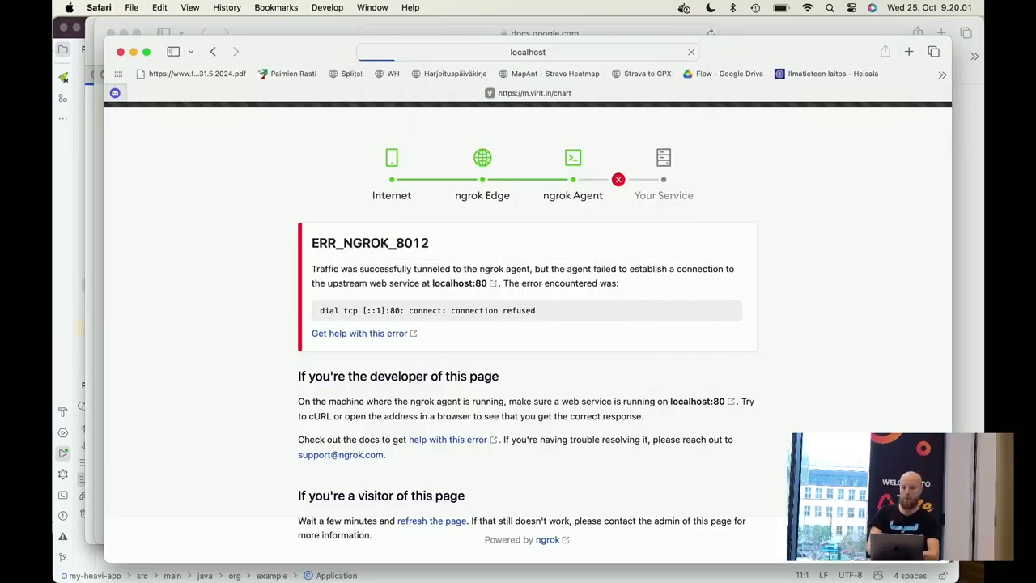
mouse_move(274, 270)
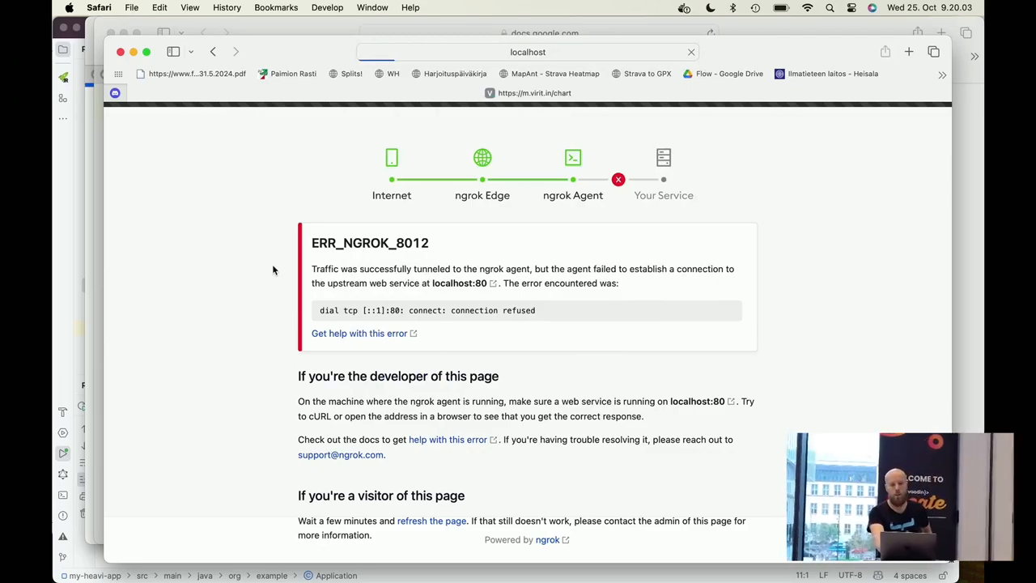
mouse_move(226, 234)
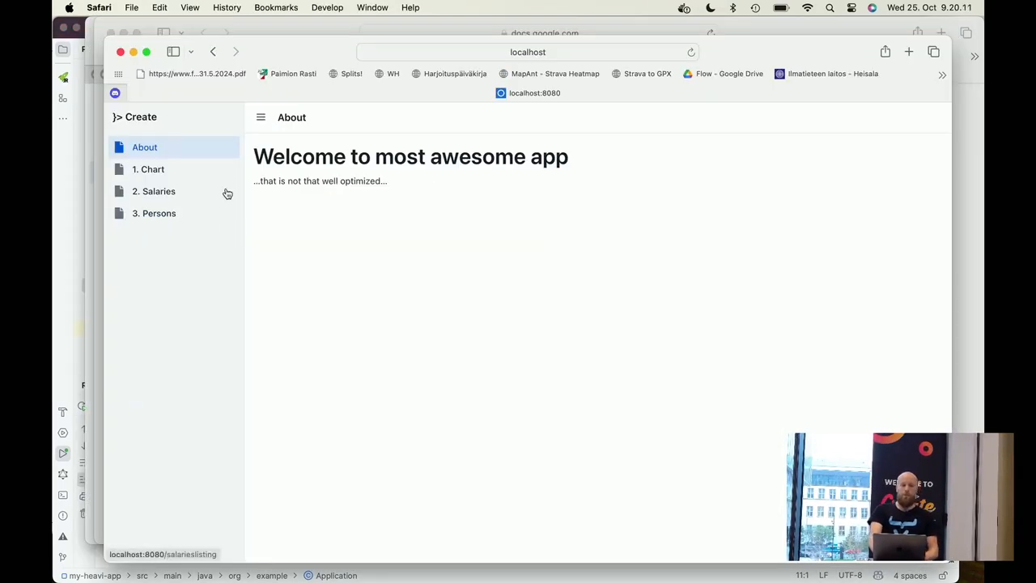
mouse_move(260, 190)
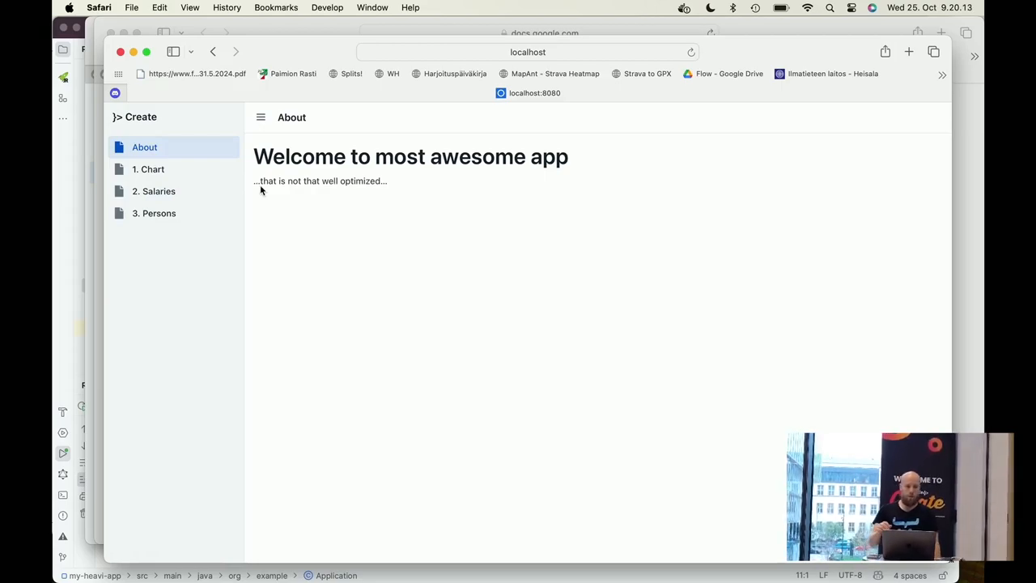
mouse_move(171, 191)
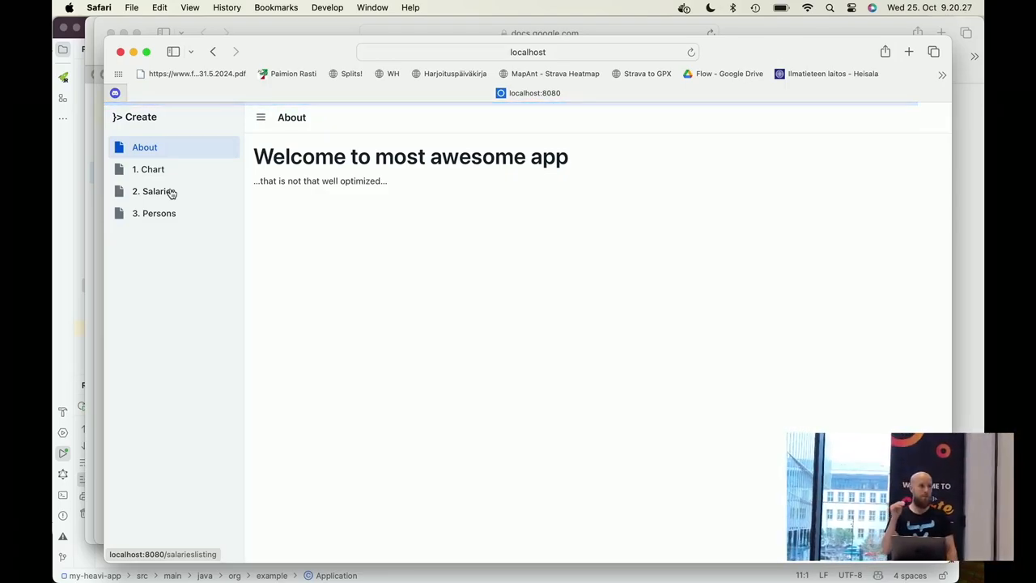
Choose '2. Salaries' in the side navigation to show the salary records grid
left_click(153, 191)
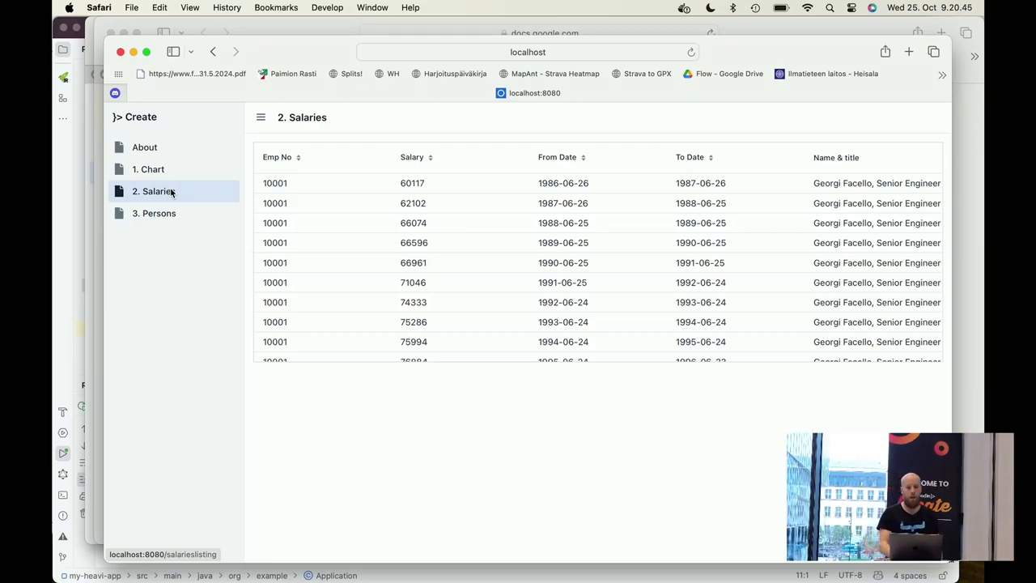
mouse_move(338, 451)
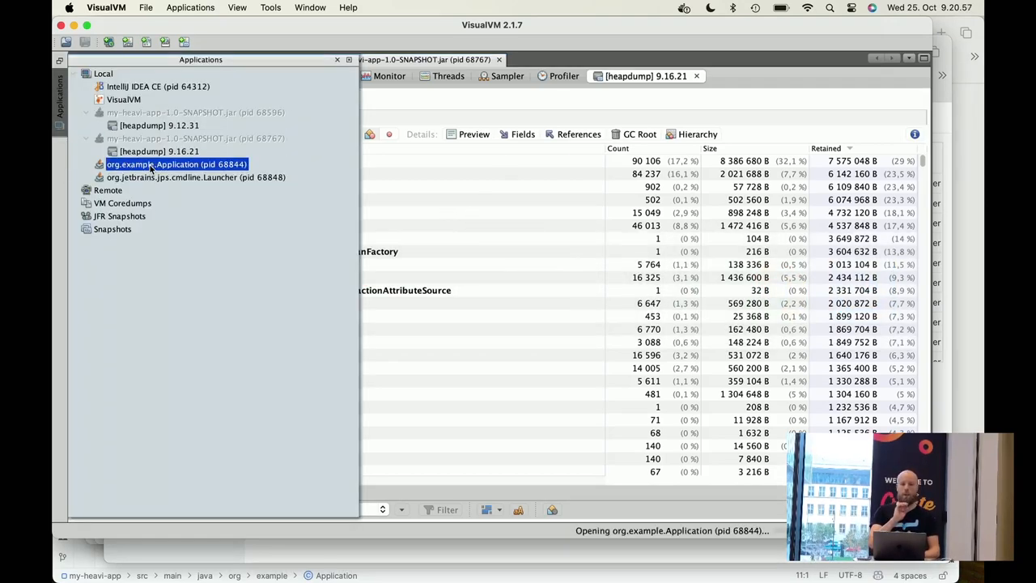
Attach to org.example.Application, review Monitor, Threads and Sampler, then start JDBC profiling
double_click(176, 165)
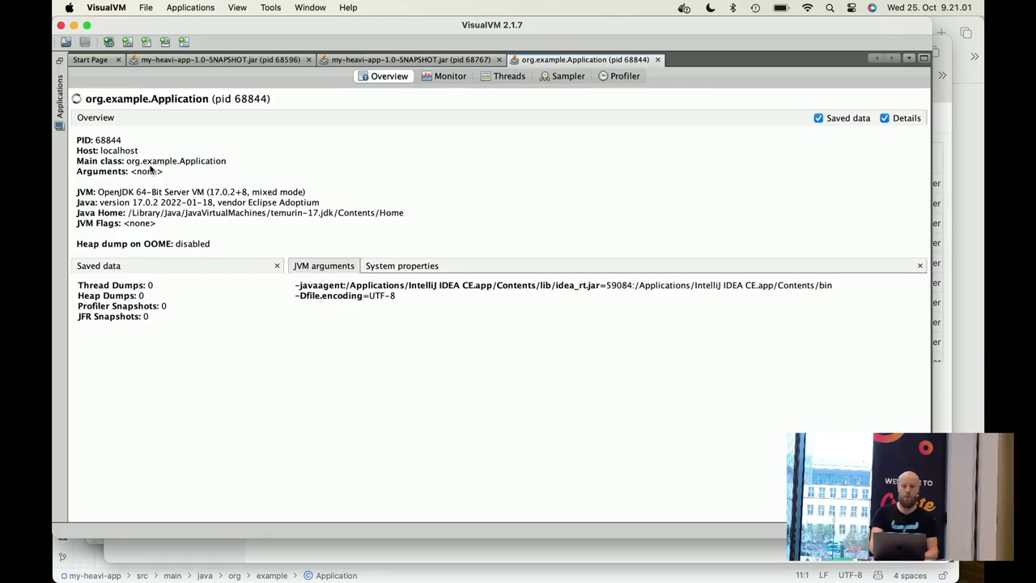
left_click(449, 75)
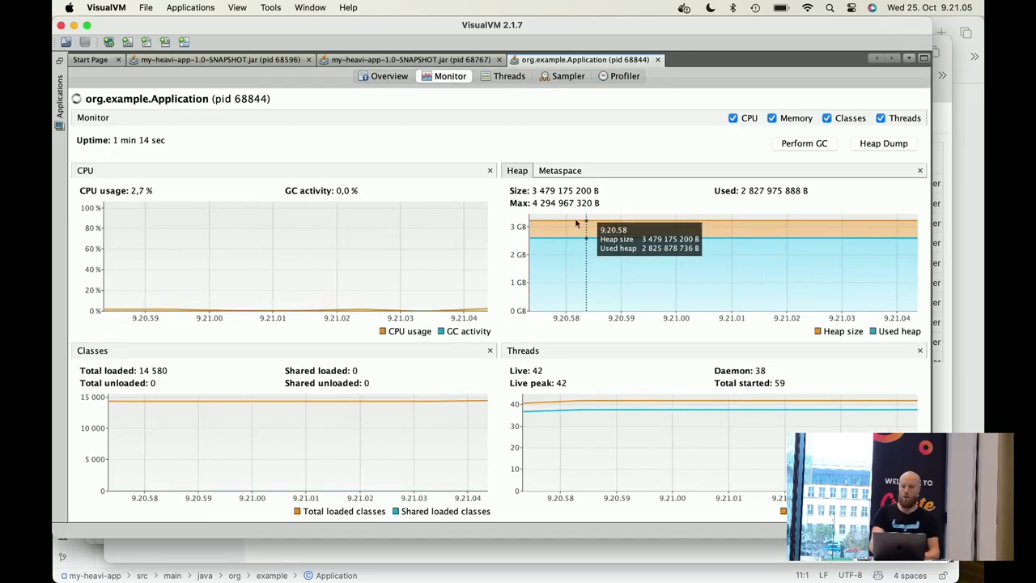
left_click(509, 76)
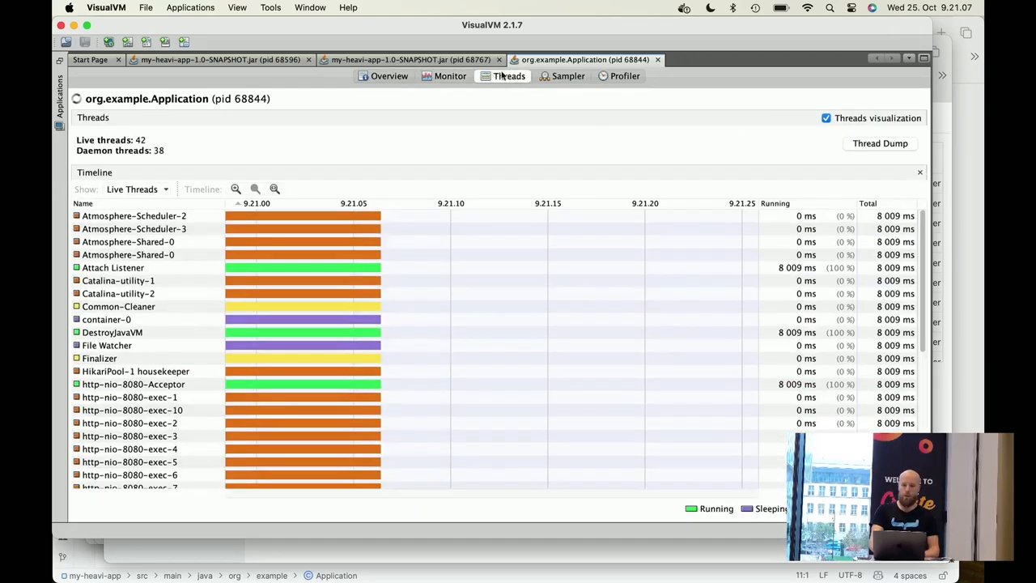
left_click(568, 75)
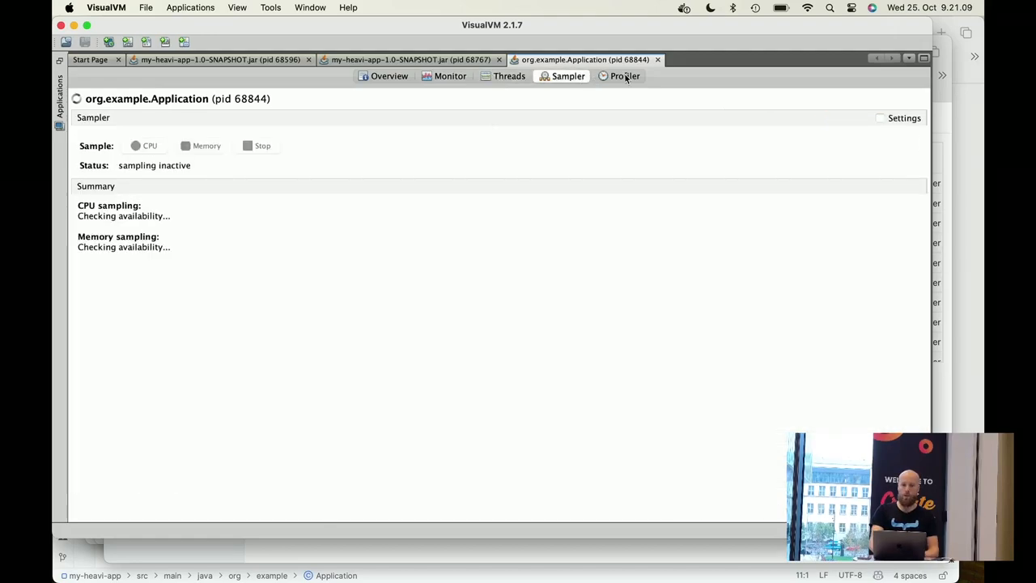
left_click(624, 75)
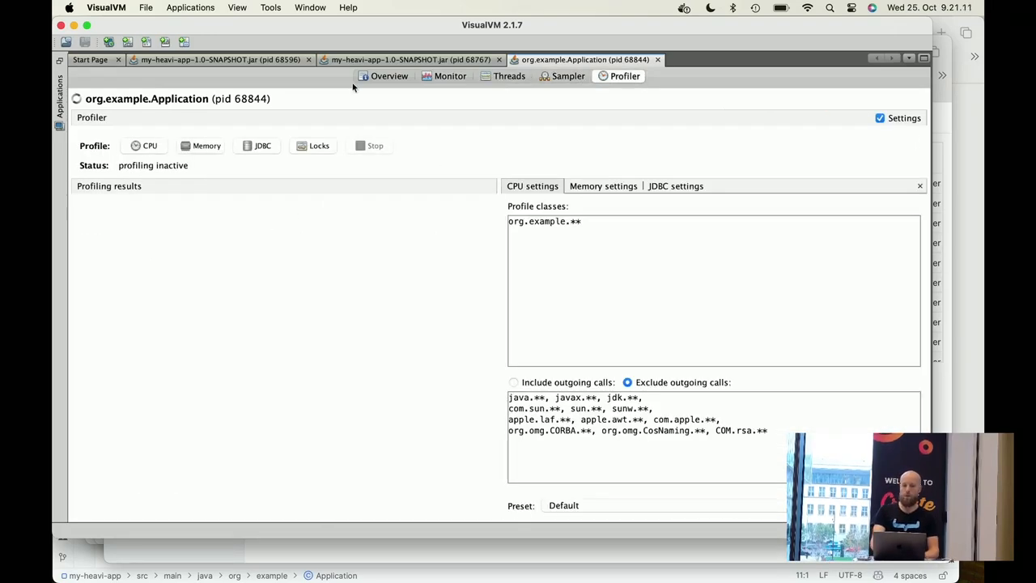
mouse_move(418, 133)
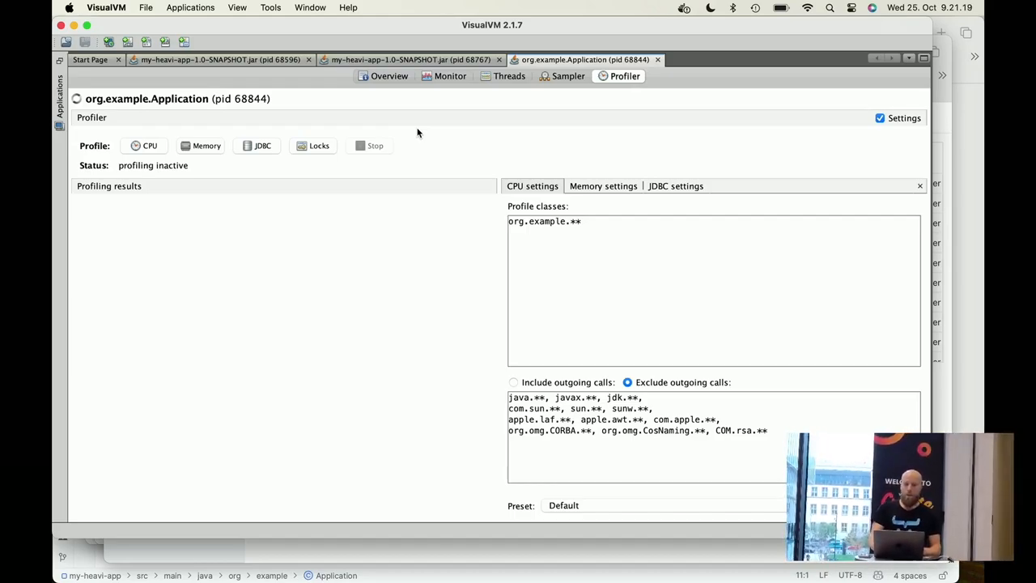
mouse_move(252, 150)
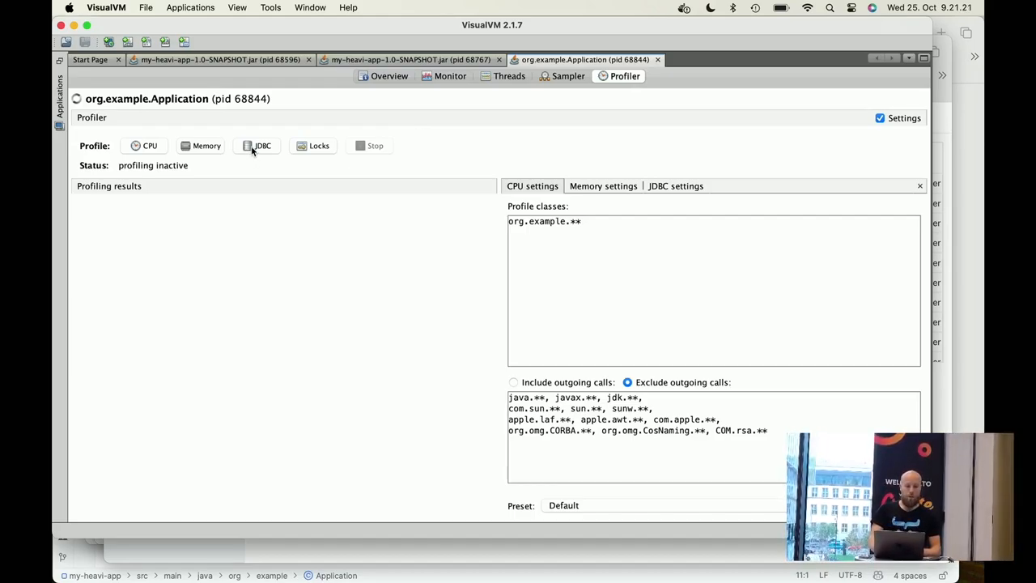
left_click(256, 146)
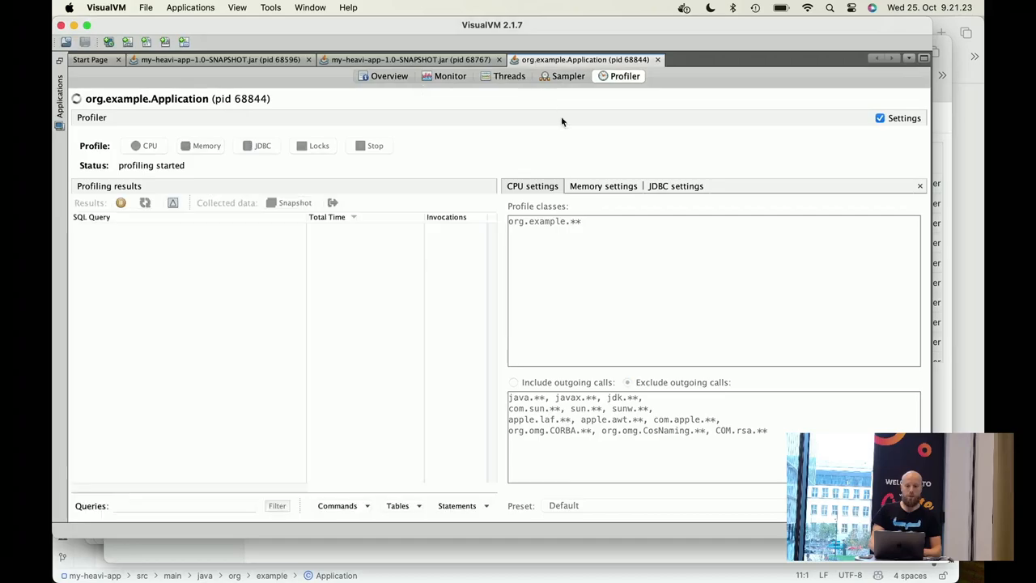
left_click(257, 146)
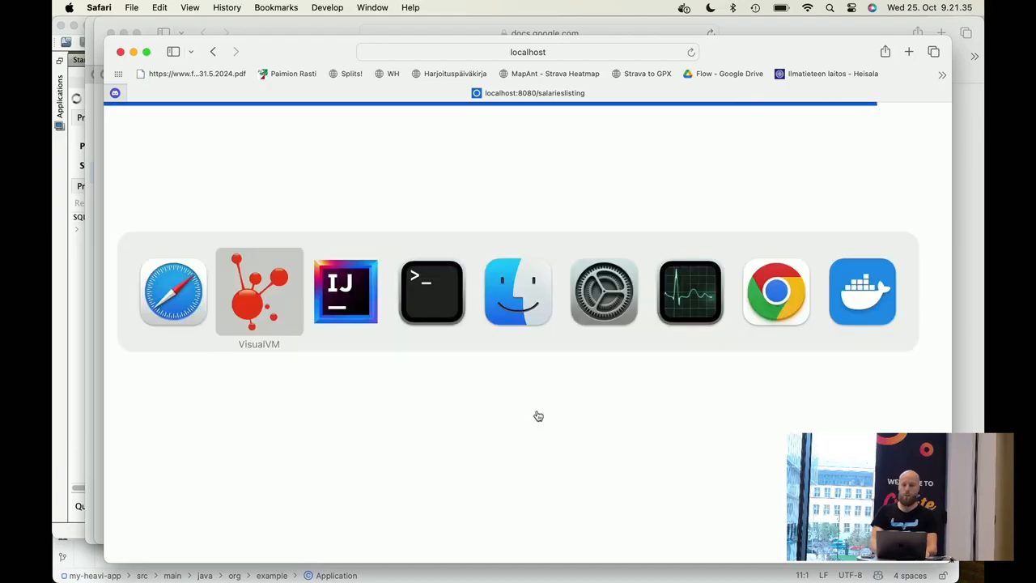
Exercise the app and capture SELECT SLEEP(0.1) dominating with 50 invocations
left_click(259, 291)
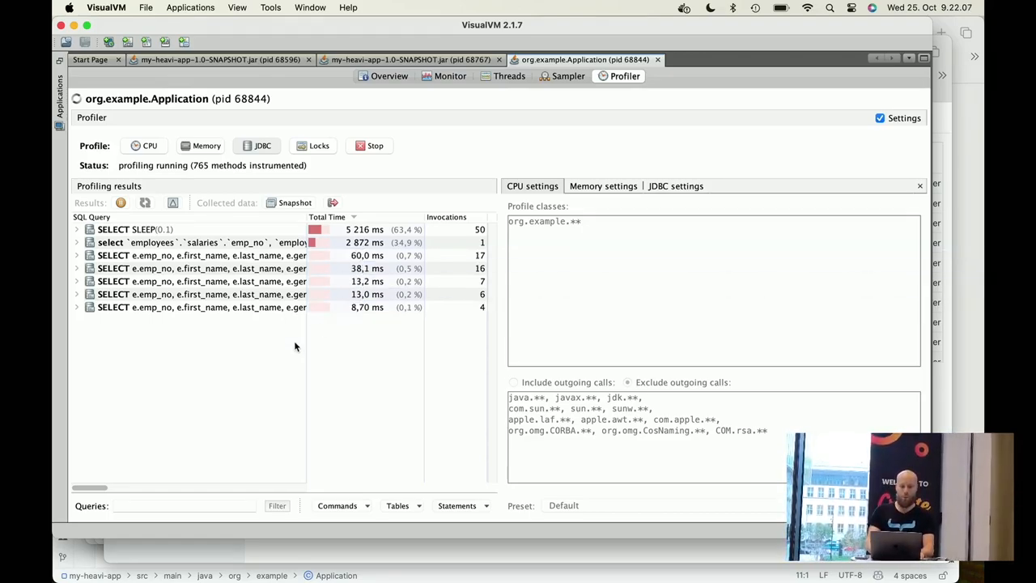
mouse_move(459, 396)
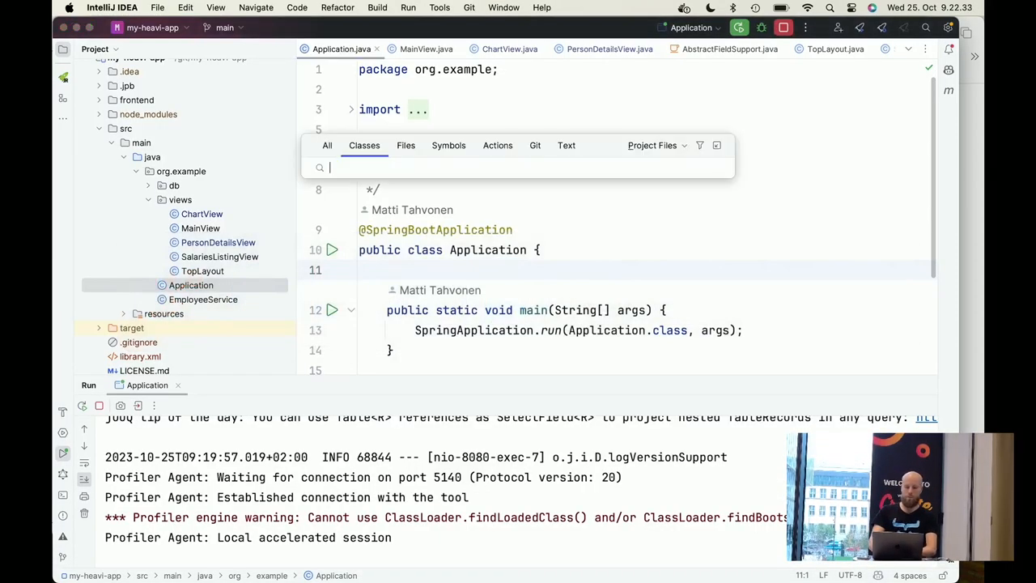
Open EmployeeService via Search Everywhere and point out SELECT SLEEP(0.1) in findDetails
type("E")
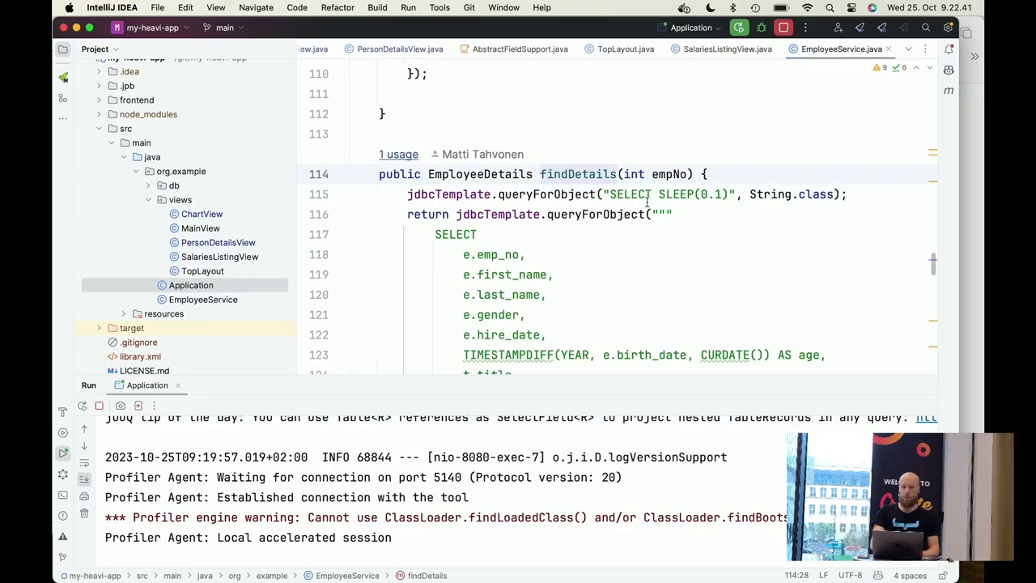
left_click(725, 48)
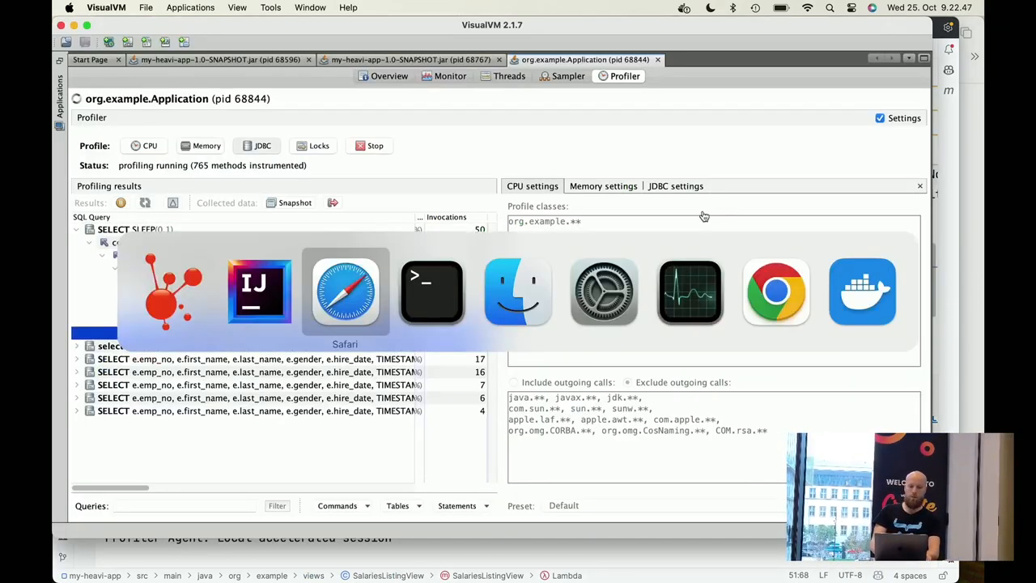
left_click(344, 292)
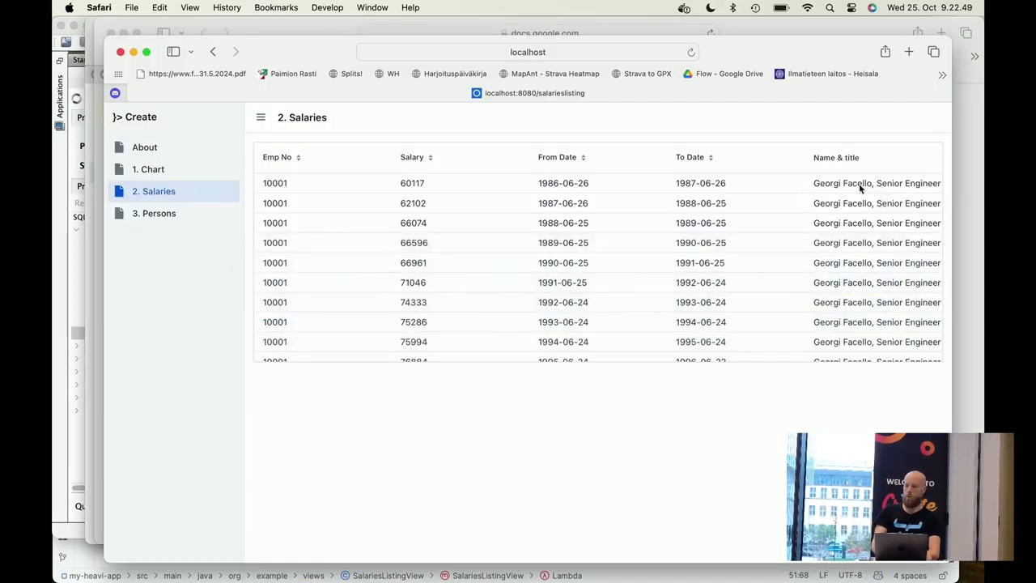
mouse_move(762, 183)
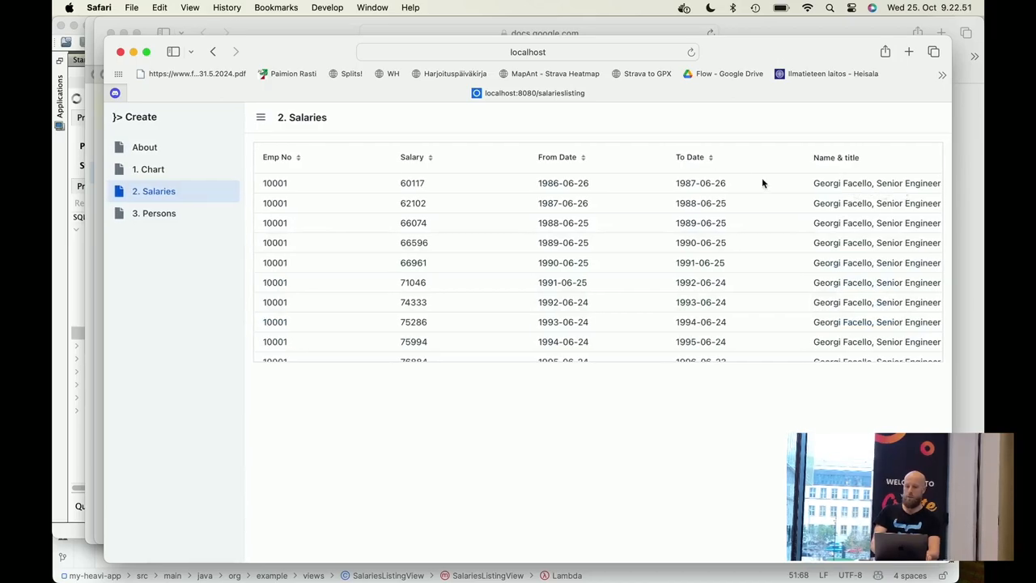
mouse_move(668, 158)
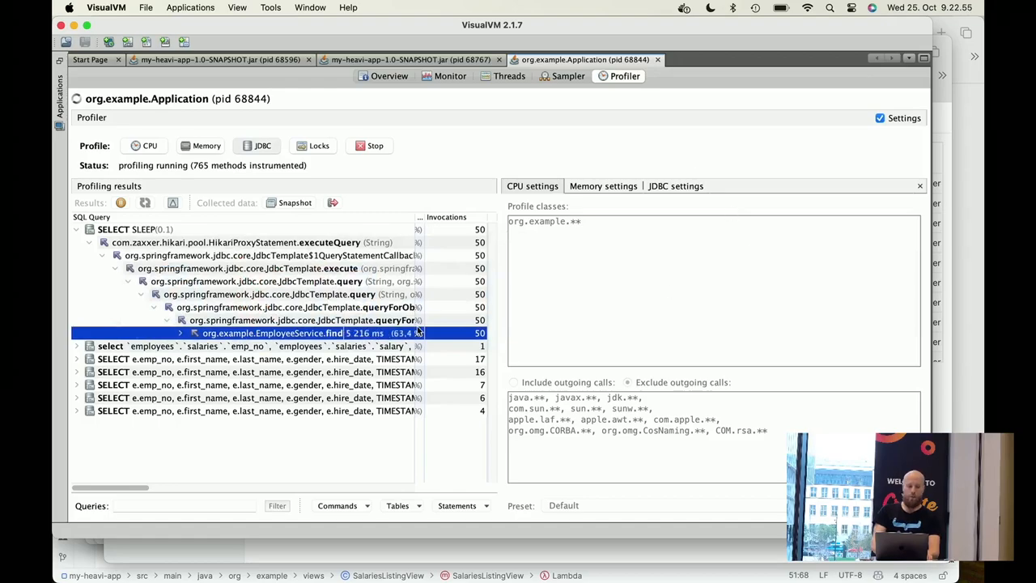
mouse_move(345, 268)
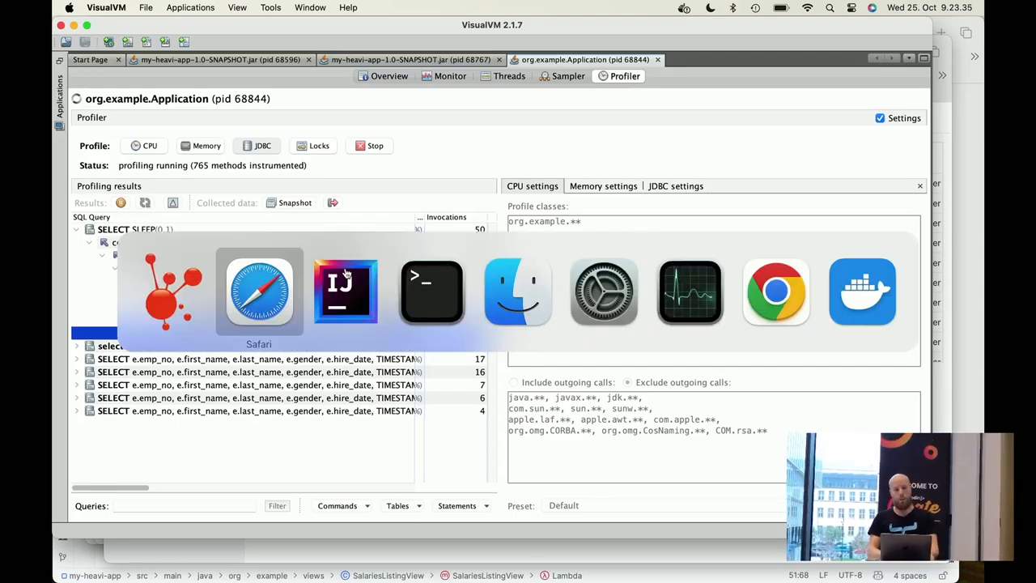
left_click(258, 290)
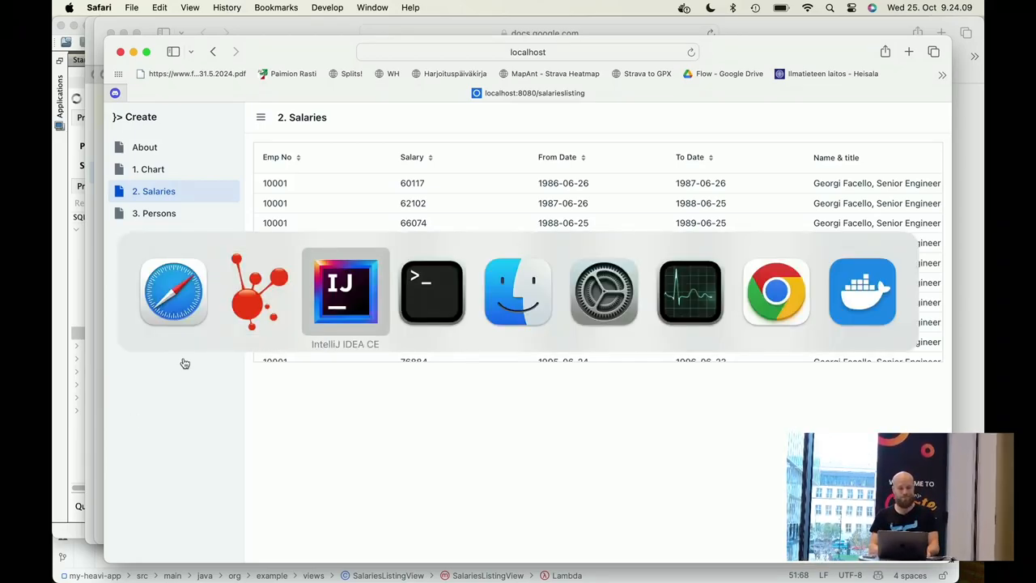
left_click(344, 291)
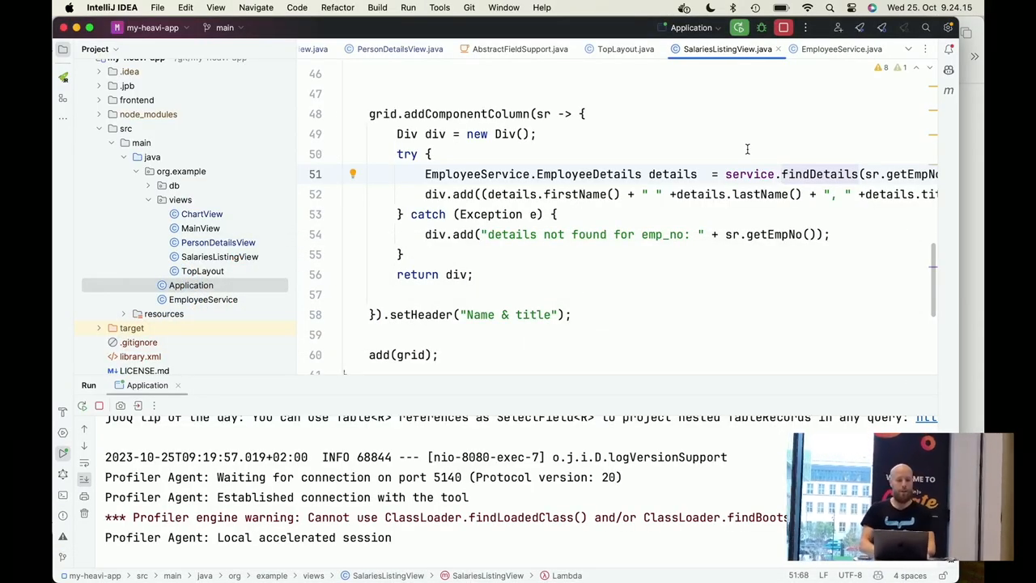
Insert a blank line after 'Div div = new Div();' above the try block
key("enter")
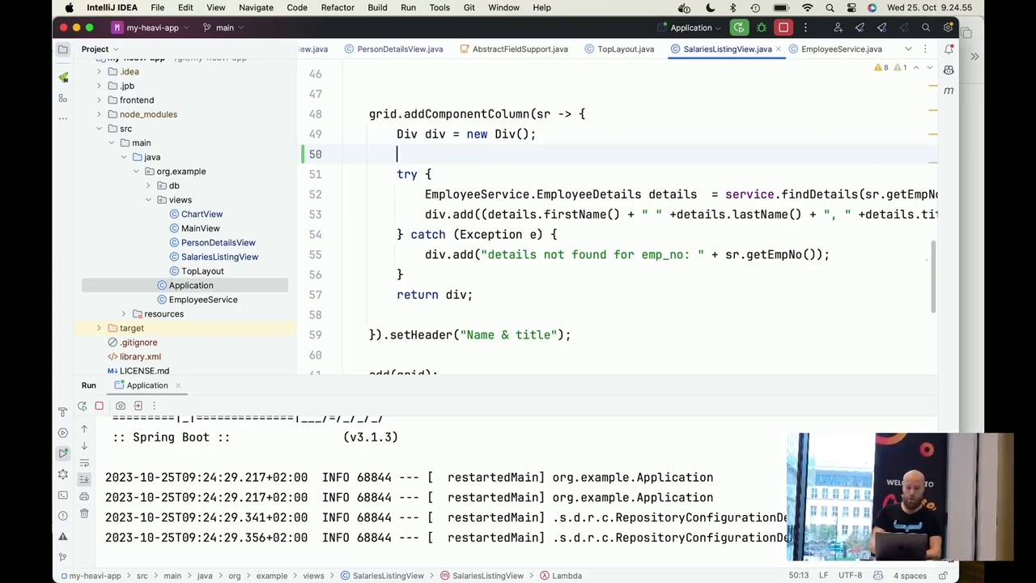
Wrap the details lookup in VProgressBar.indeterminateForTask and add progressBar to the div
type("VProgressBar")
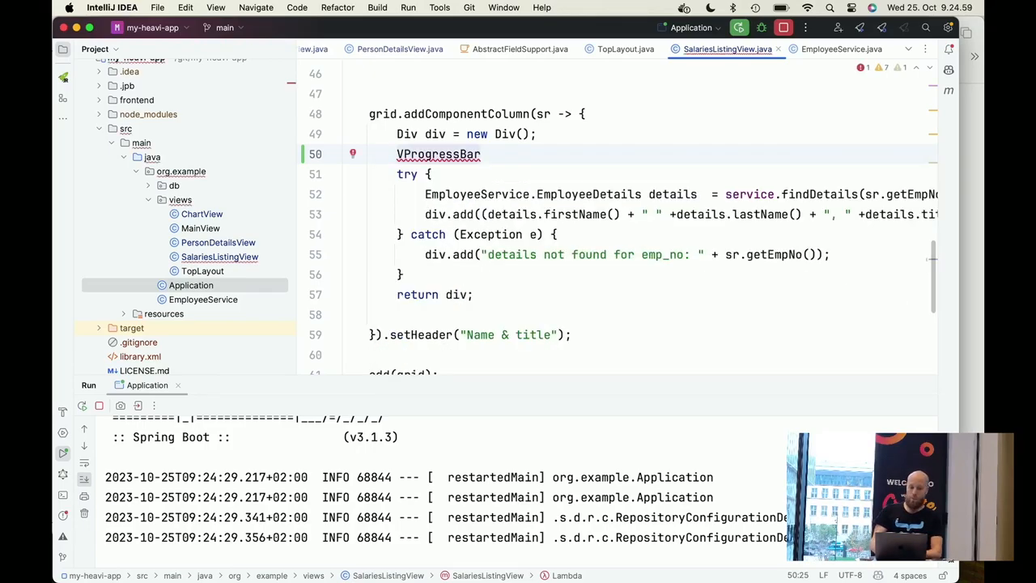
type(".indeterminateForTask")
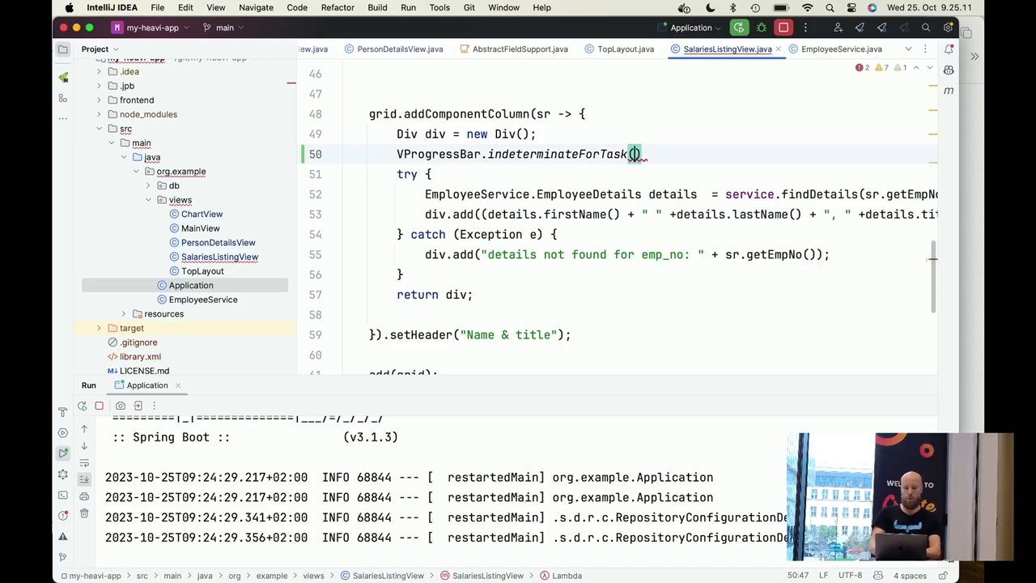
type("()")
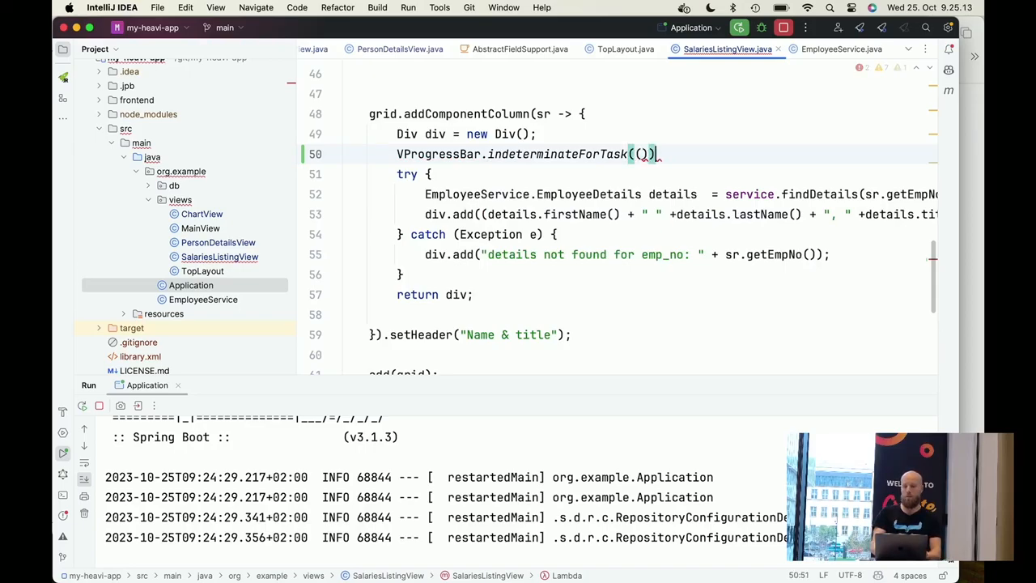
type("->")
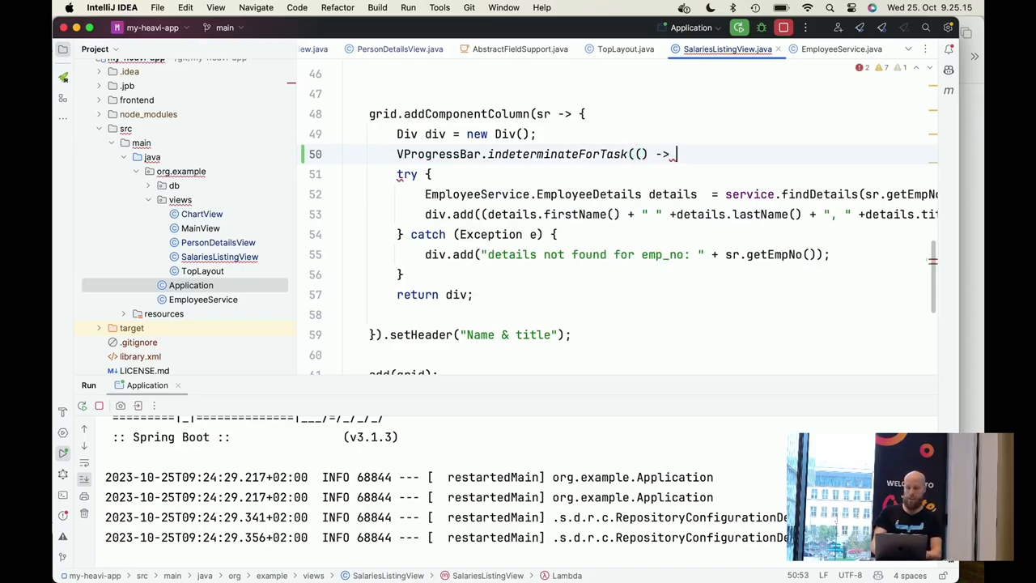
type("{});")
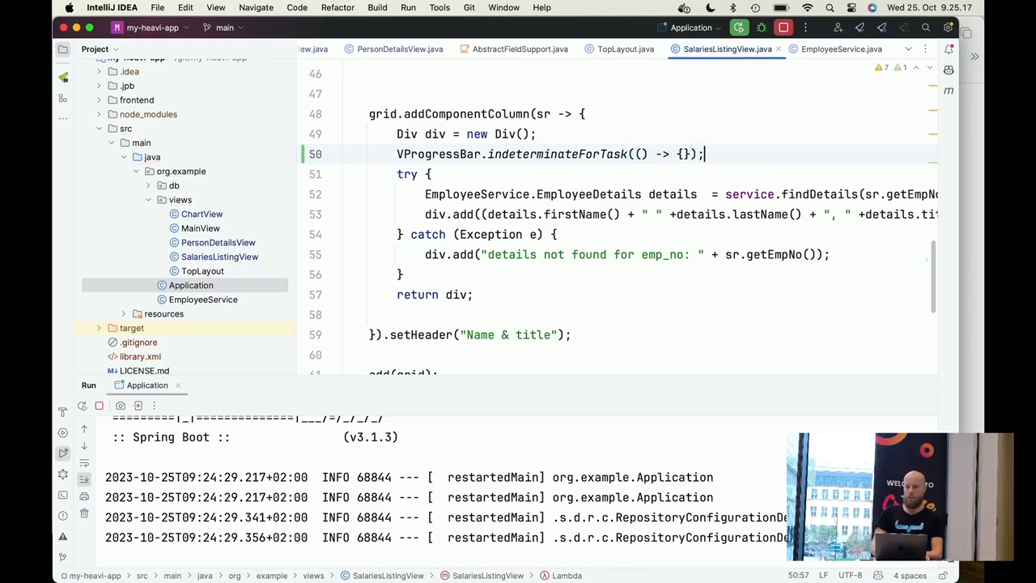
type("progressBar =")
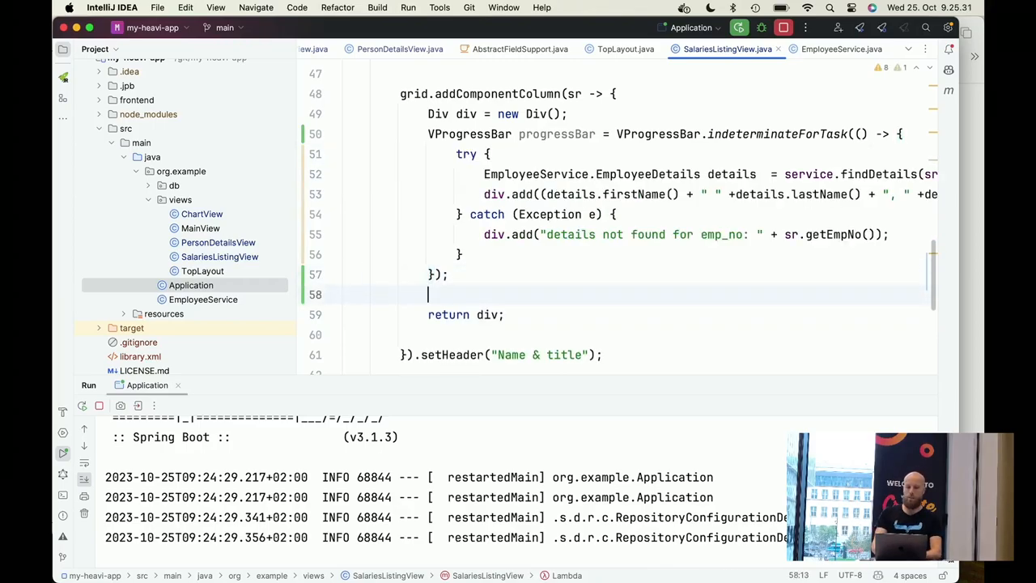
type("div.add();")
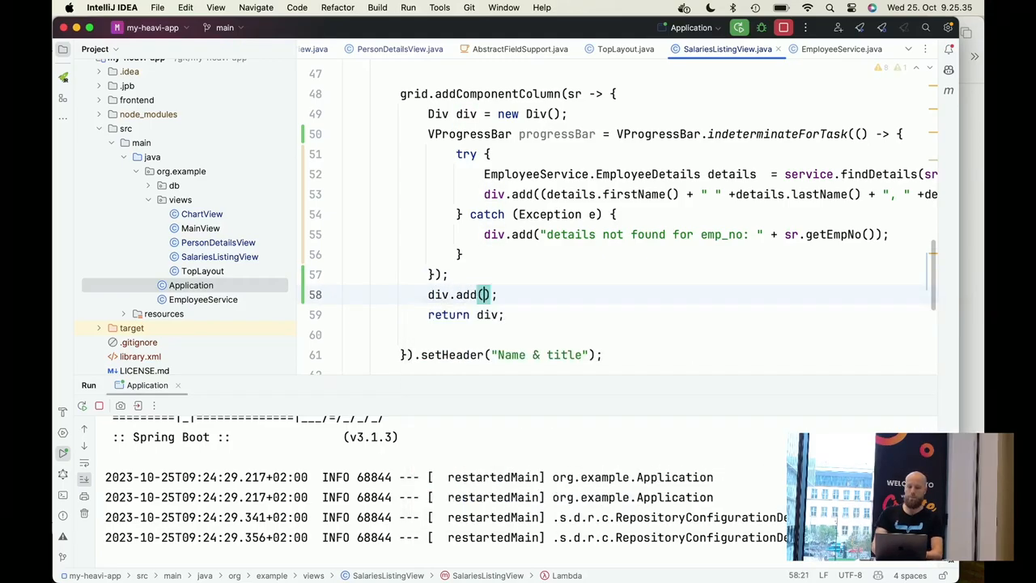
type("progressBar")
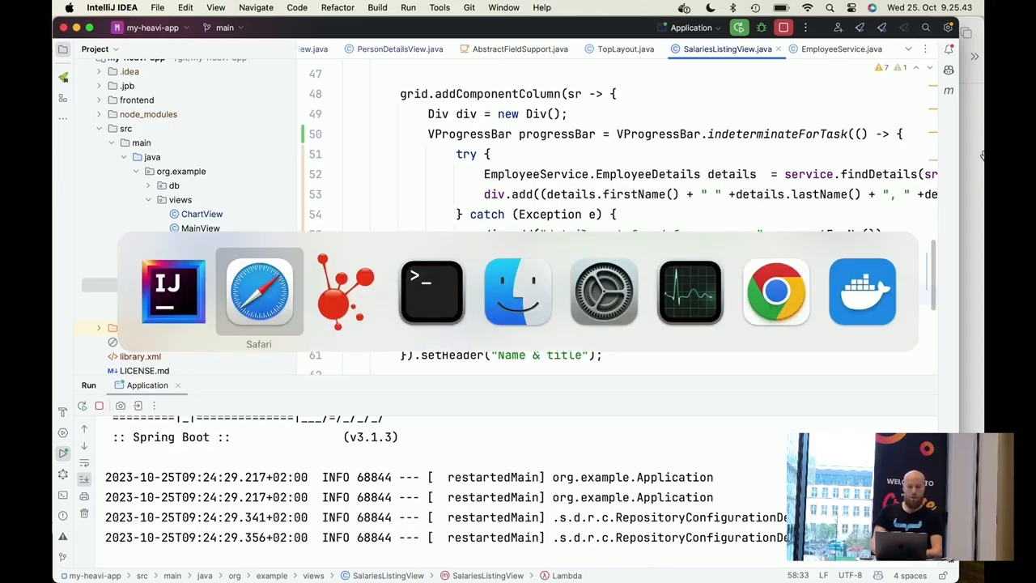
left_click(258, 292)
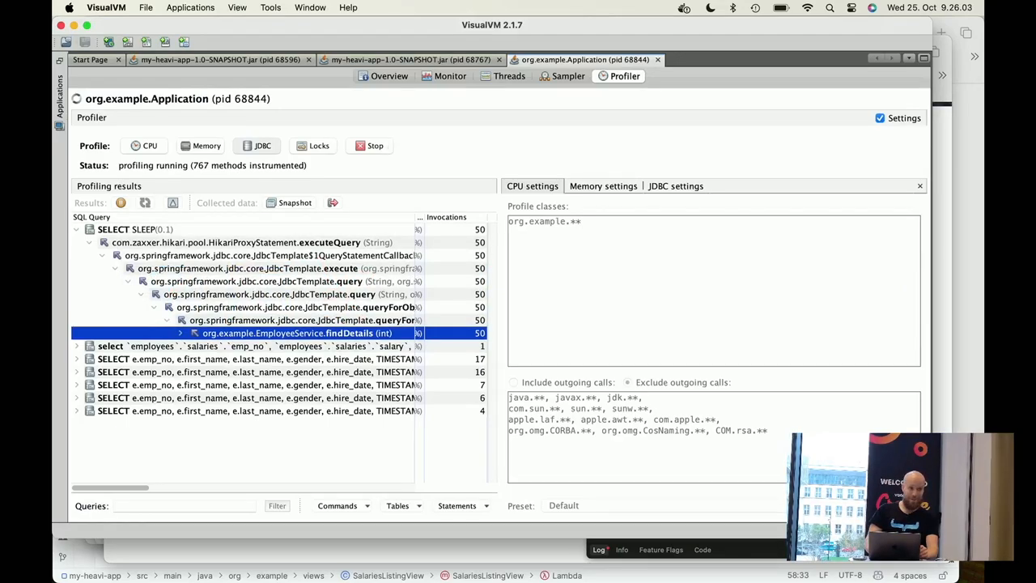
left_click(375, 146)
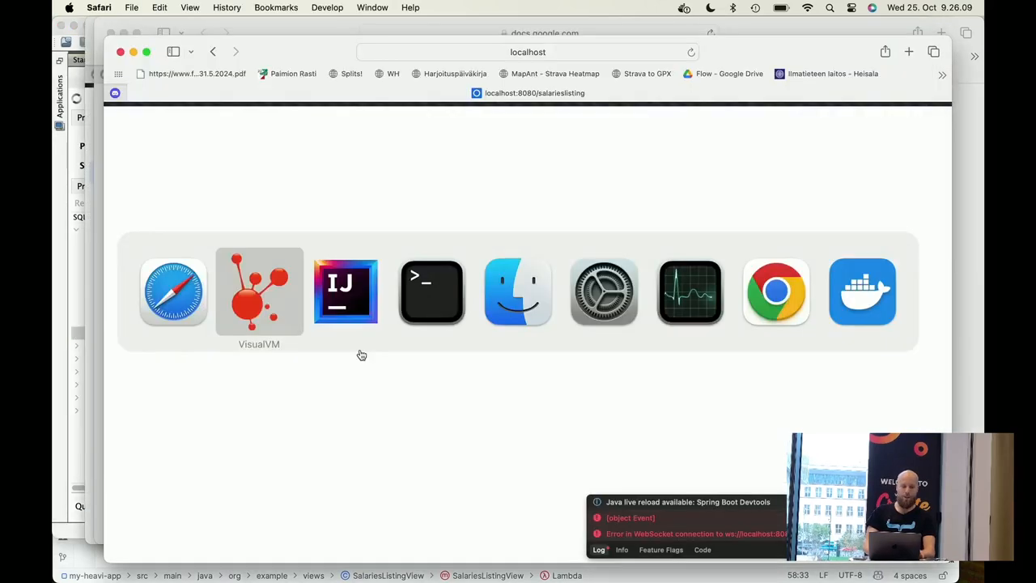
left_click(345, 291)
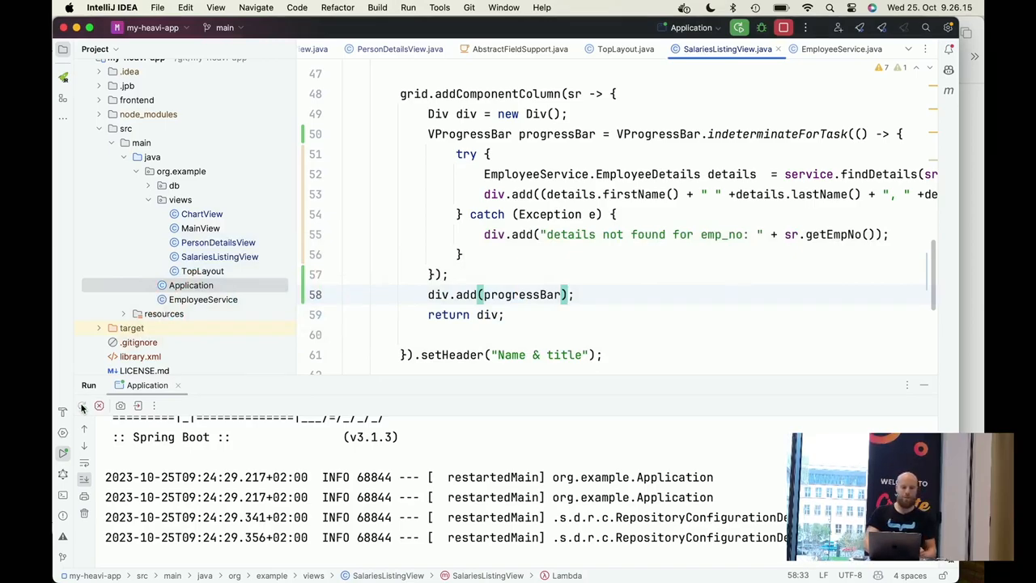
Rerun the application from the Run tool window and wait for Spring Boot startup
left_click(82, 406)
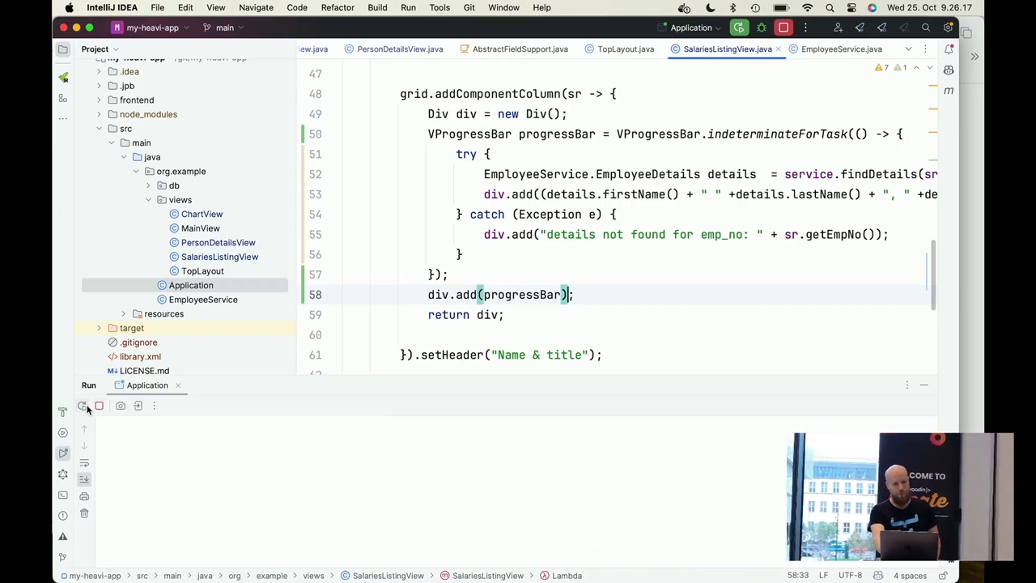
left_click(82, 405)
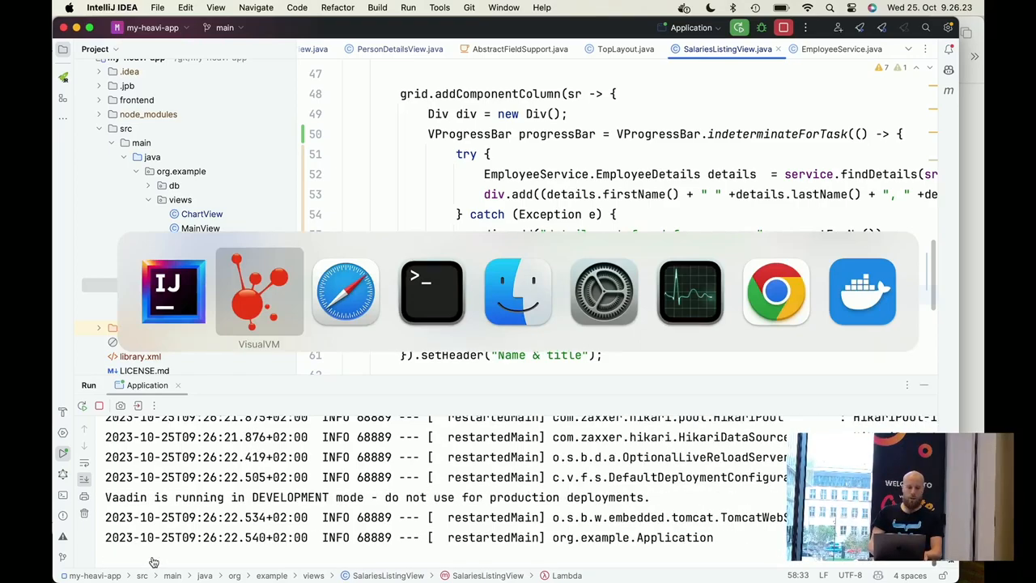
left_click(345, 291)
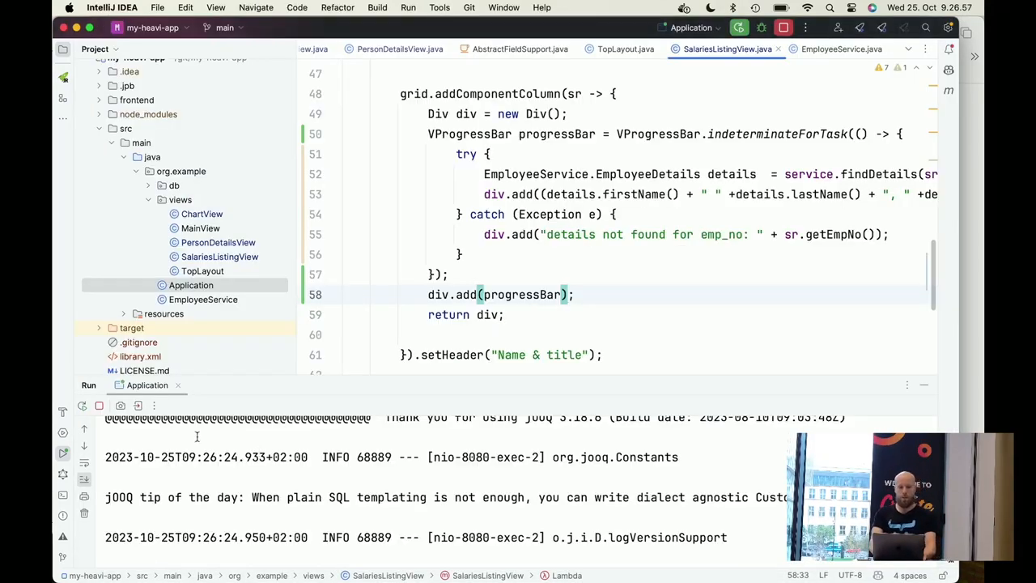
scroll("up", 3)
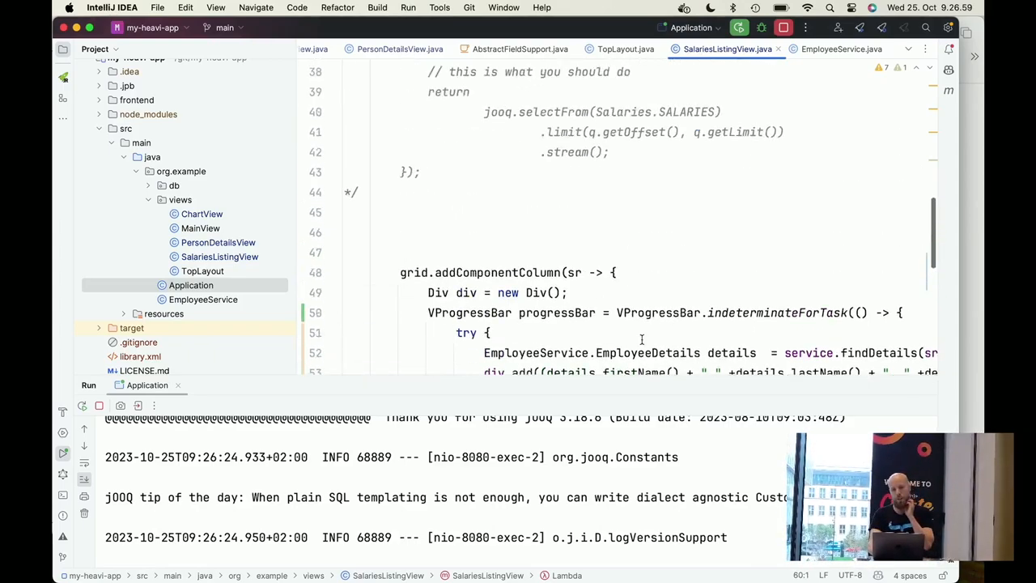
scroll("up", 3)
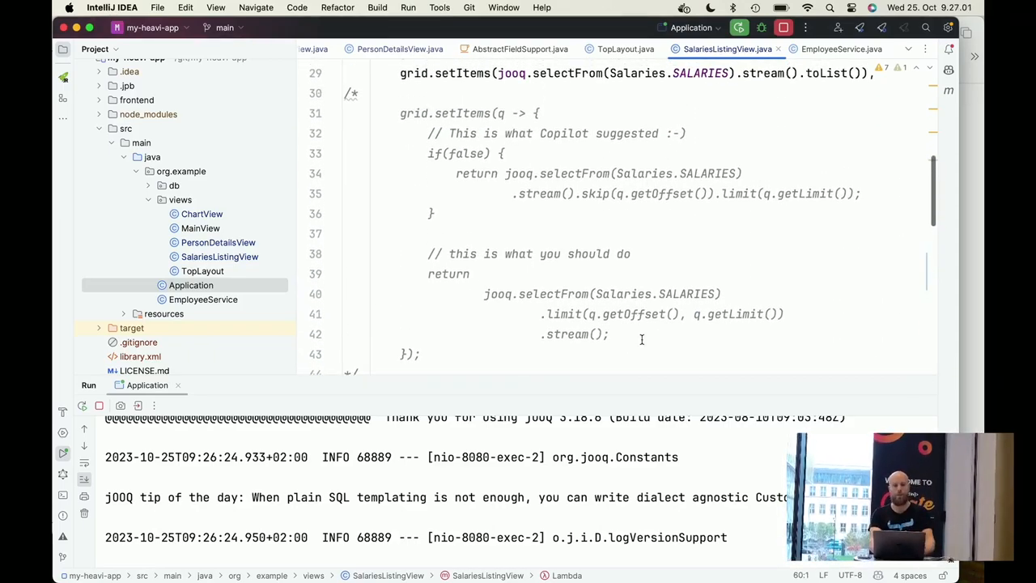
scroll("up", 3)
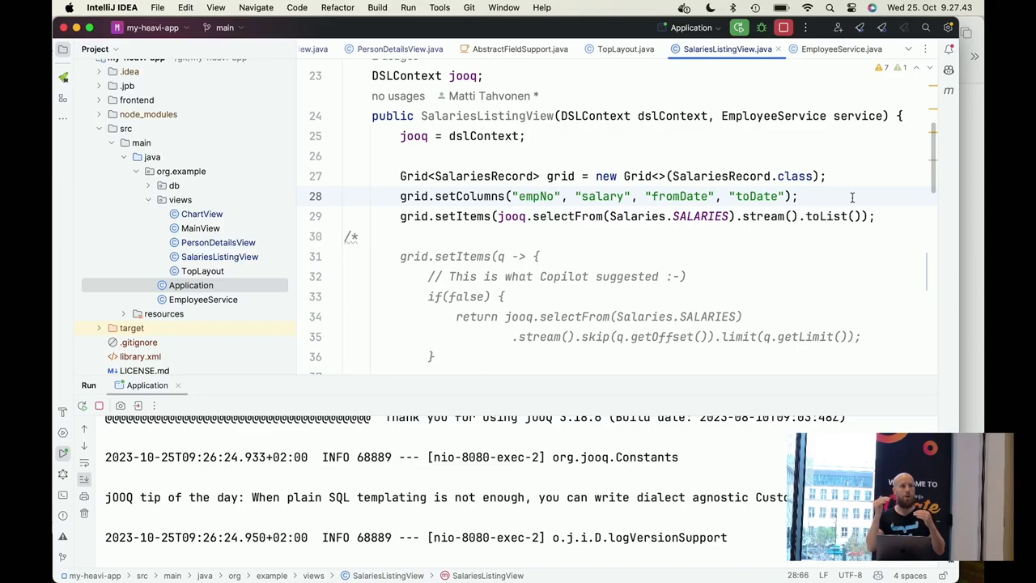
mouse_move(803, 290)
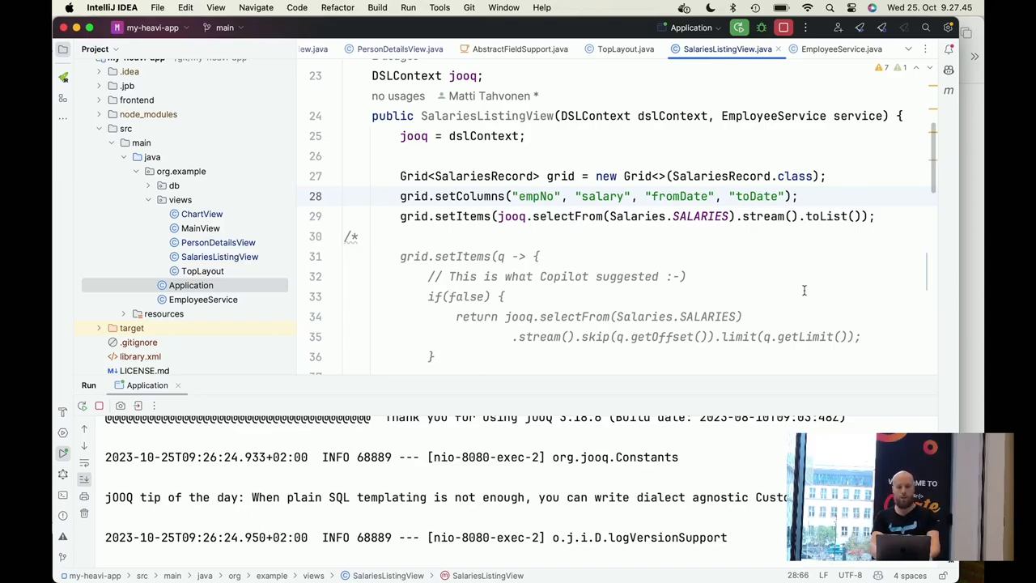
left_click(822, 238)
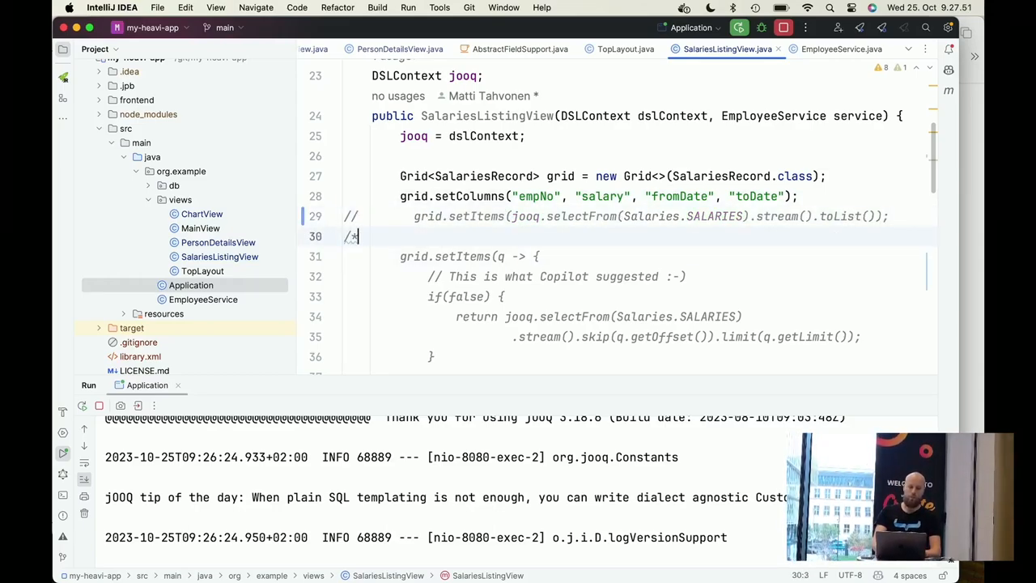
scroll("down", 3)
type("*/")
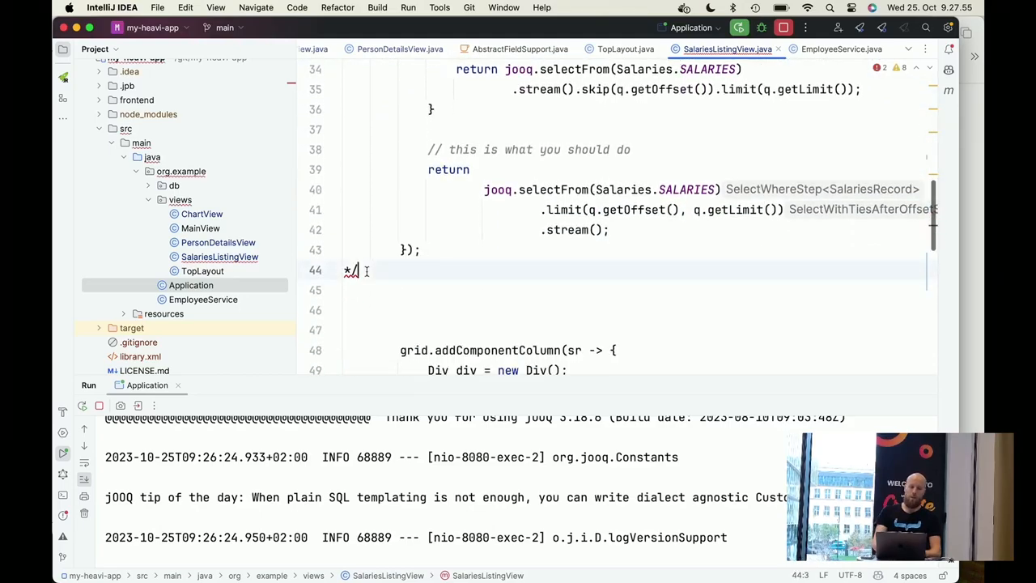
scroll("up", 3)
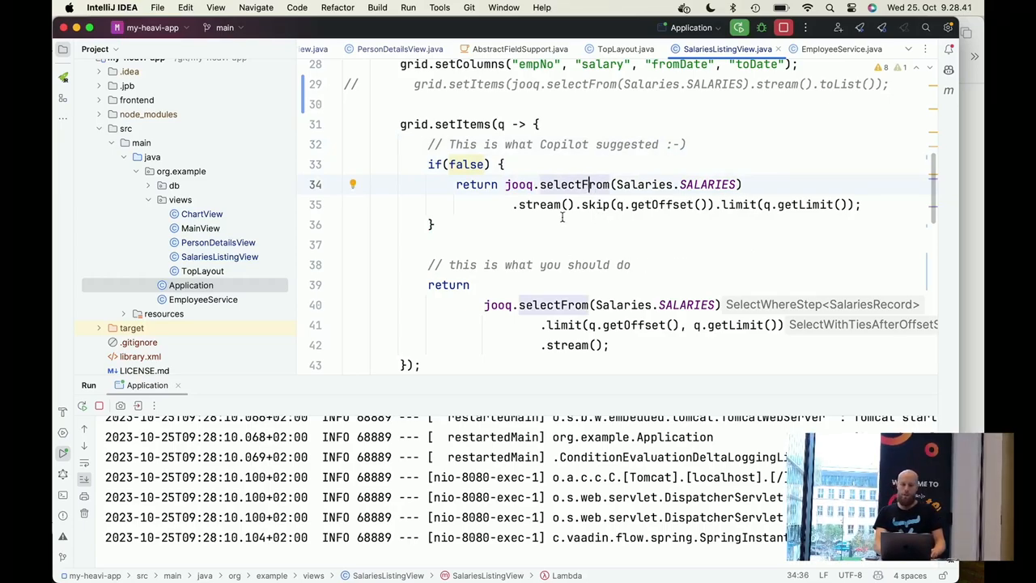
left_click(554, 203)
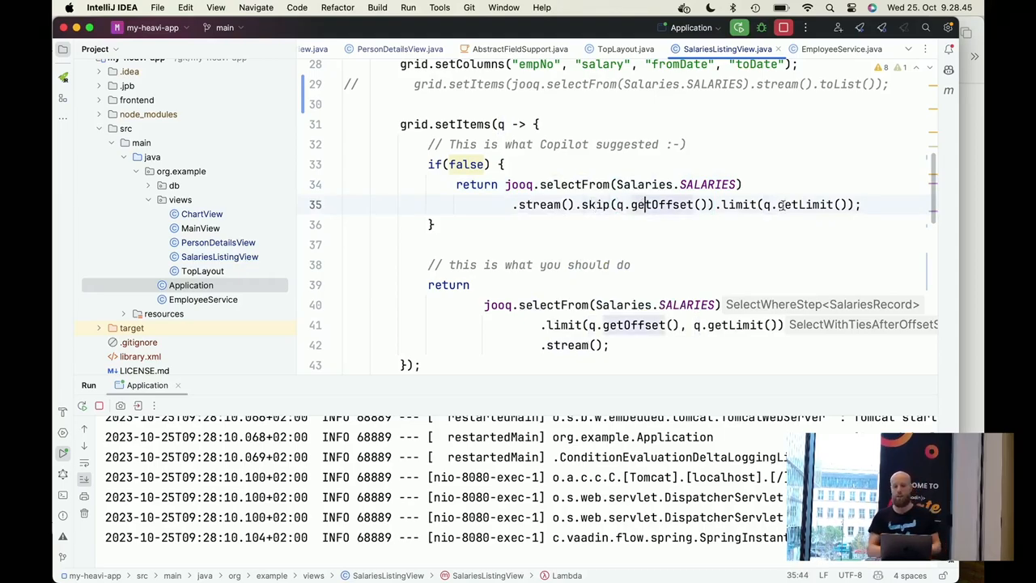
mouse_move(805, 204)
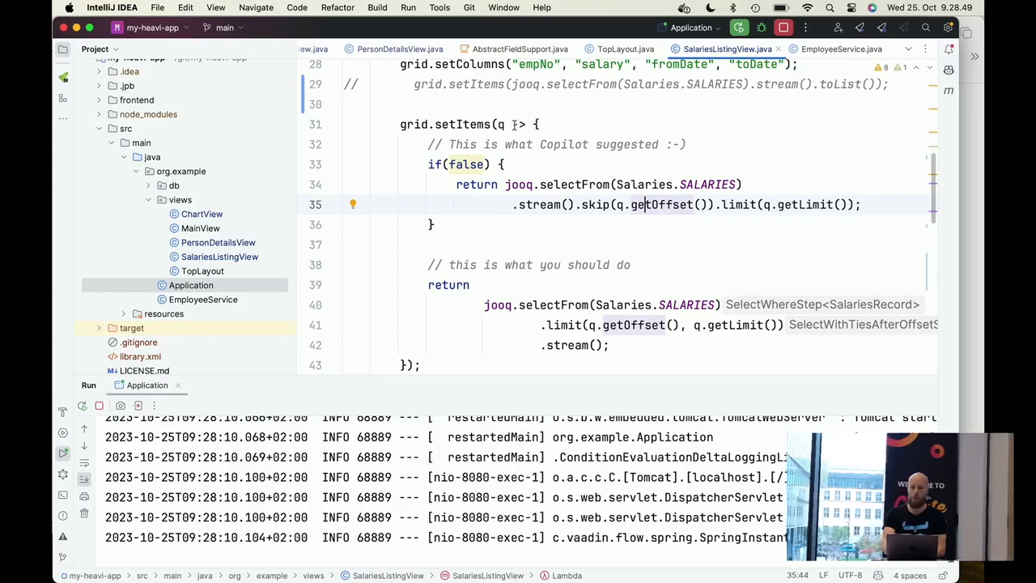
mouse_move(500, 124)
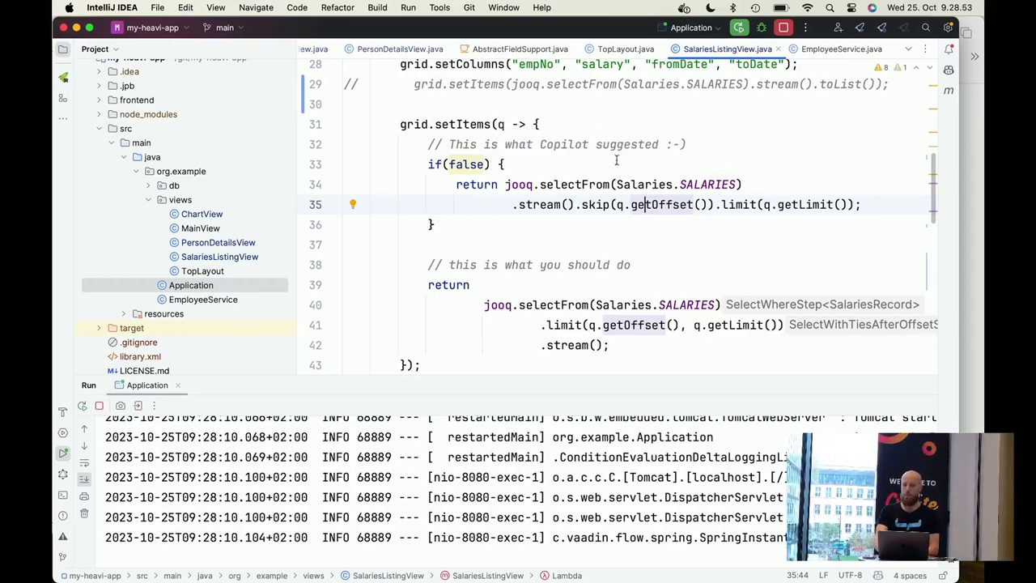
mouse_move(640, 204)
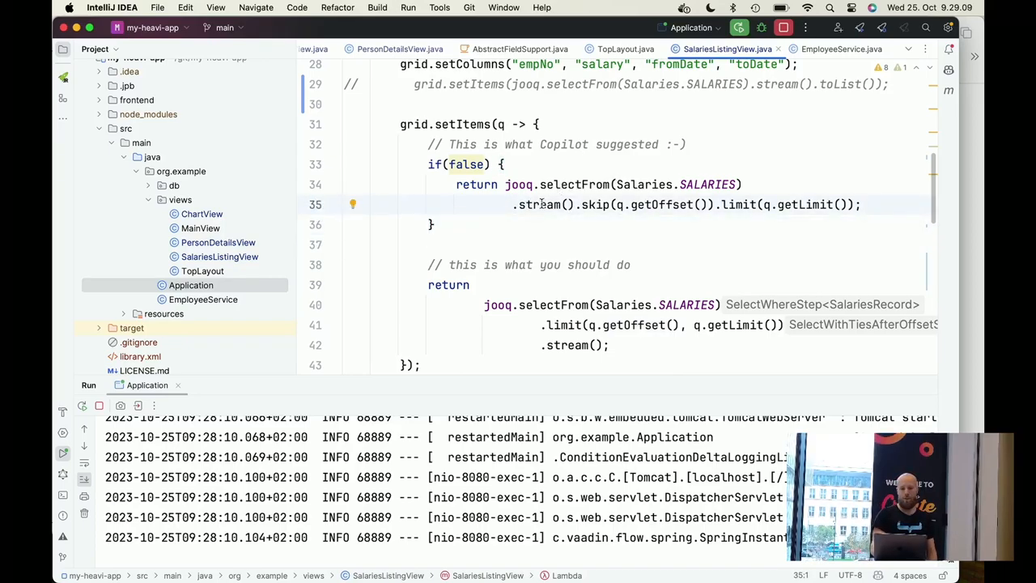
double_click(539, 204)
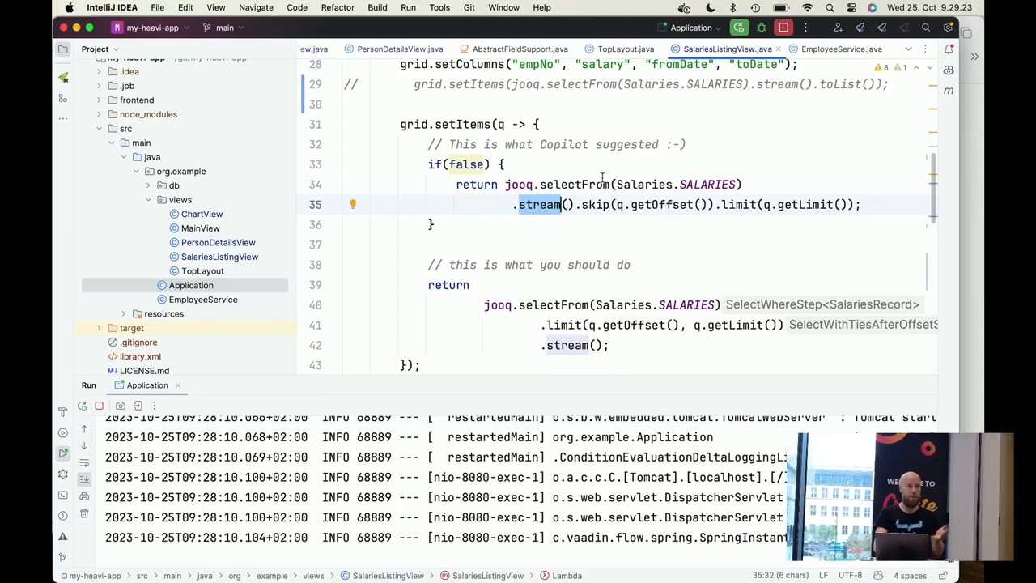
left_click(638, 304)
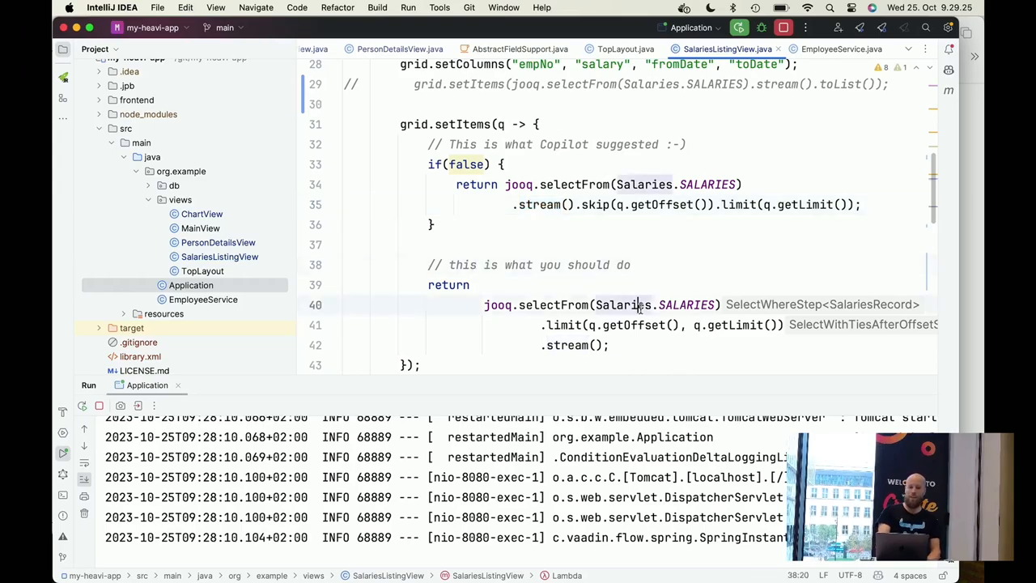
left_click(651, 224)
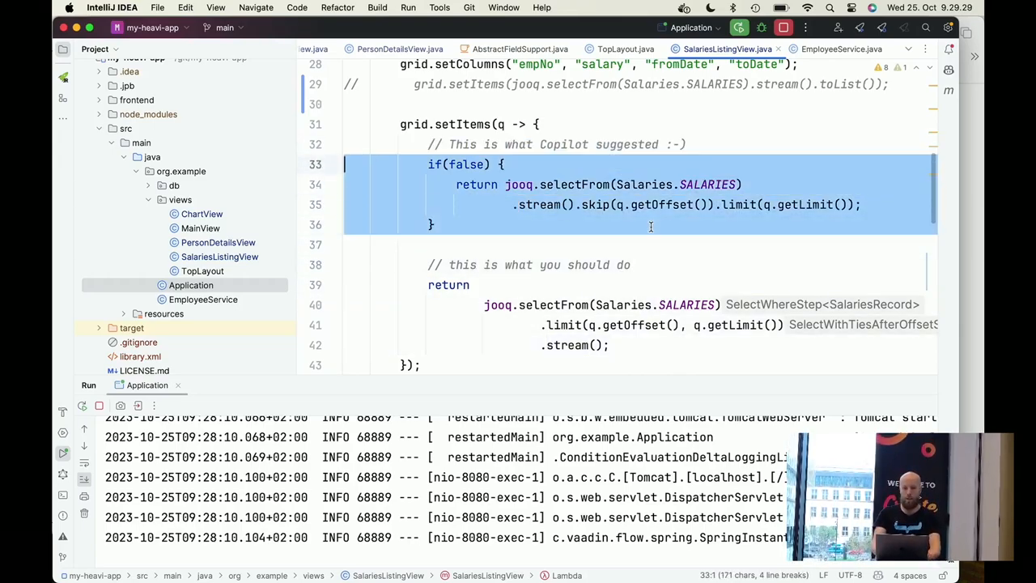
Delete the if(false) Copilot block on lines 33–36, keeping the jOOQ limit/offset query
key("Delete")
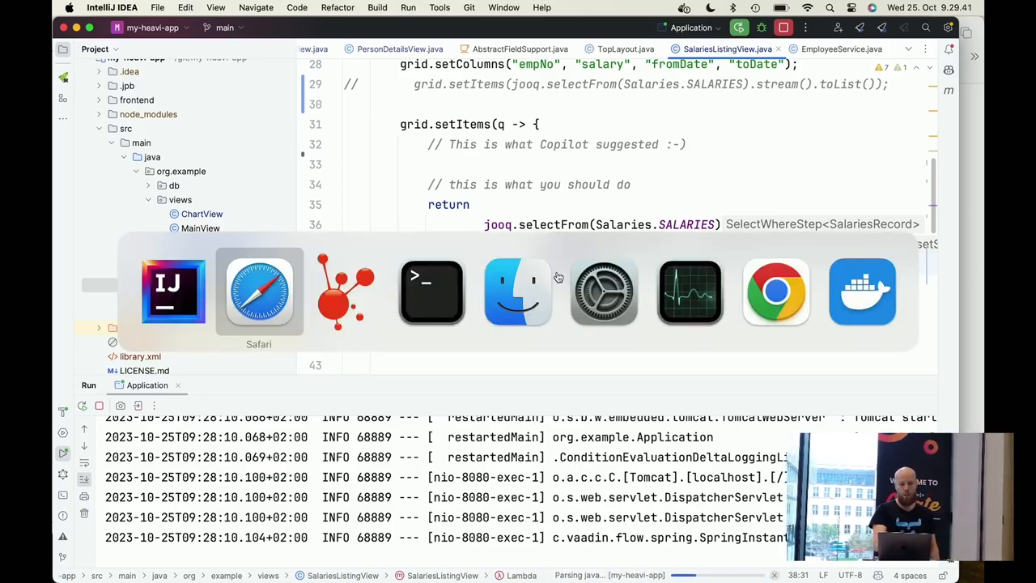
Switch to Safari, briefly to IntelliJ, then return to the Salaries grid at localhost:8080/salarieslisting
left_click(258, 291)
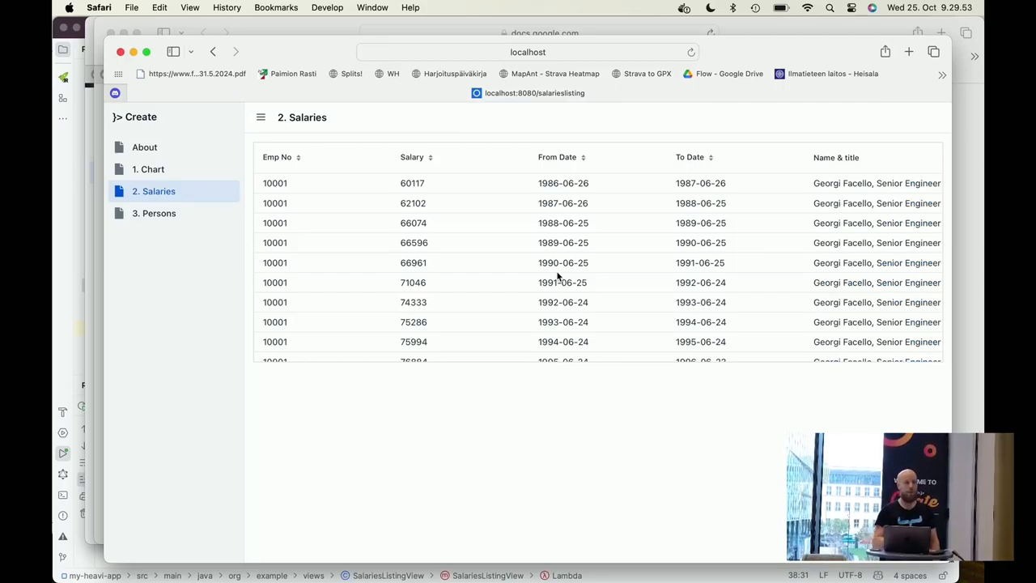
mouse_move(547, 267)
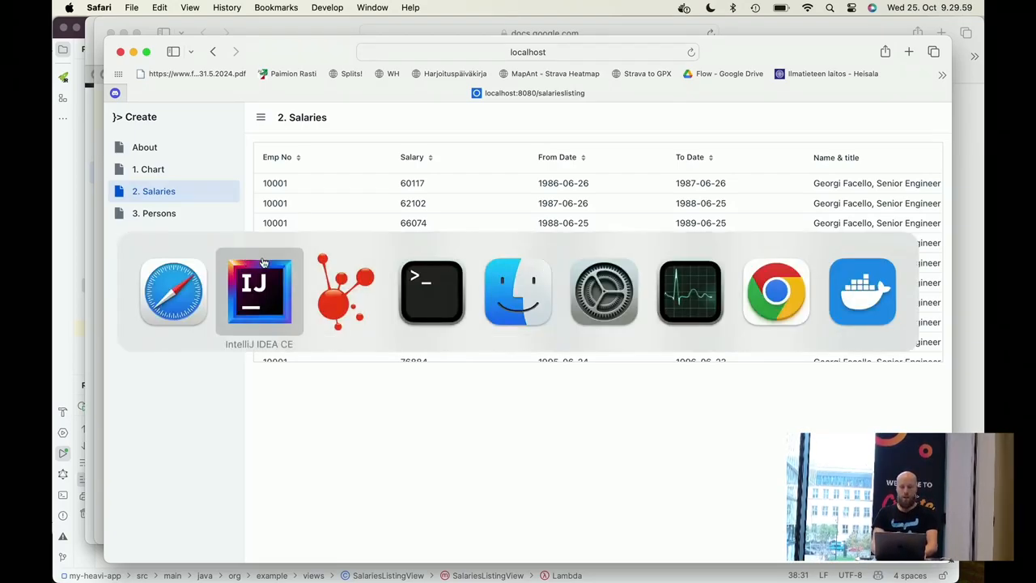
left_click(259, 292)
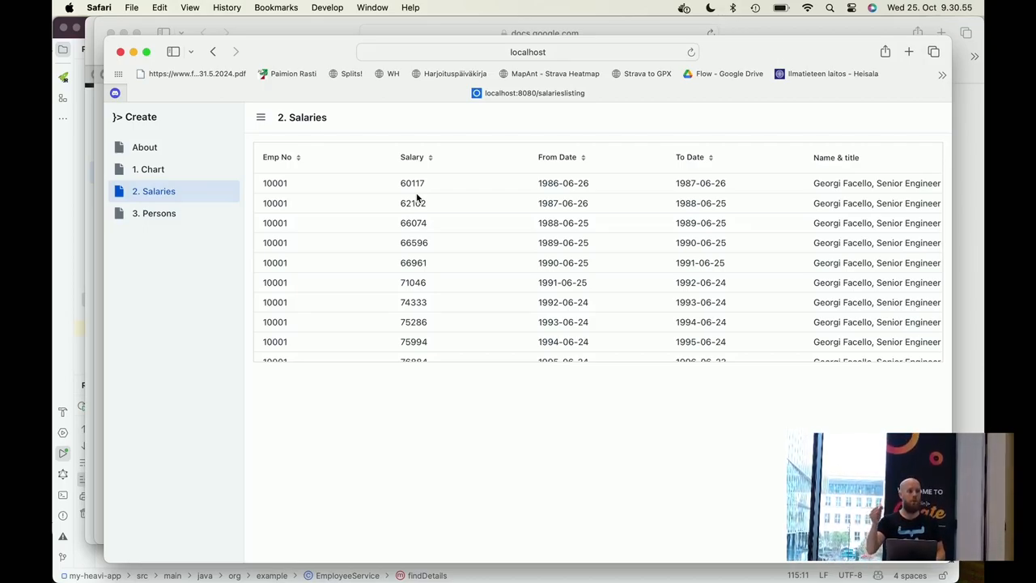
mouse_move(404, 451)
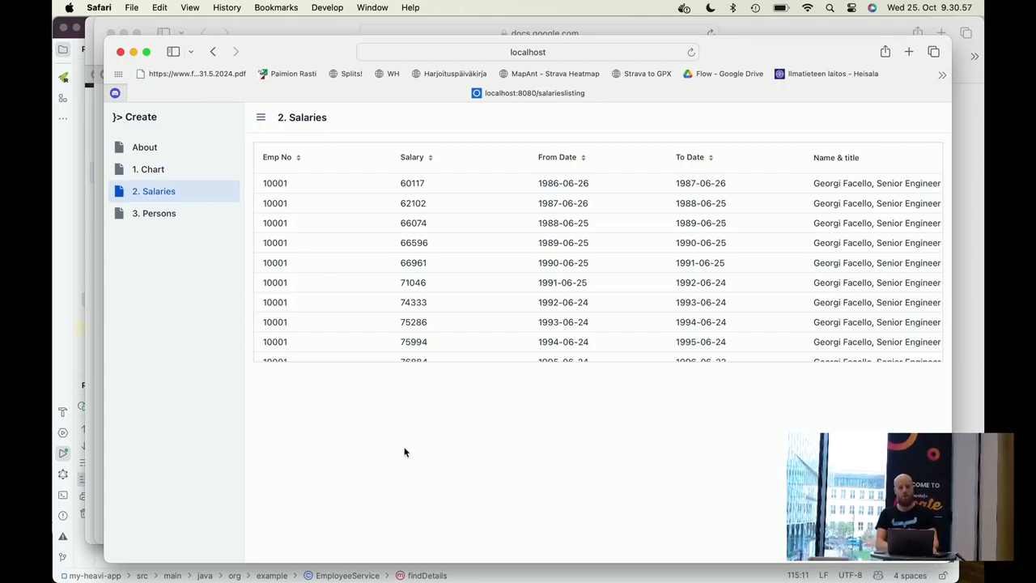
mouse_move(281, 403)
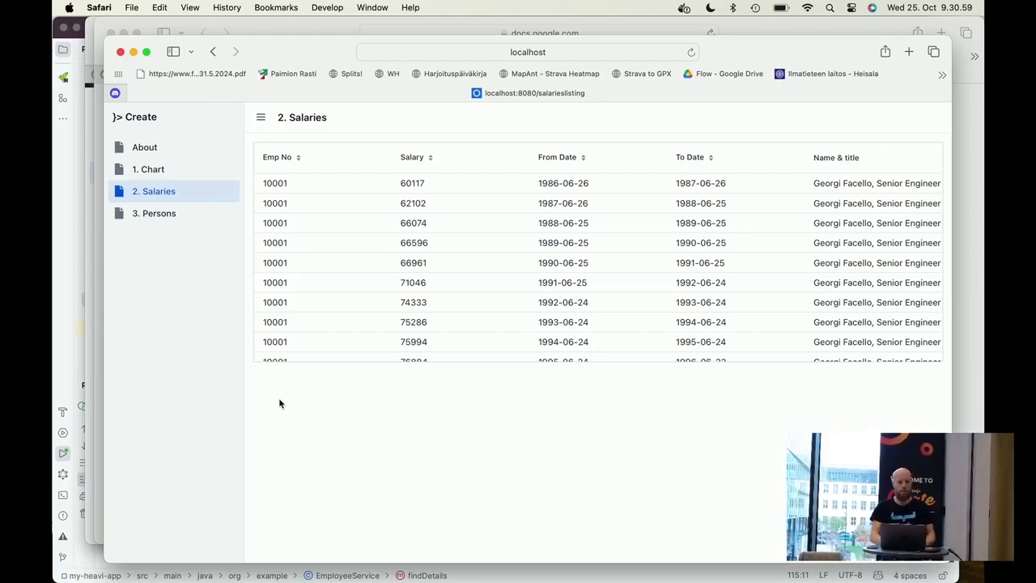
mouse_move(158, 213)
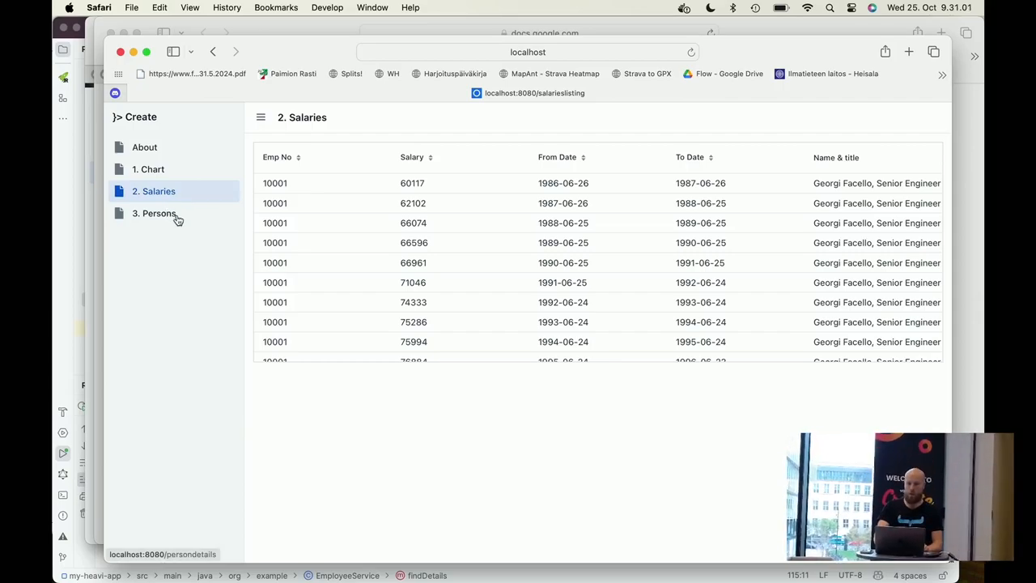
Open '3. Persons', choose Customer Service as the department, and select the page address
left_click(154, 212)
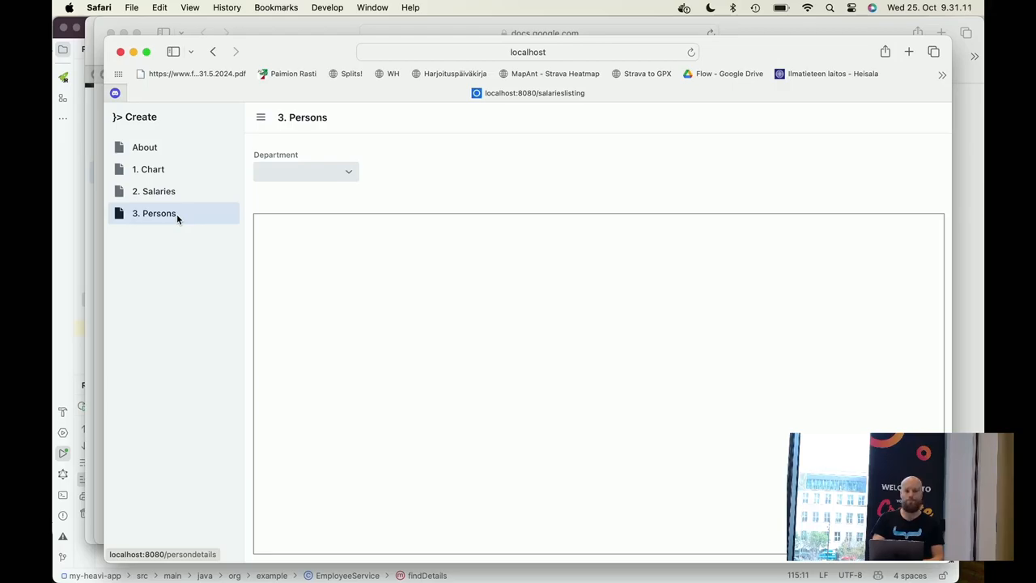
mouse_move(423, 168)
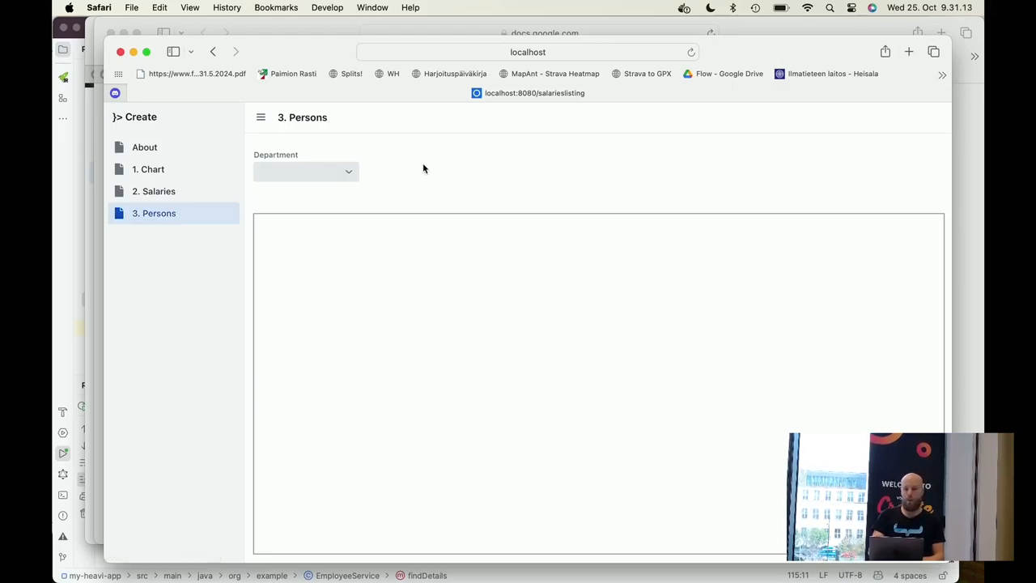
left_click(306, 171)
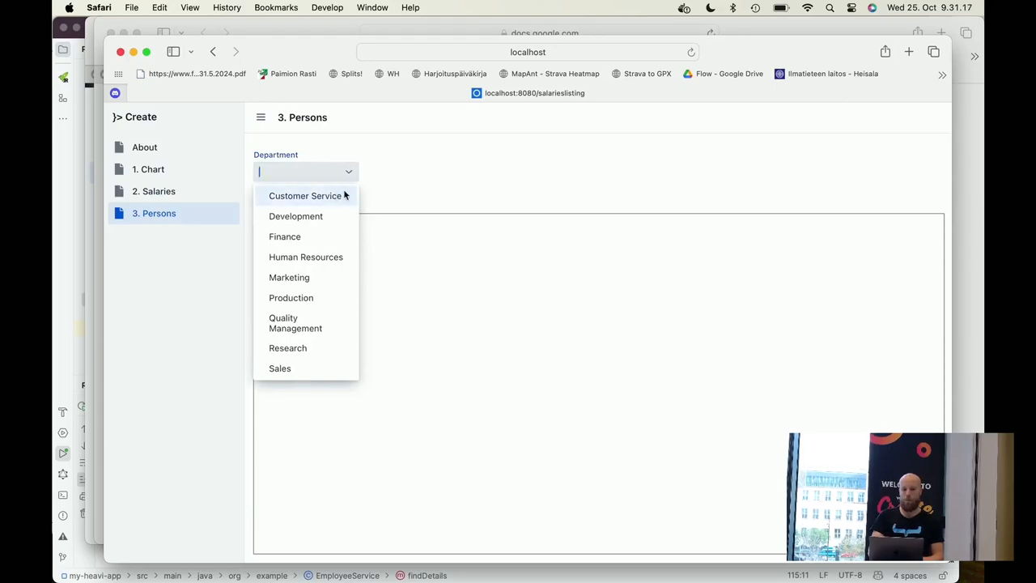
mouse_move(347, 199)
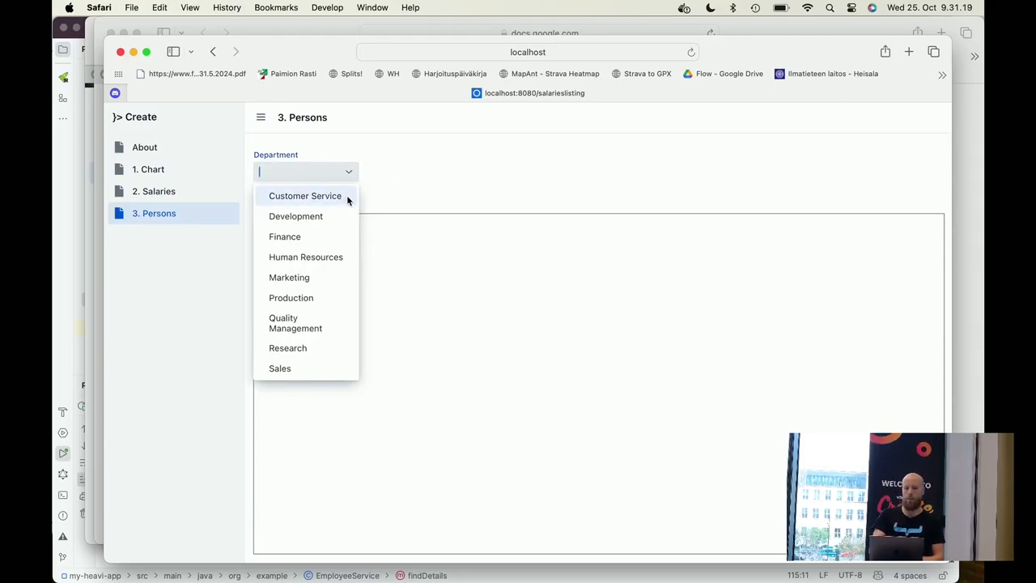
left_click(304, 195)
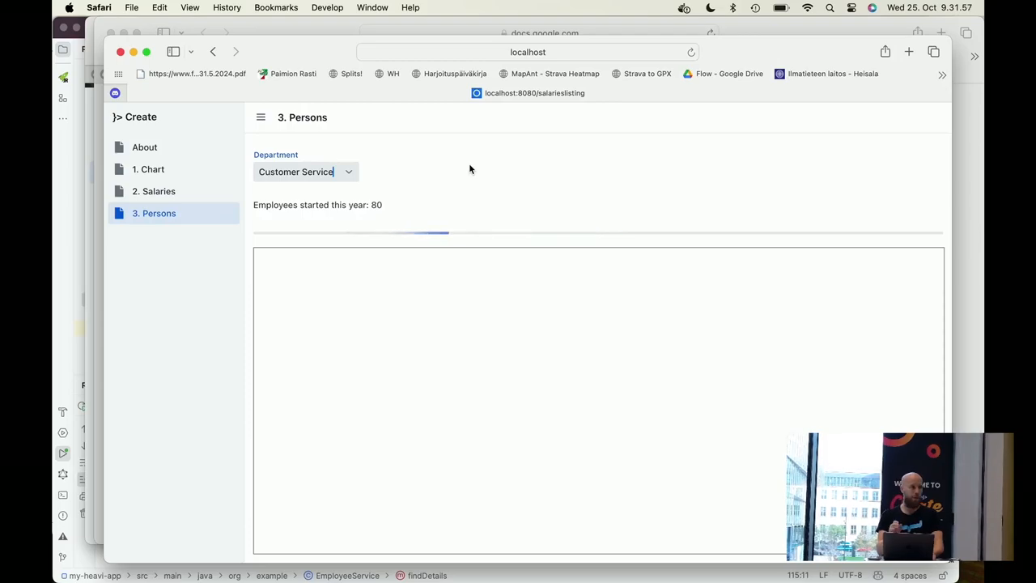
left_click(527, 52)
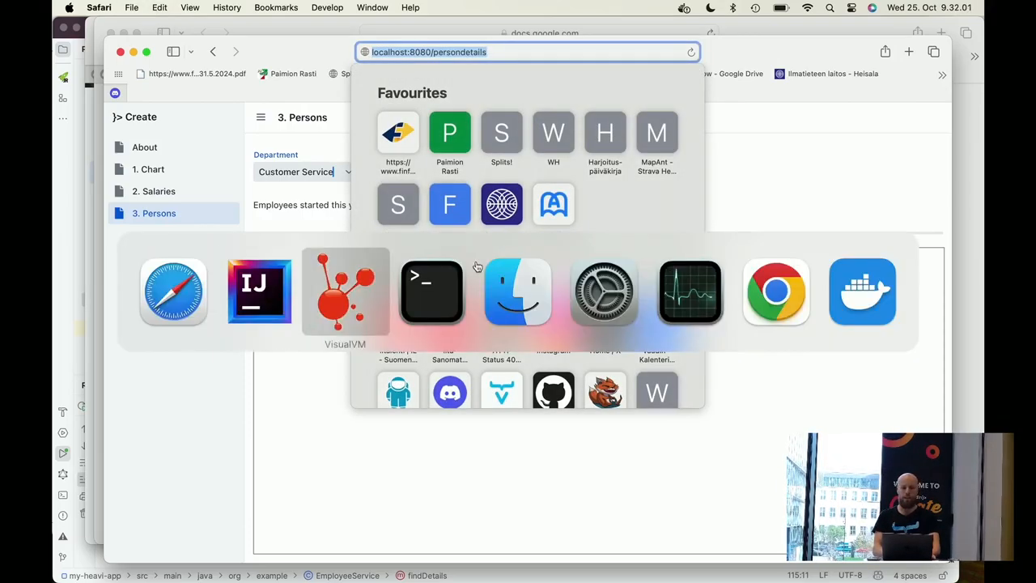
mouse_move(775, 291)
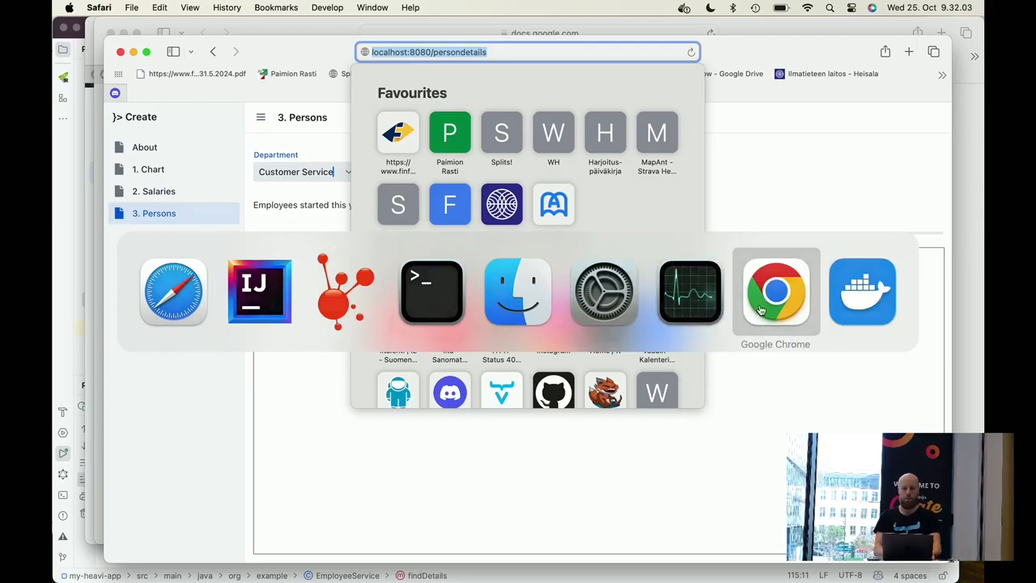
left_click(775, 291)
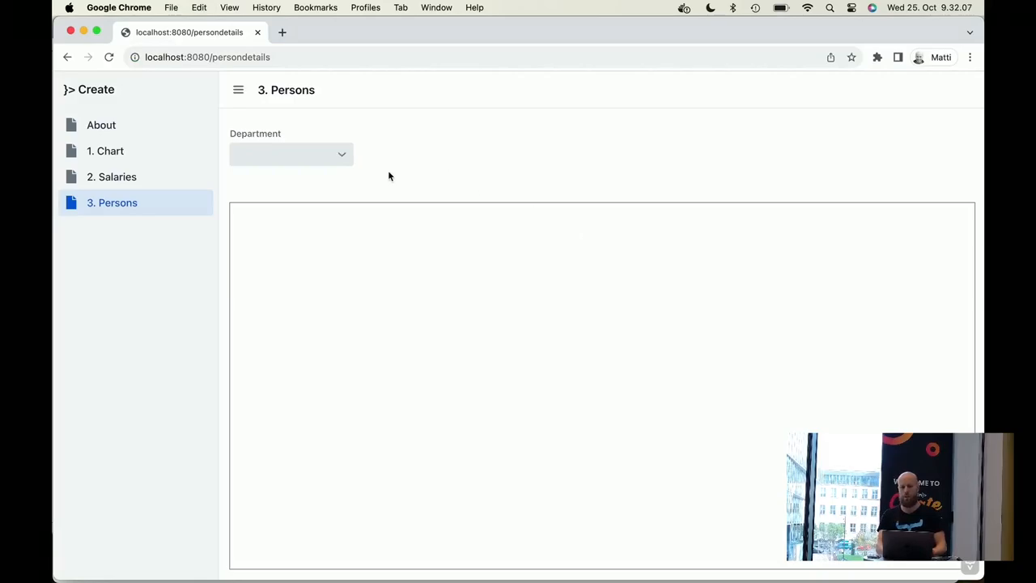
left_click(291, 153)
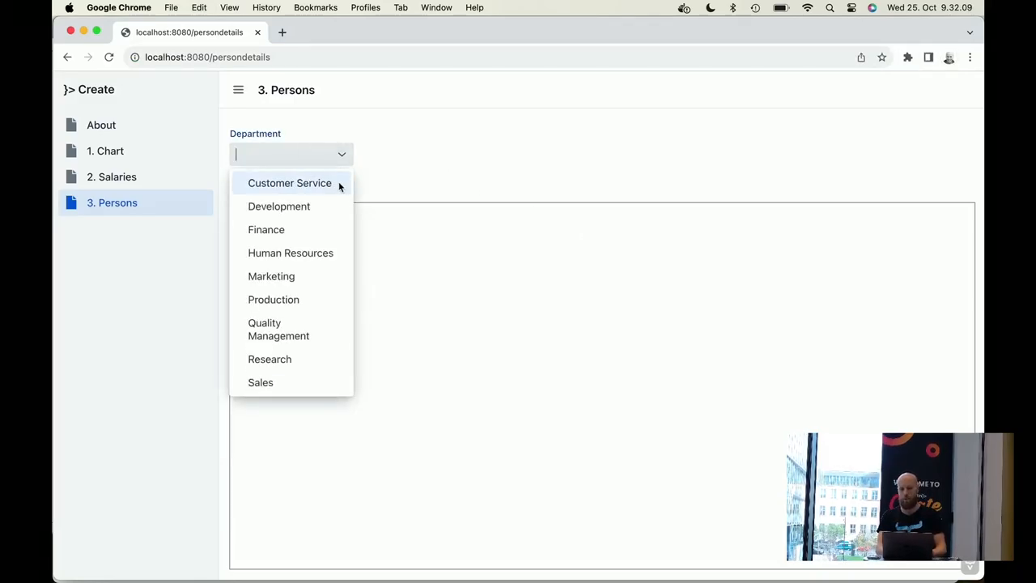
left_click(288, 182)
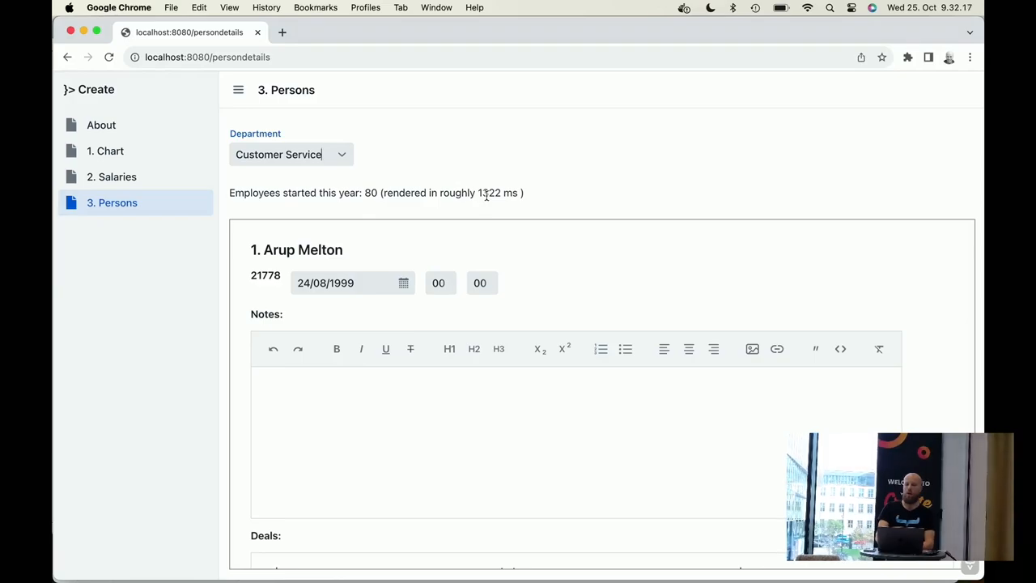
mouse_move(635, 198)
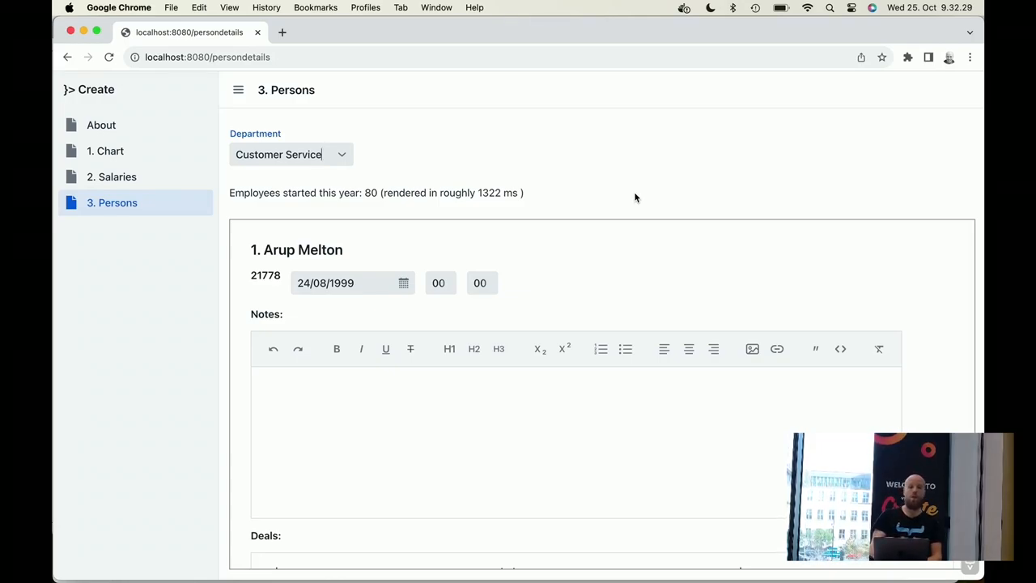
scroll("down", 3)
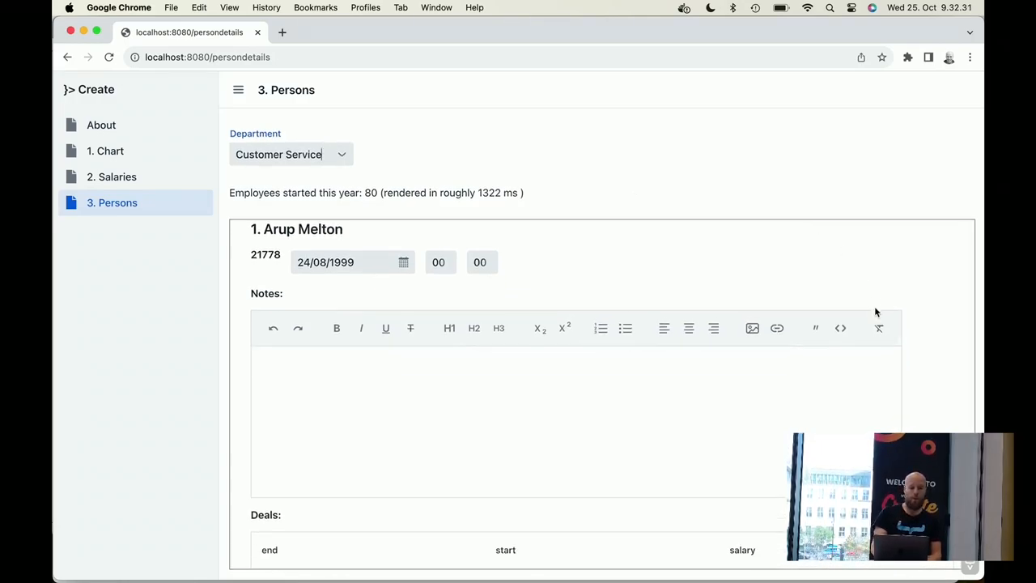
scroll("down", 3)
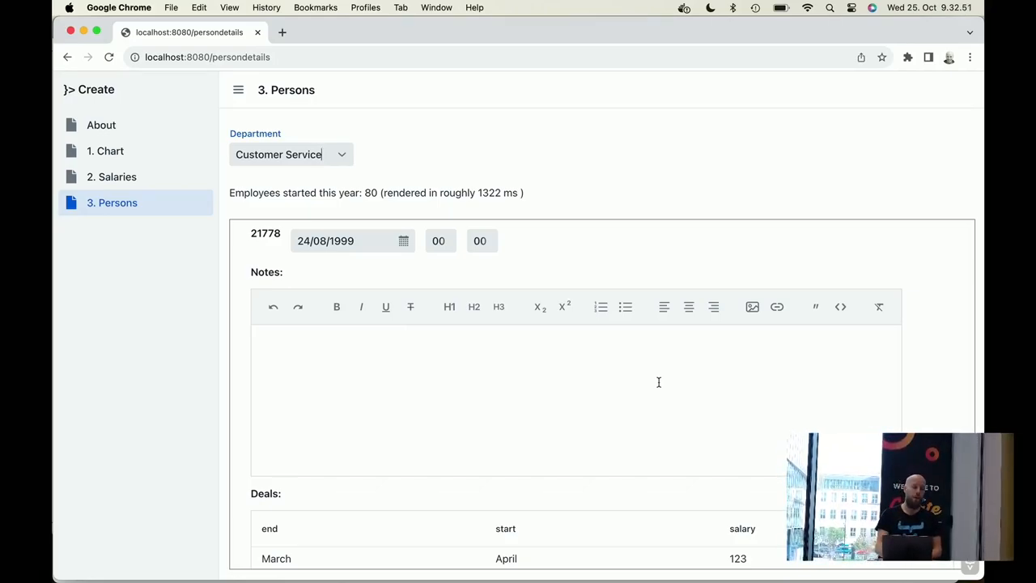
scroll("down", 3)
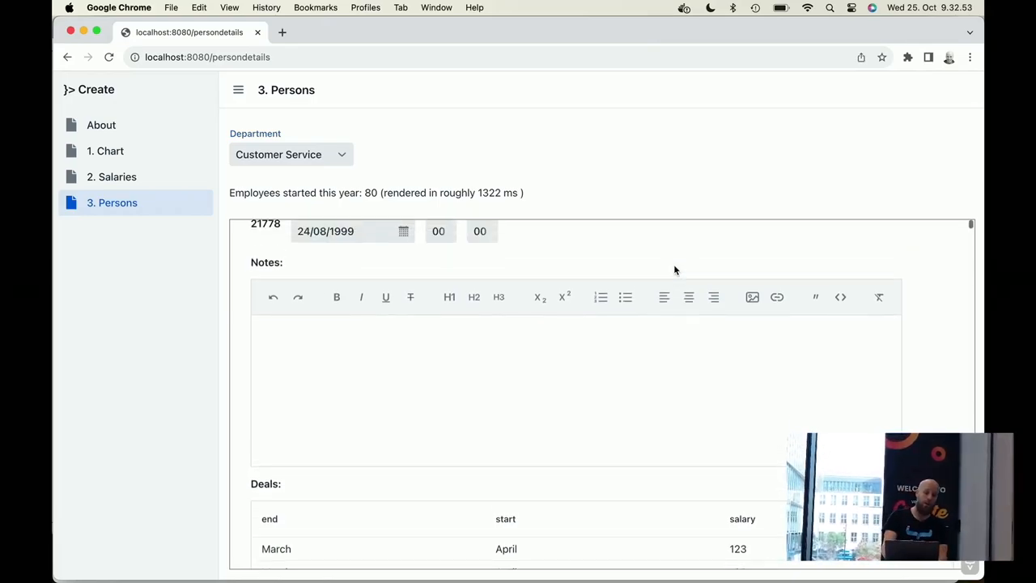
scroll("down", 3)
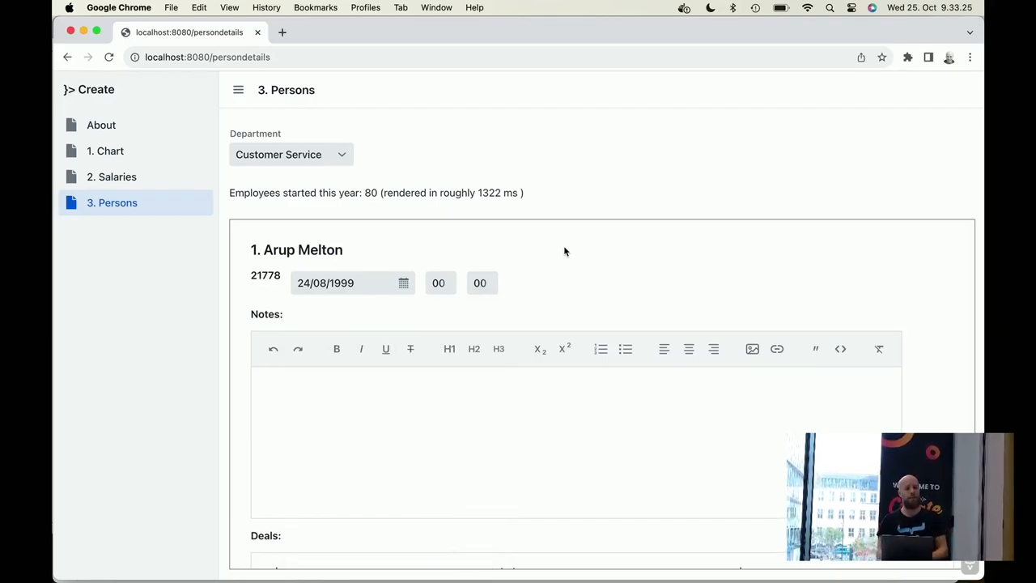
mouse_move(584, 173)
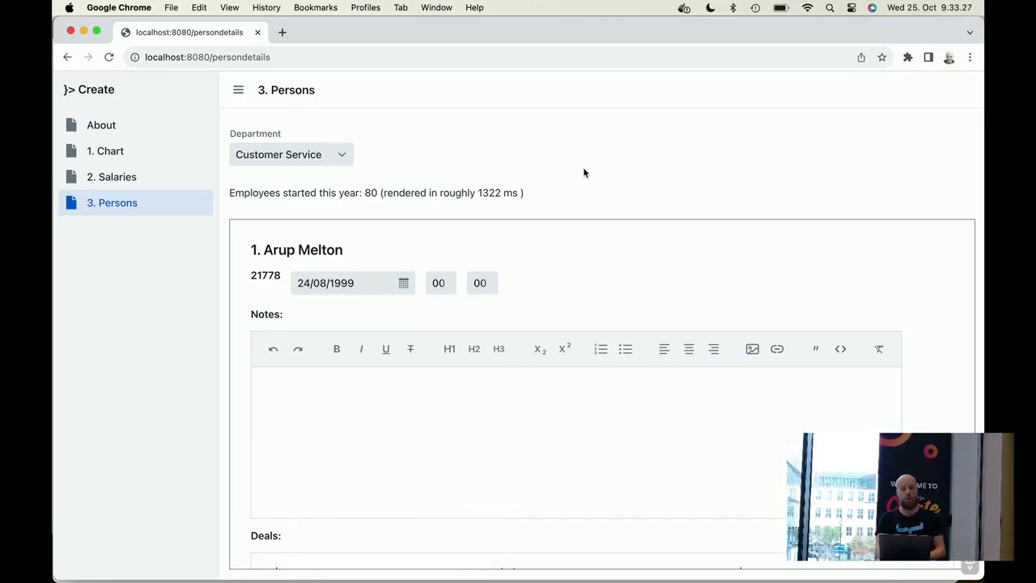
Open DevTools via Inspect and record a Performance profile while picking a department
right_click(584, 173)
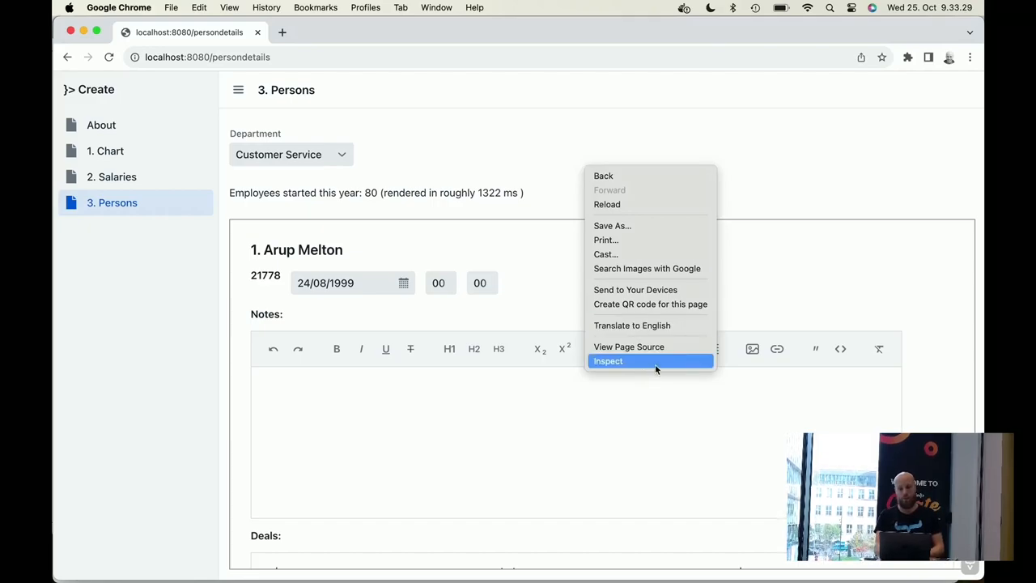
left_click(607, 361)
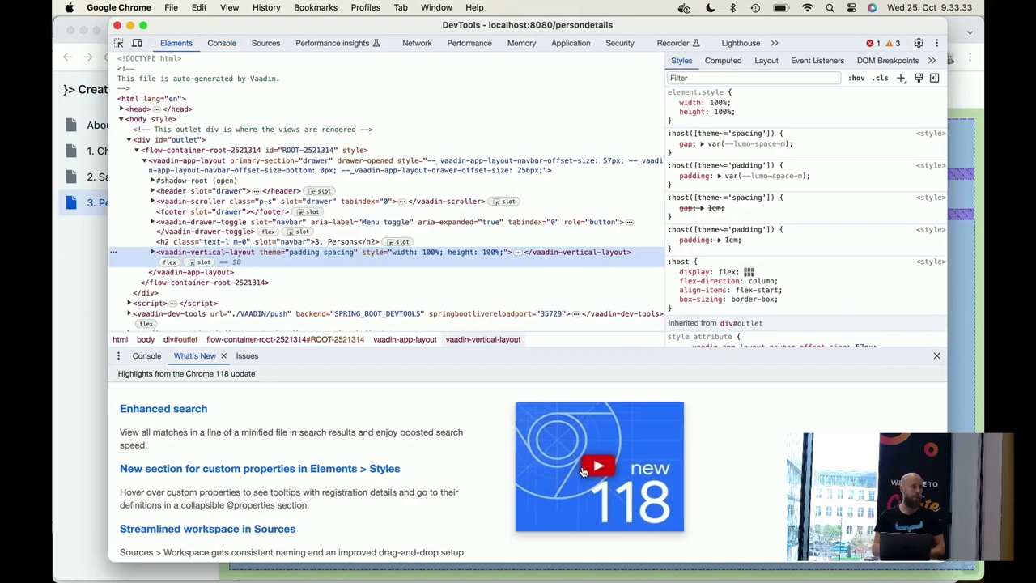
mouse_move(599, 465)
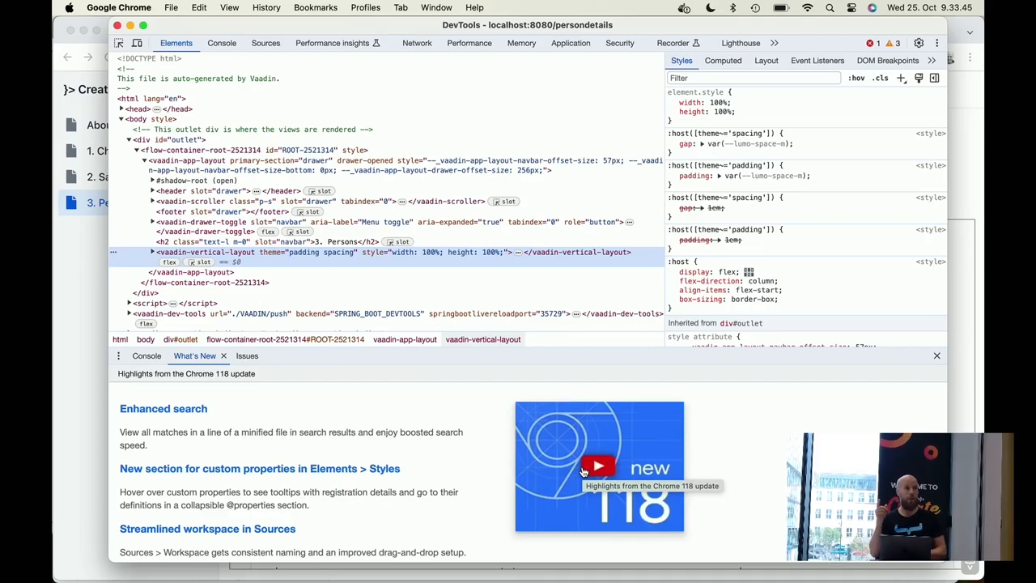
mouse_move(445, 95)
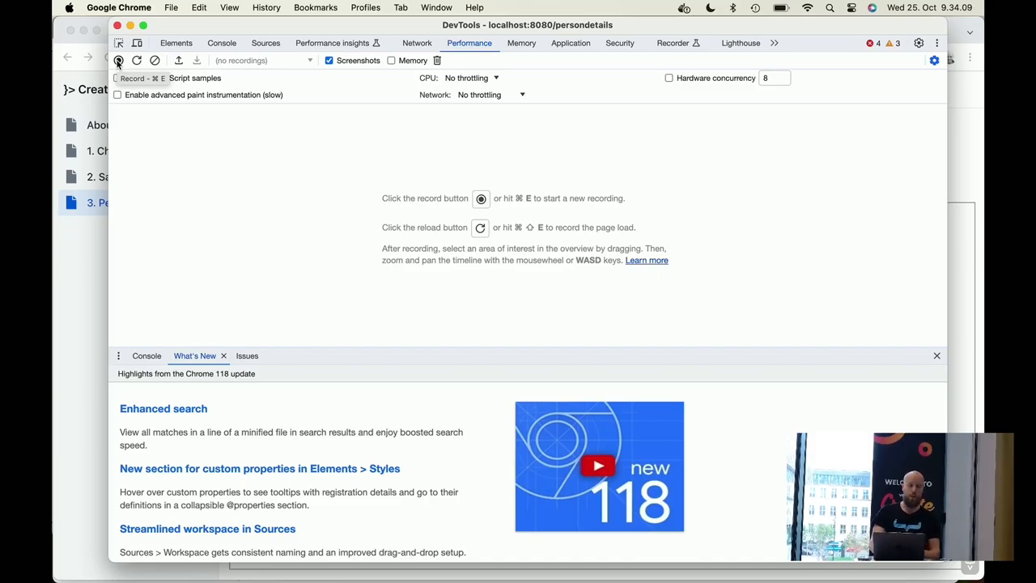
left_click(118, 60)
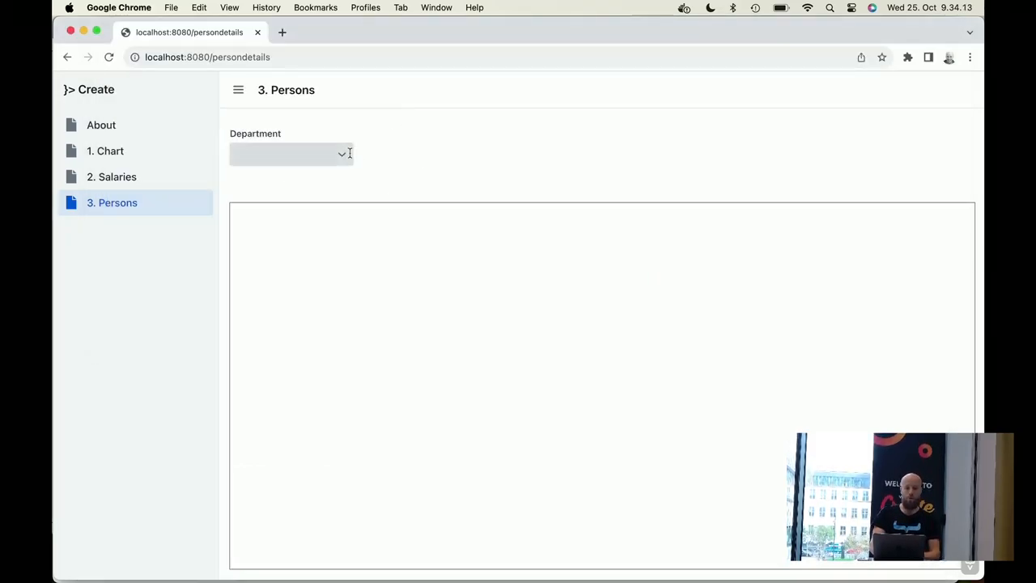
left_click(291, 155)
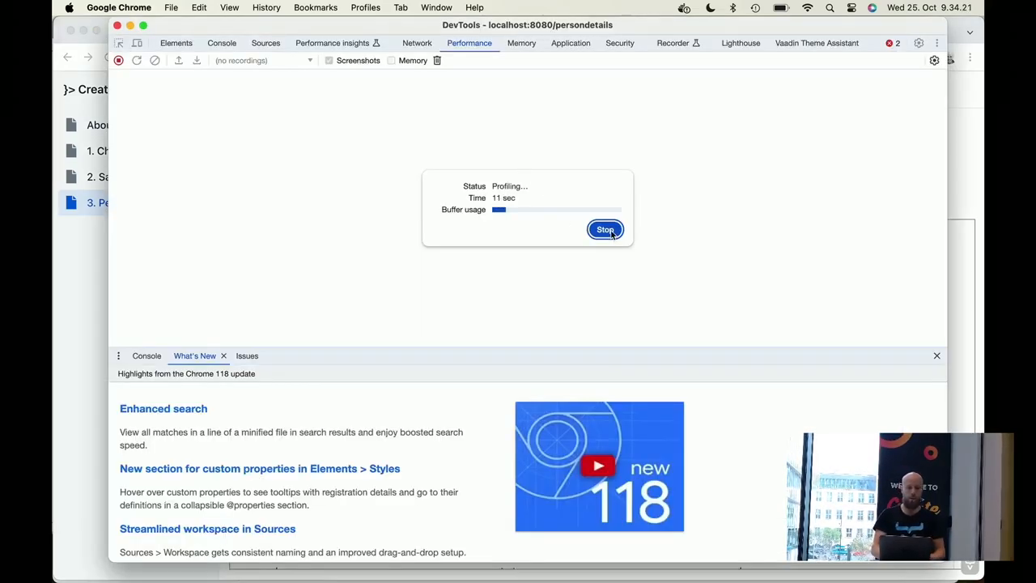
Stop the Performance recording and examine the timeline, including the 2.37 s long task
left_click(604, 229)
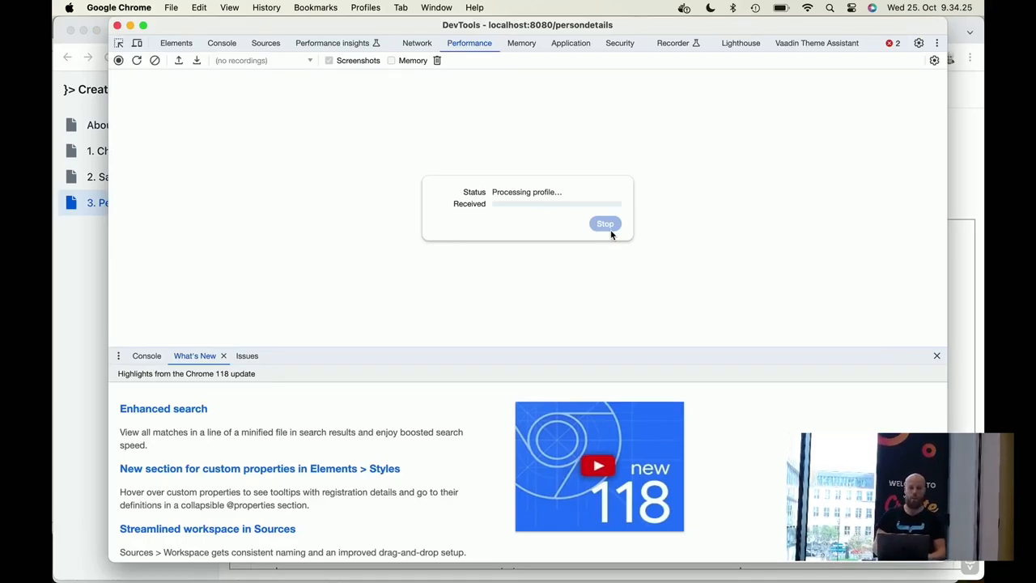
left_click(604, 223)
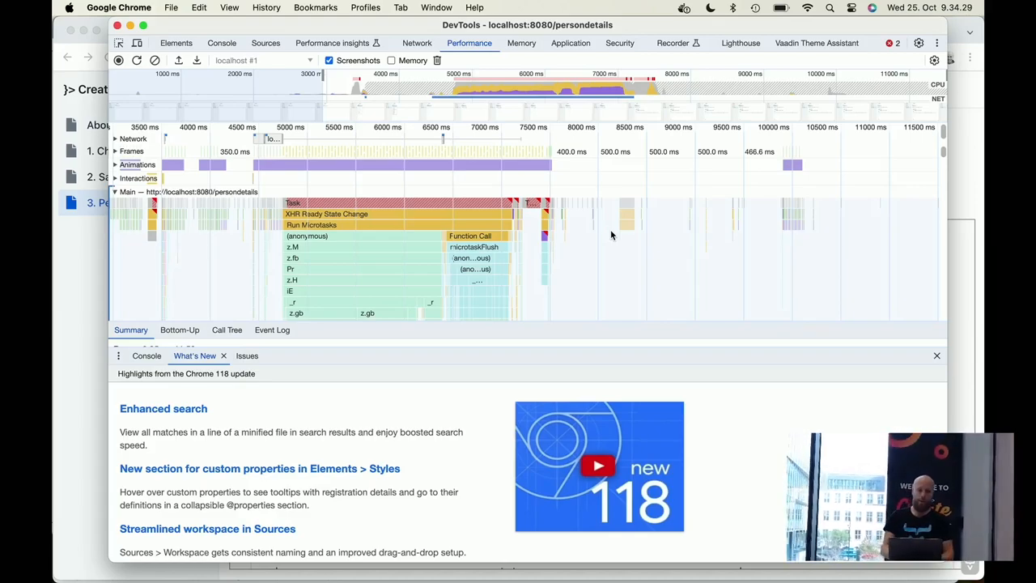
mouse_move(578, 212)
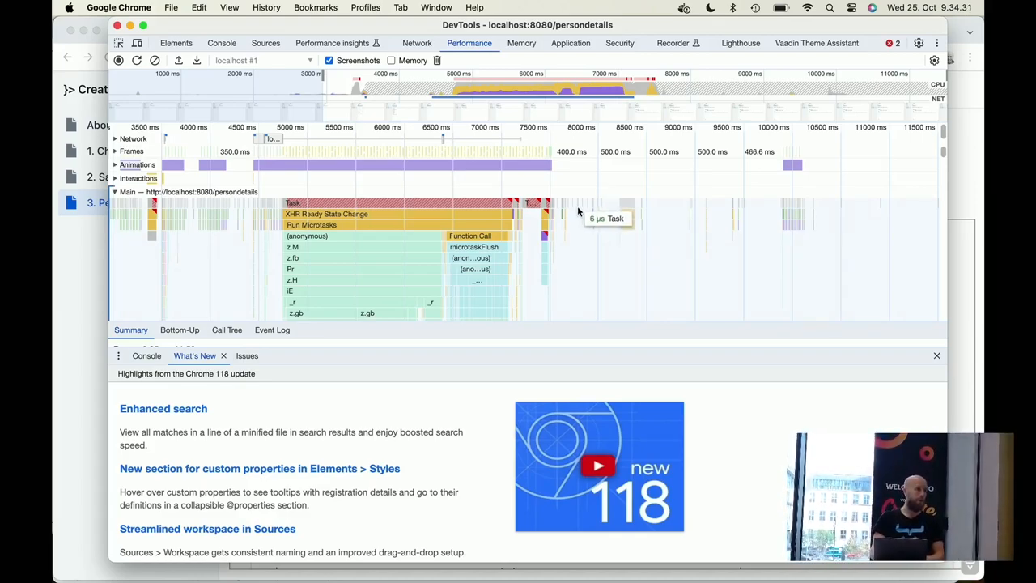
mouse_move(199, 168)
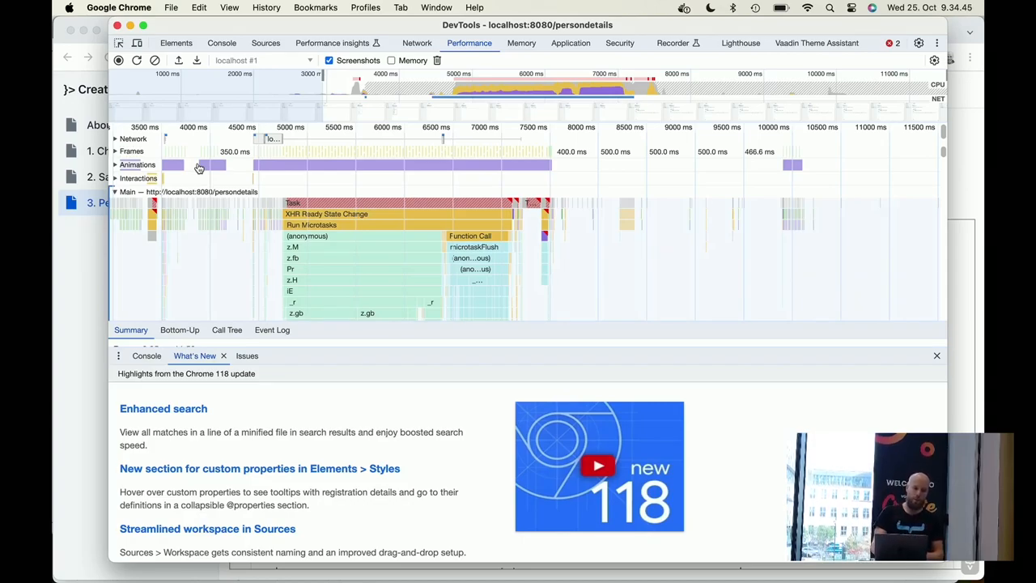
mouse_move(280, 144)
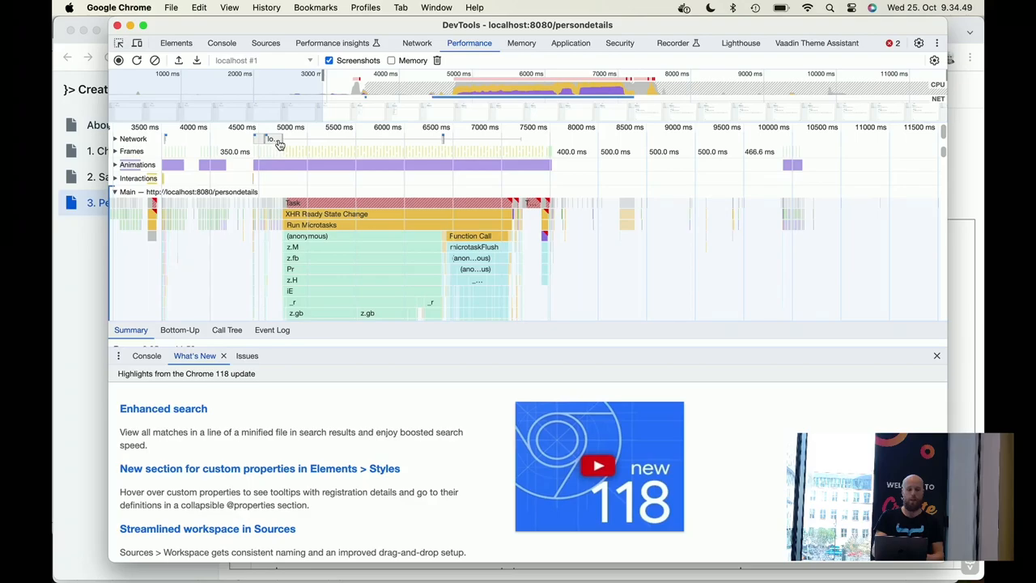
mouse_move(324, 214)
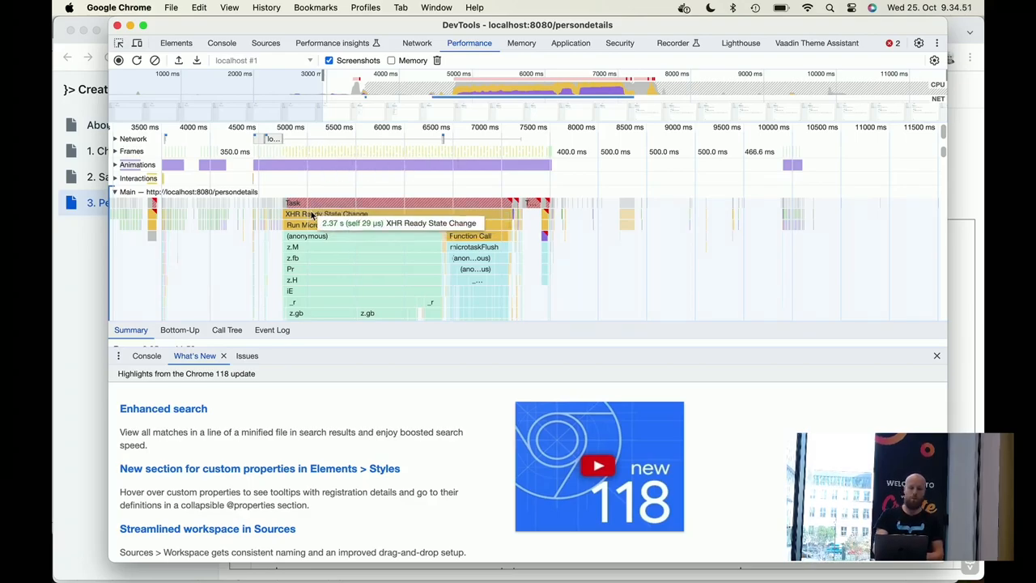
mouse_move(312, 225)
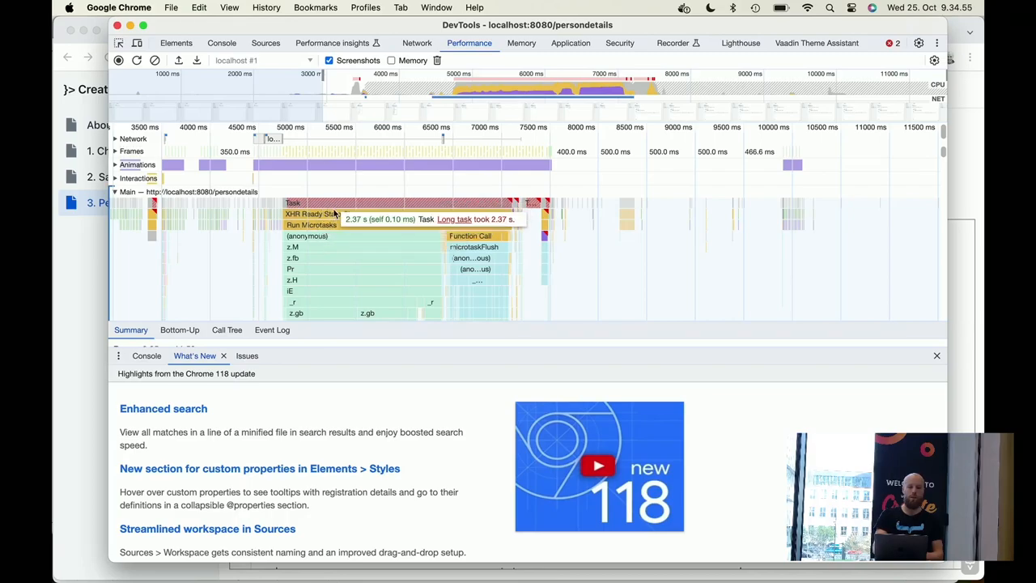
mouse_move(318, 233)
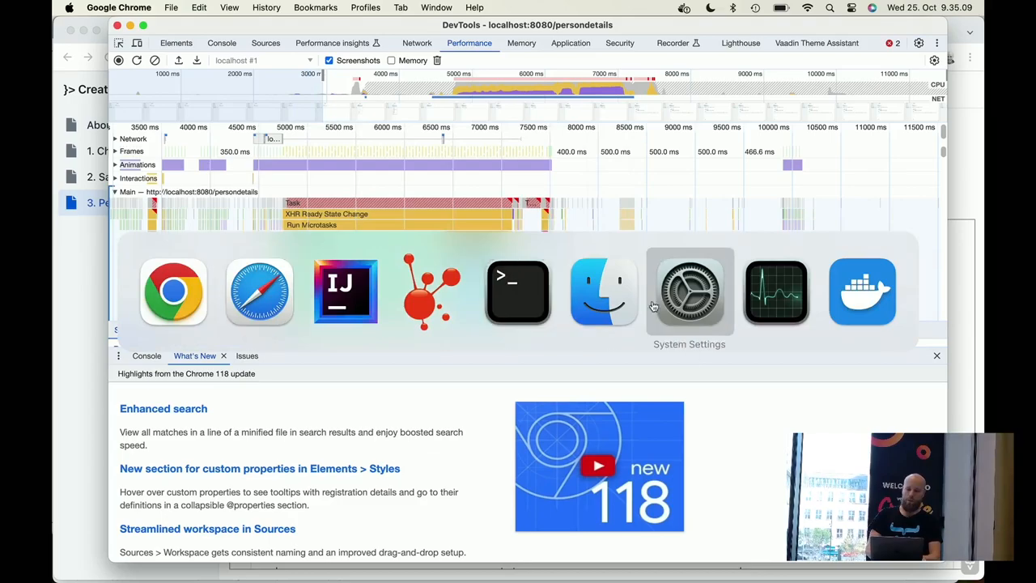
In Safari, reload localhost:8080/persondetails and select Customer Service in the Department combo box
left_click(775, 291)
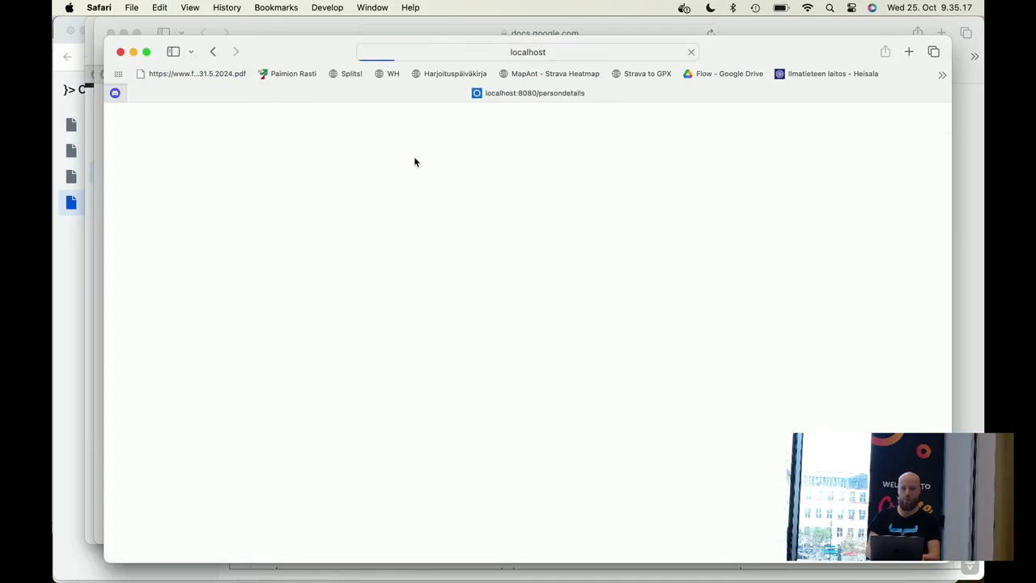
left_click(349, 172)
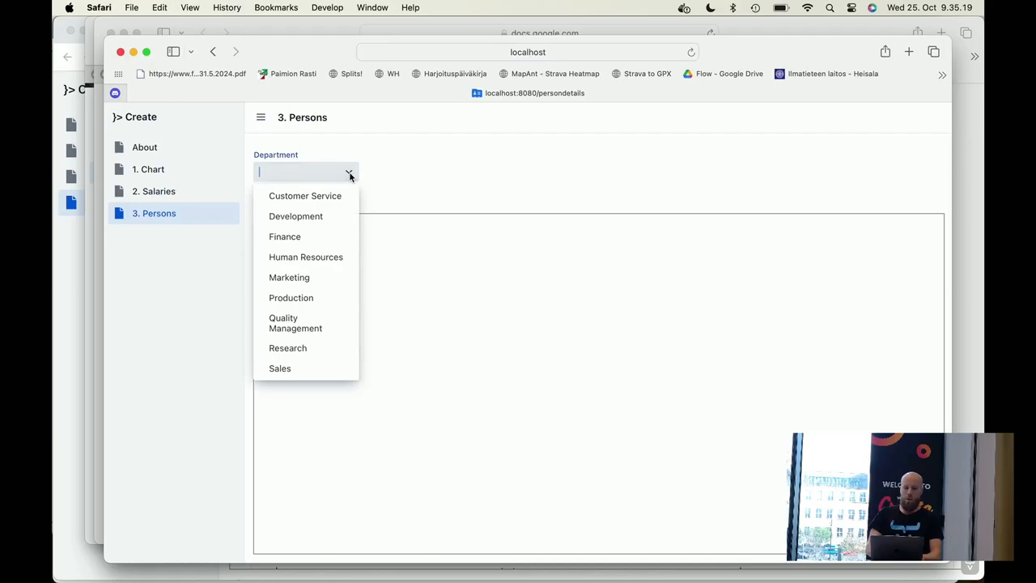
left_click(305, 195)
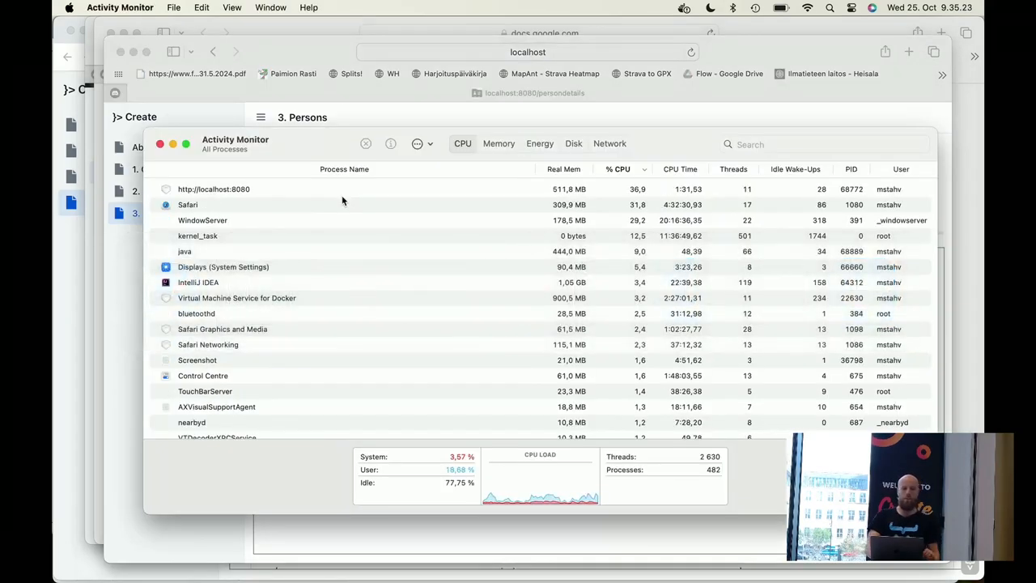
mouse_move(342, 201)
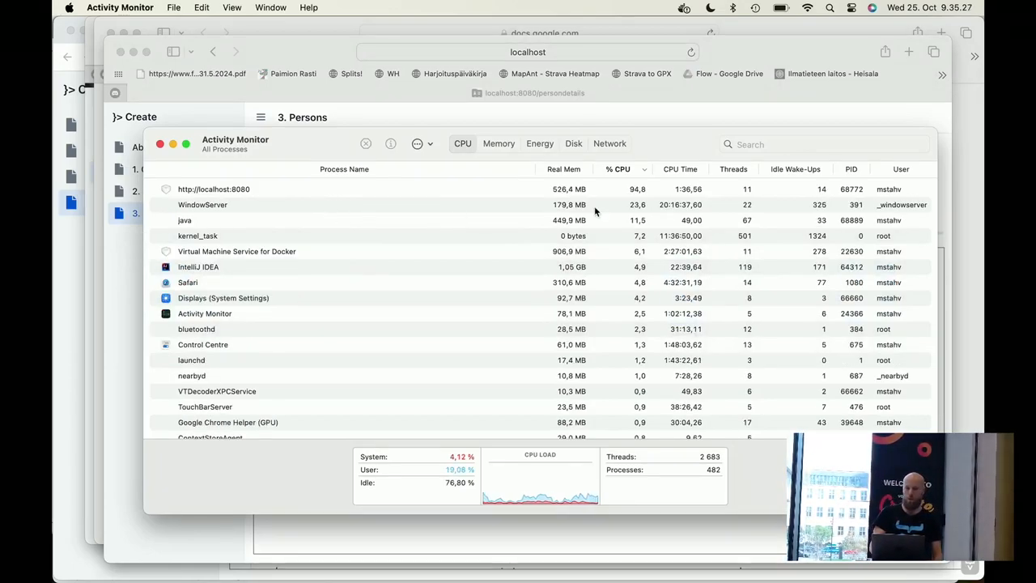
Watch the localhost:8080 process reach about 95% CPU in Activity Monitor's CPU tab
left_click(214, 188)
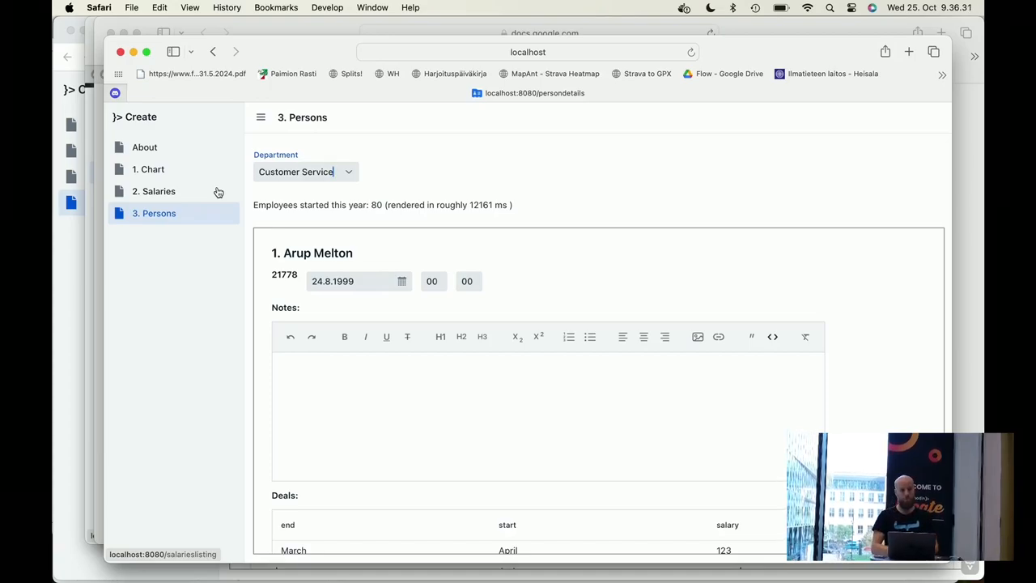
mouse_move(249, 287)
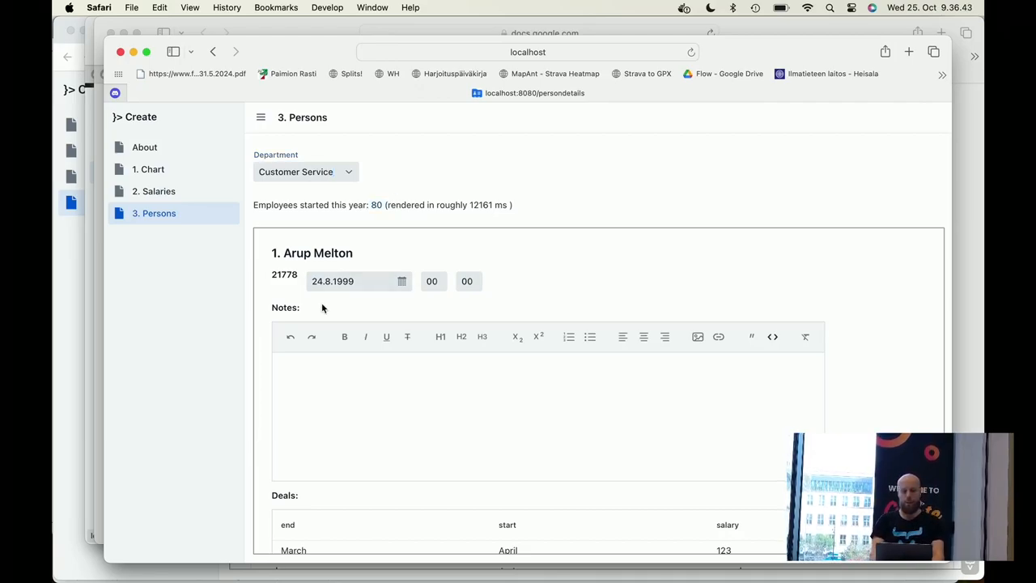
mouse_move(252, 405)
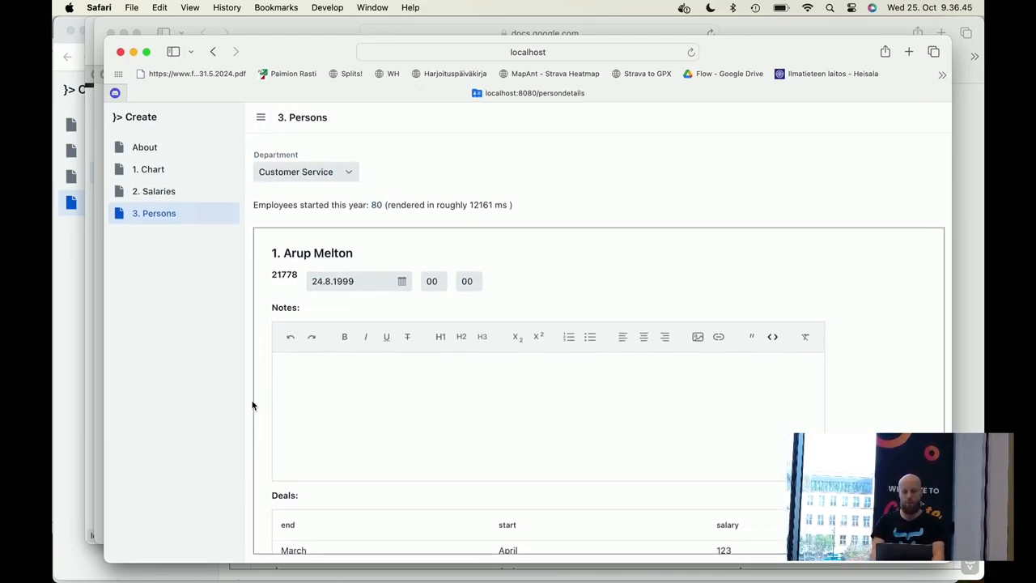
scroll("down", 3)
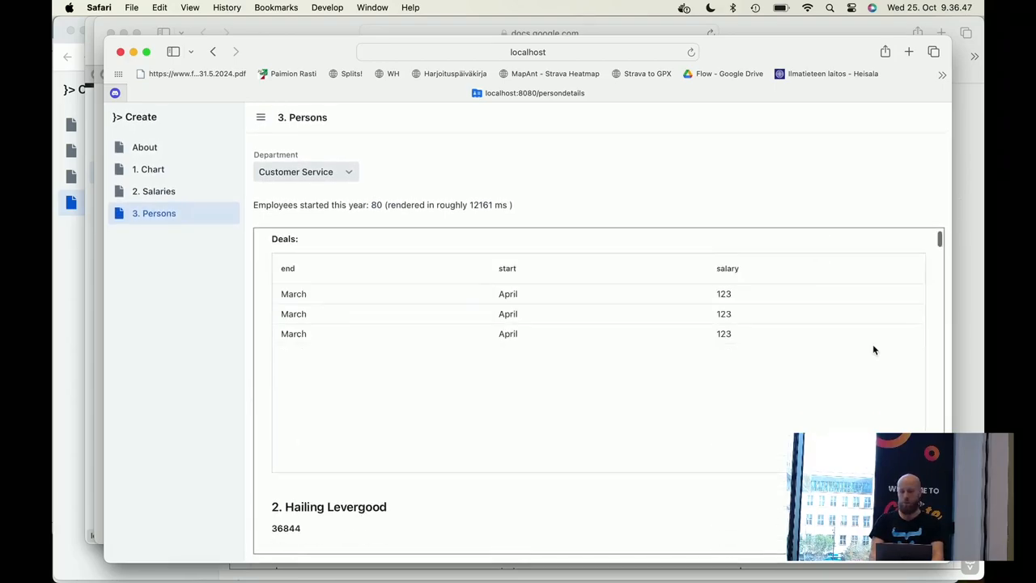
scroll("down", 3)
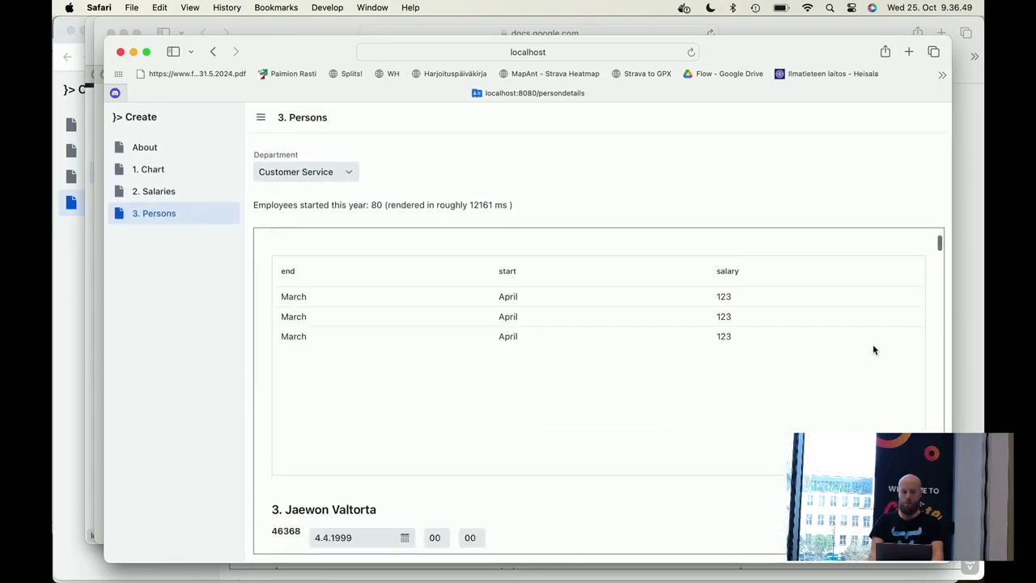
scroll("up", 3)
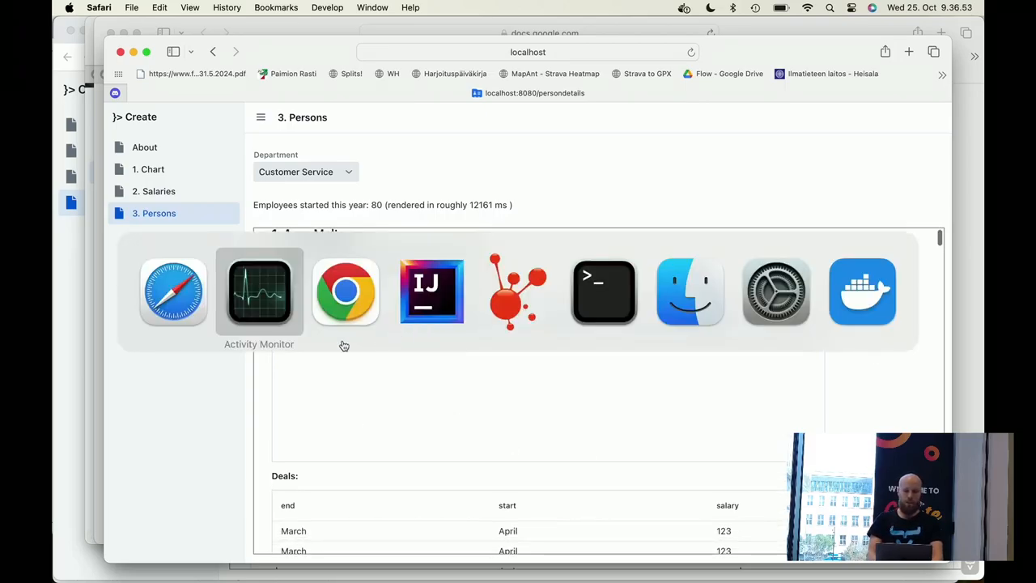
In PersonDetailsView.java, replace results.size() with 5 in the showEmployeeDetails for-loop condition
left_click(431, 291)
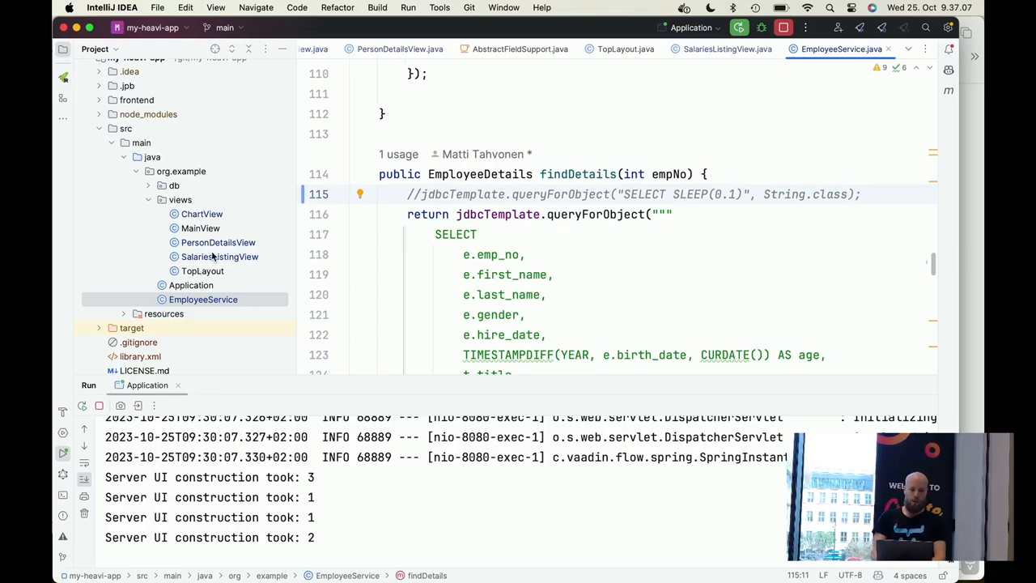
left_click(218, 242)
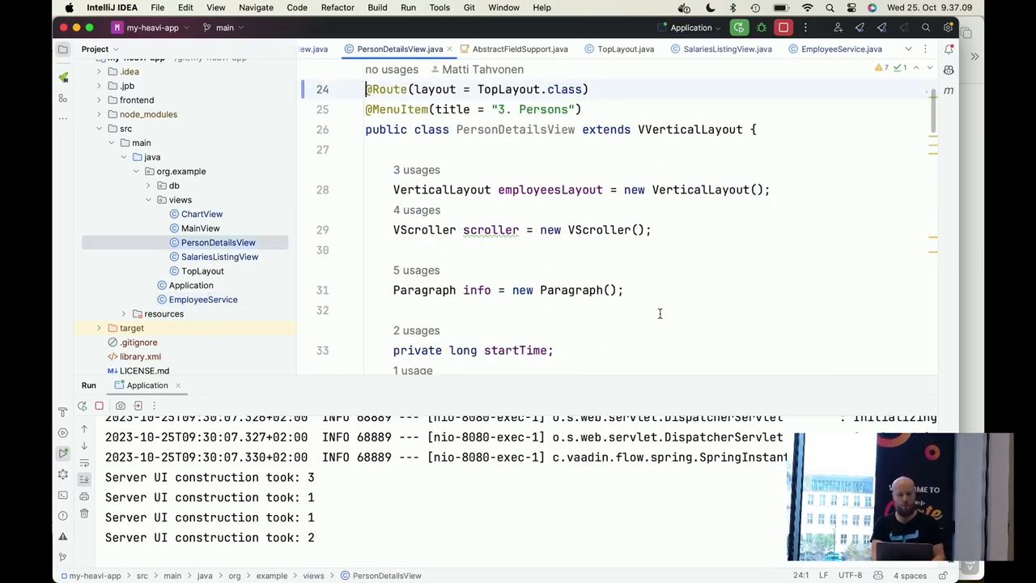
scroll("down", 3)
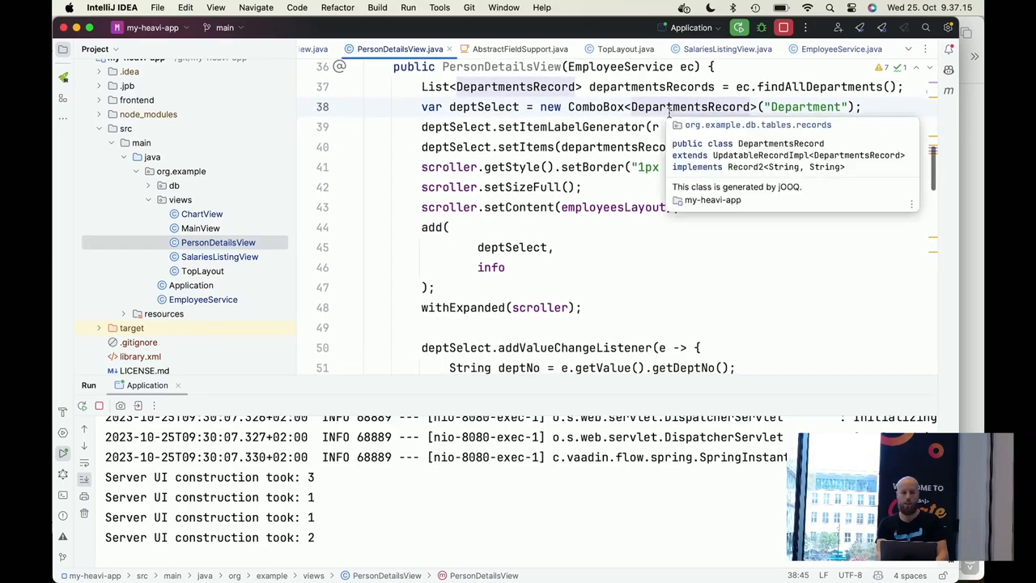
scroll("down", 3)
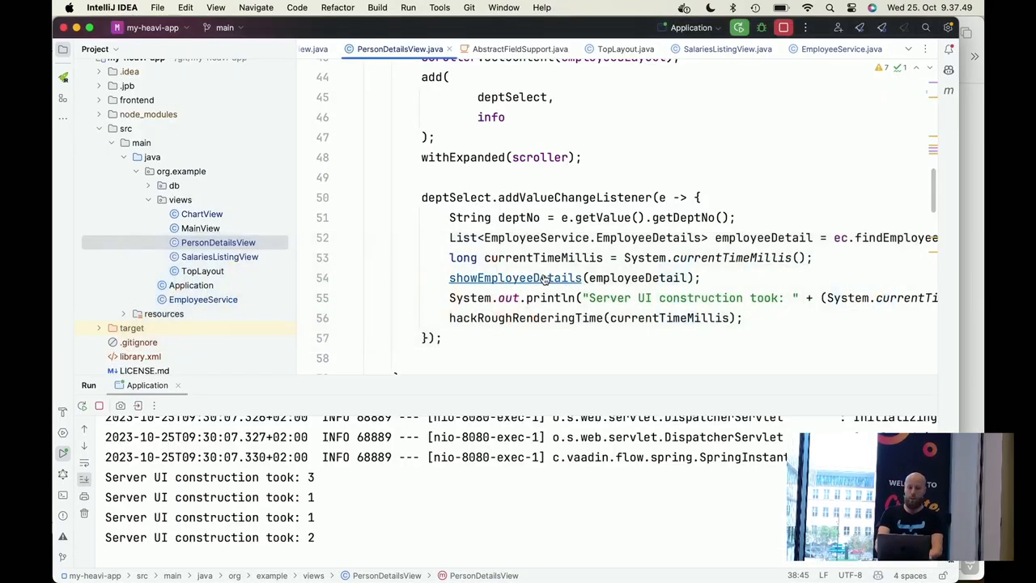
scroll("down", 3)
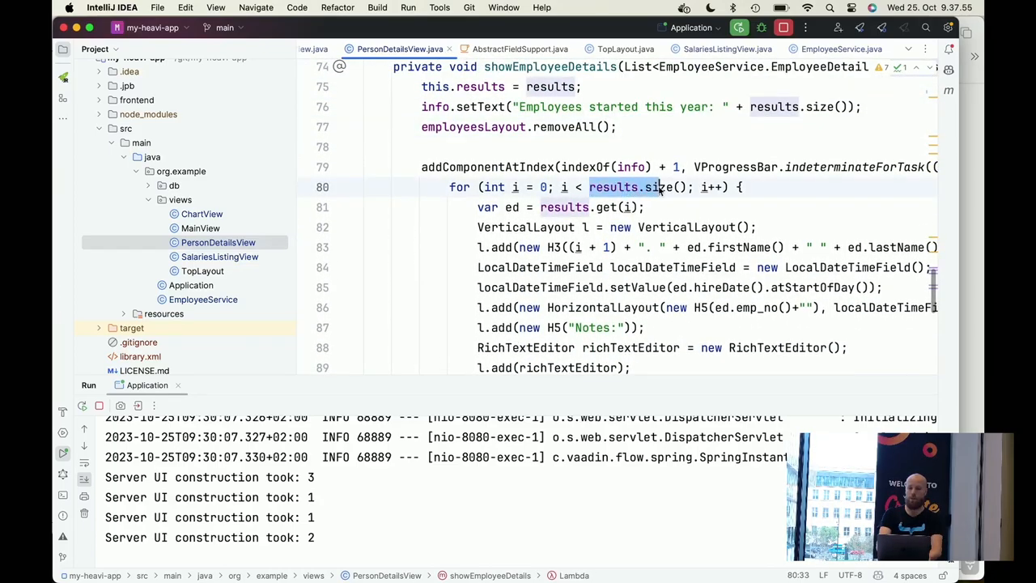
type("5")
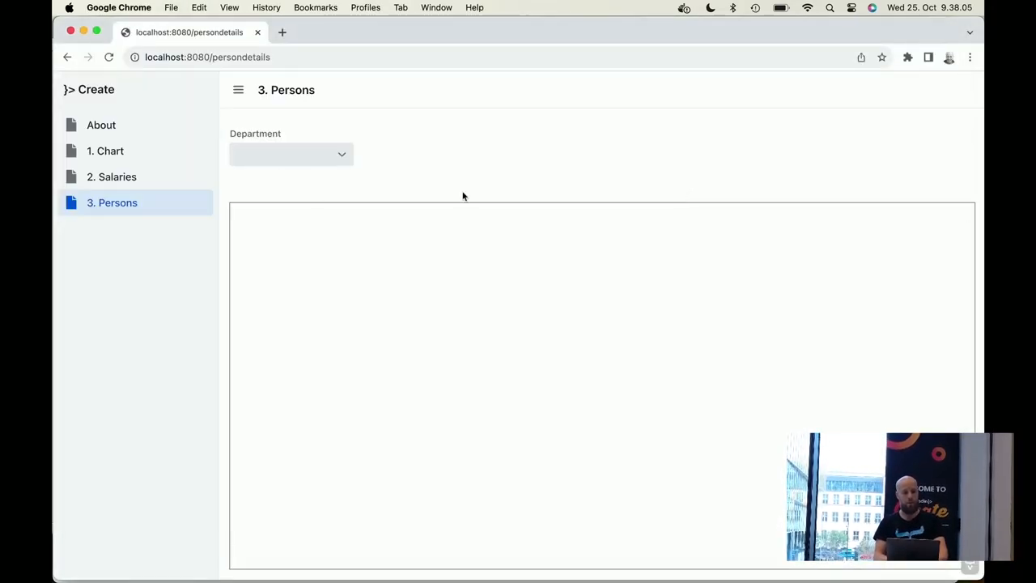
Choose Customer Service, then Development, listing 386 employees rendered in about 121 ms
left_click(290, 154)
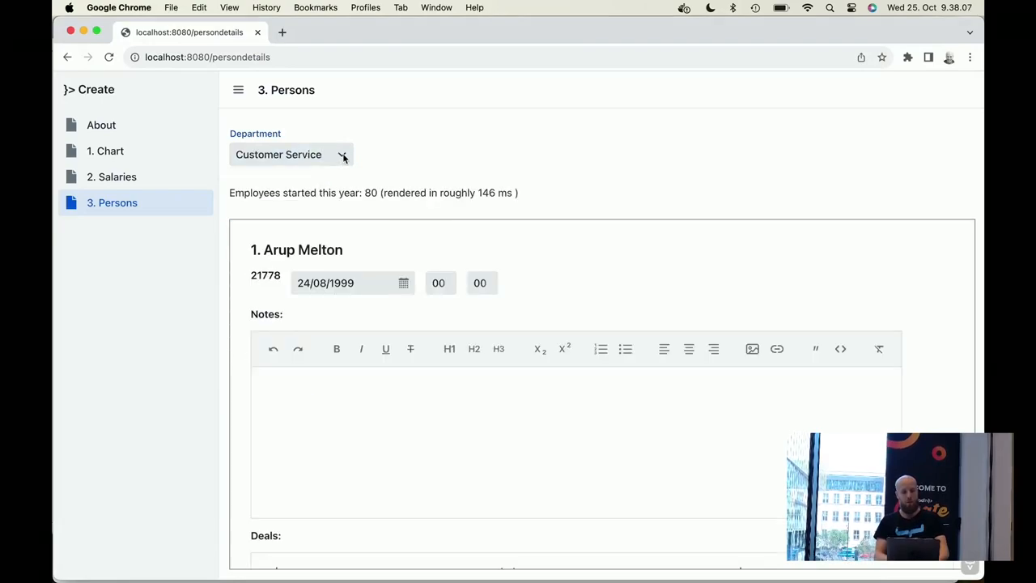
left_click(291, 155)
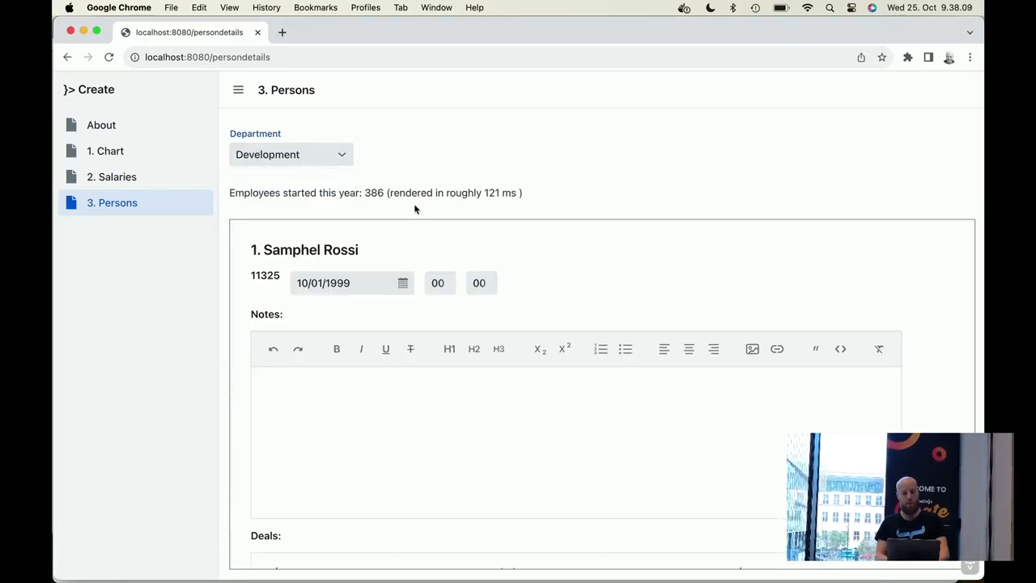
mouse_move(475, 179)
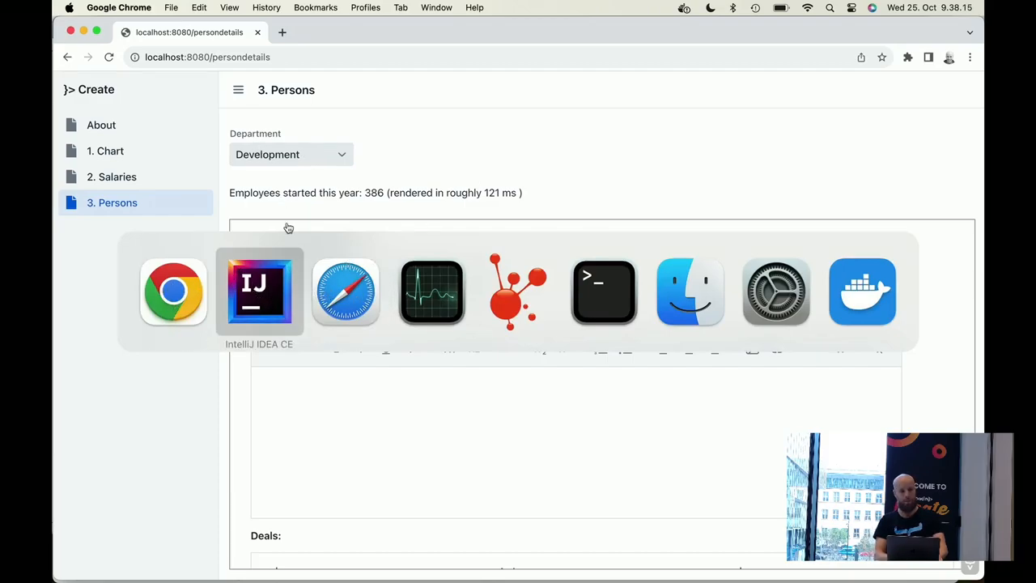
In Safari, load Customer Service's 80 employees in the Persons view and scroll the list
left_click(345, 291)
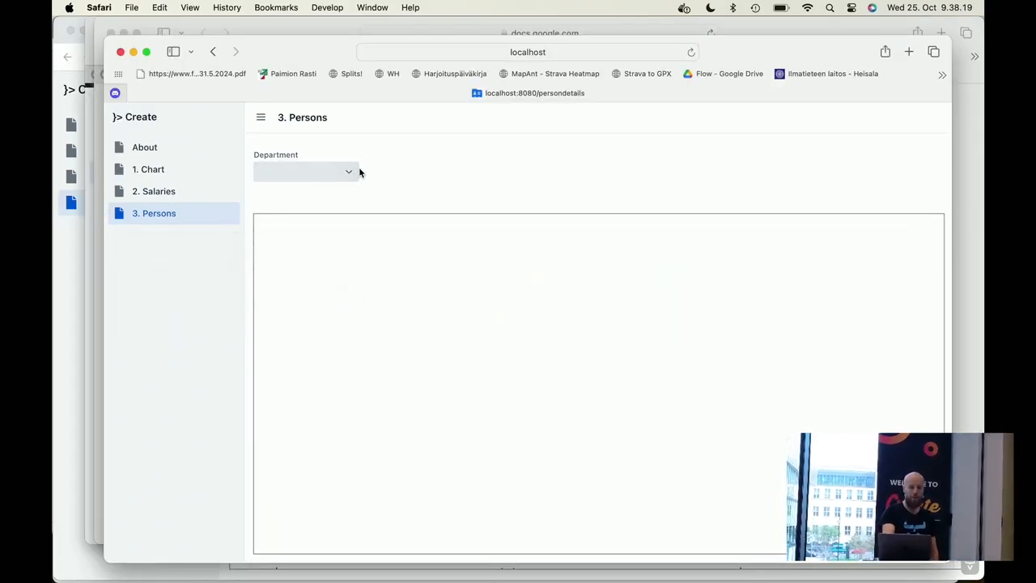
left_click(305, 171)
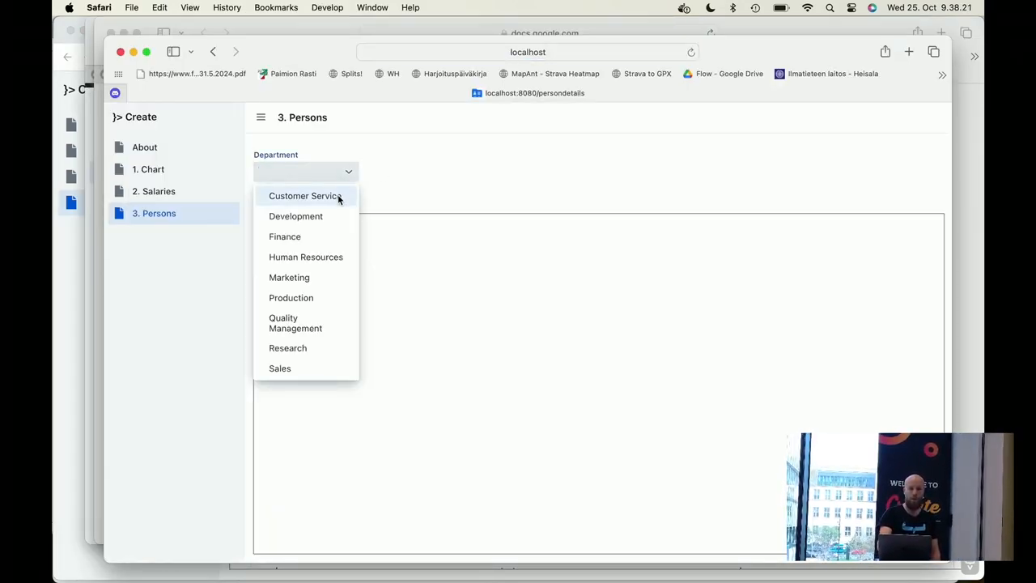
left_click(304, 195)
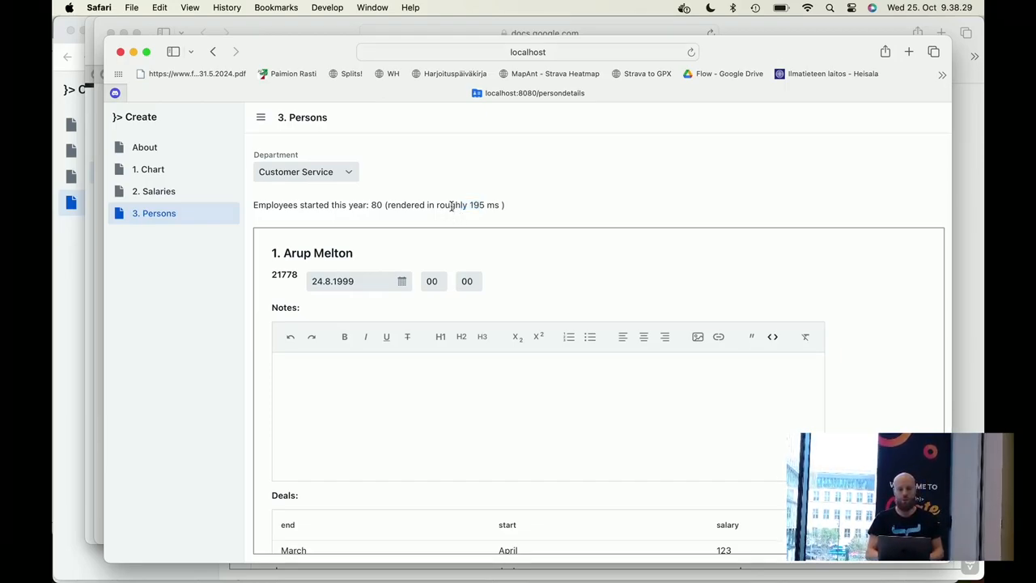
mouse_move(890, 311)
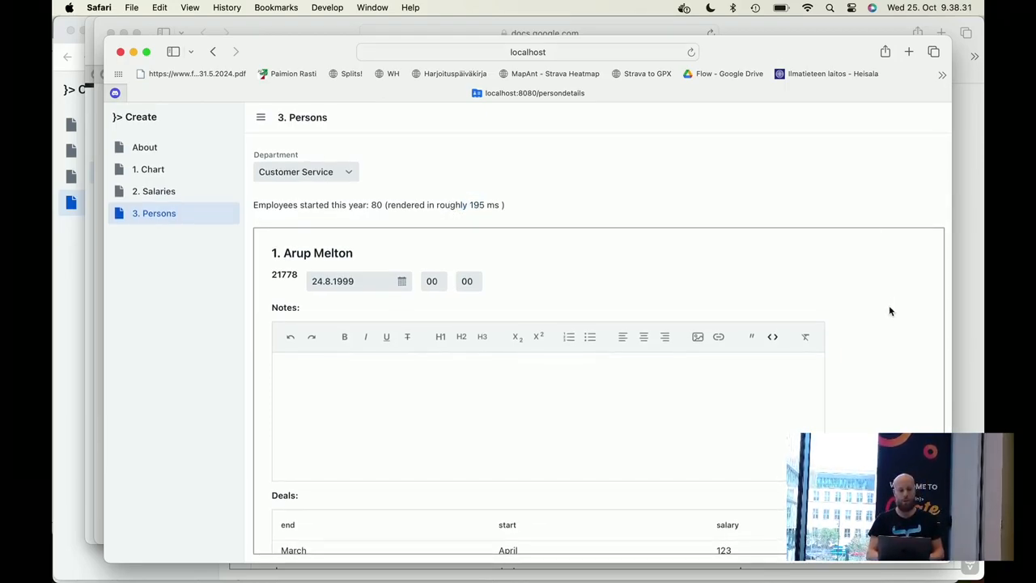
scroll("down", 3)
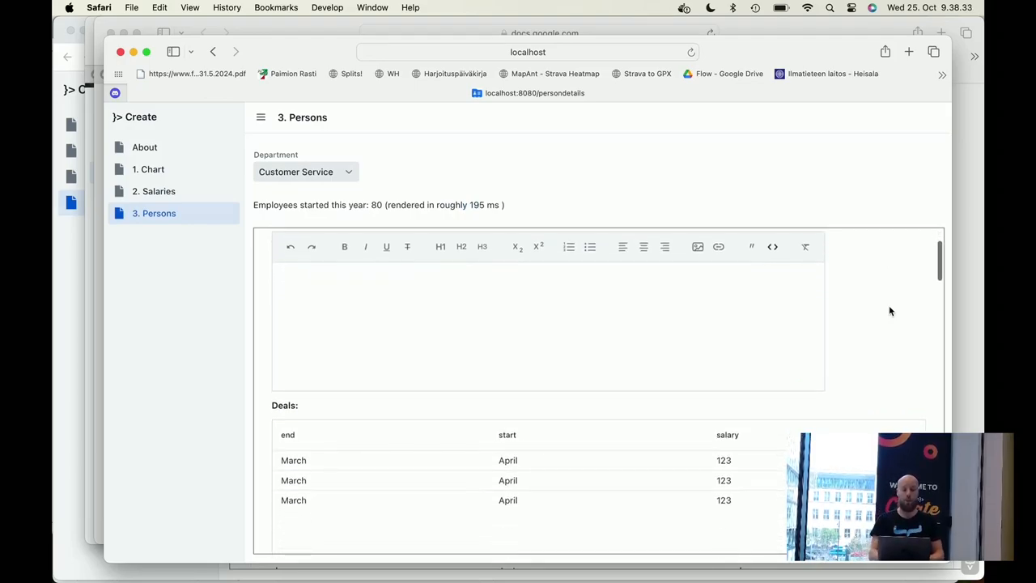
scroll("down", 3)
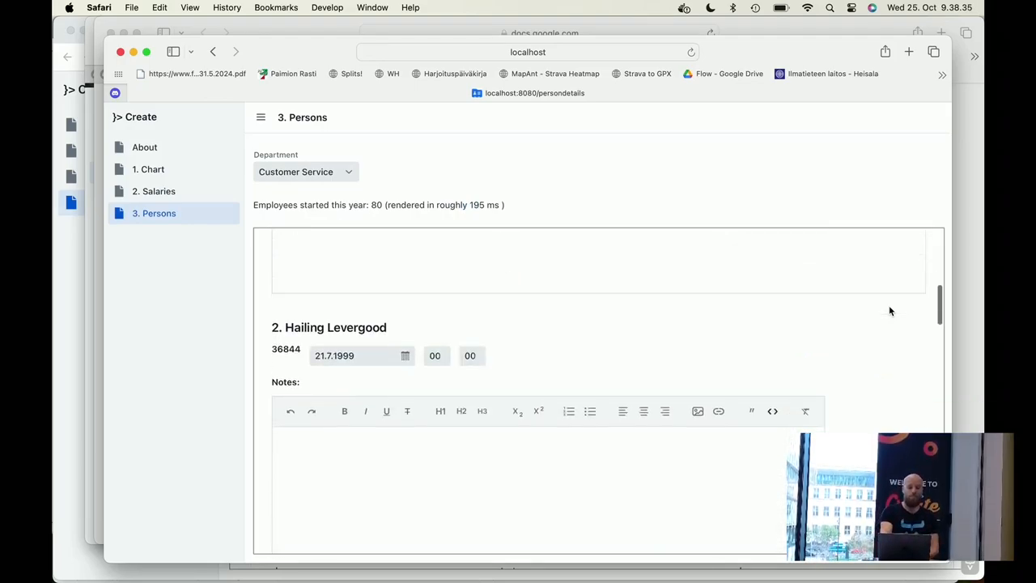
scroll("down", 3)
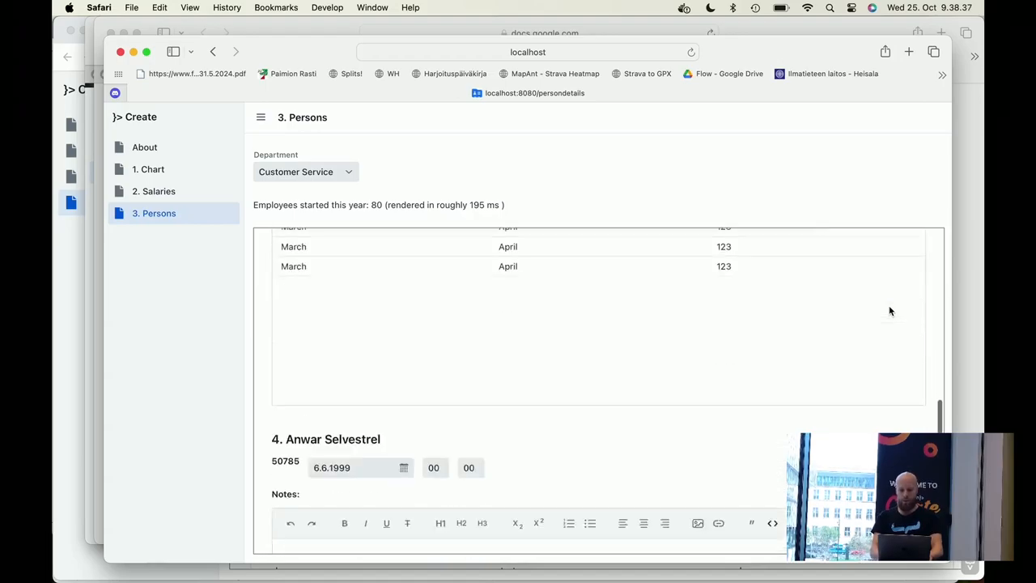
scroll("up", 3)
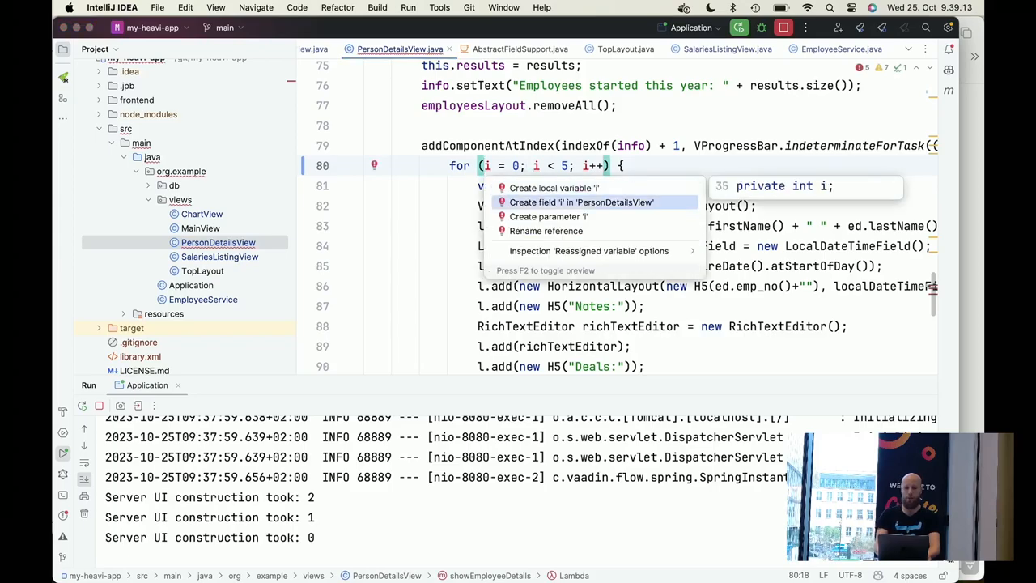
Turn the loop counter i into a field of PersonDetailsView
left_click(580, 202)
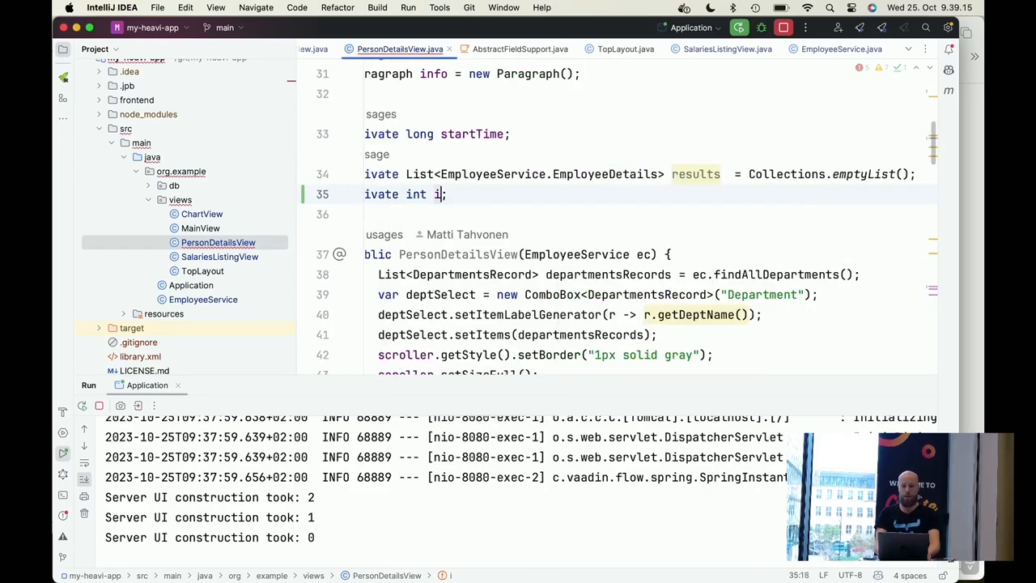
scroll("down", 3)
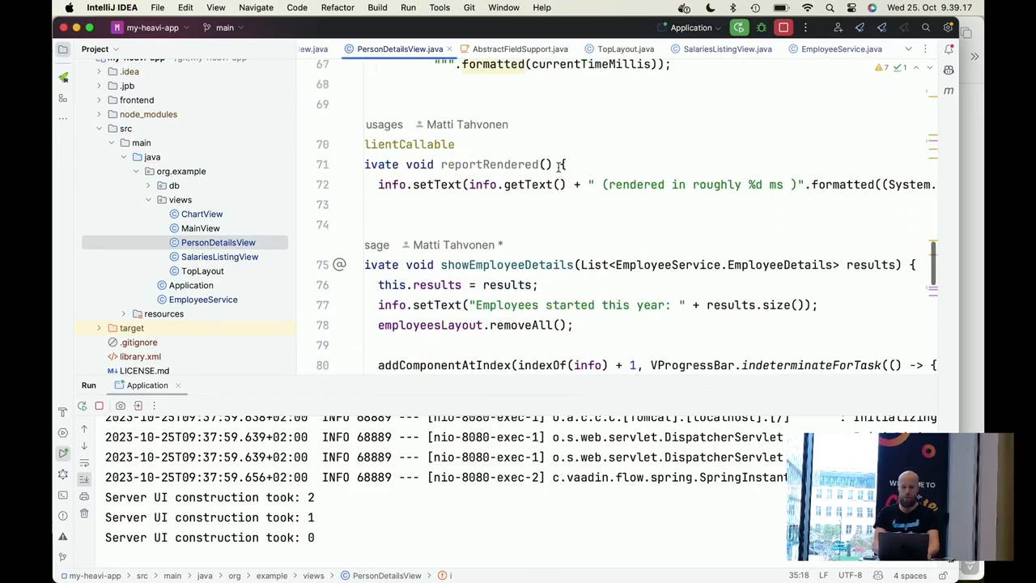
scroll("down", 3)
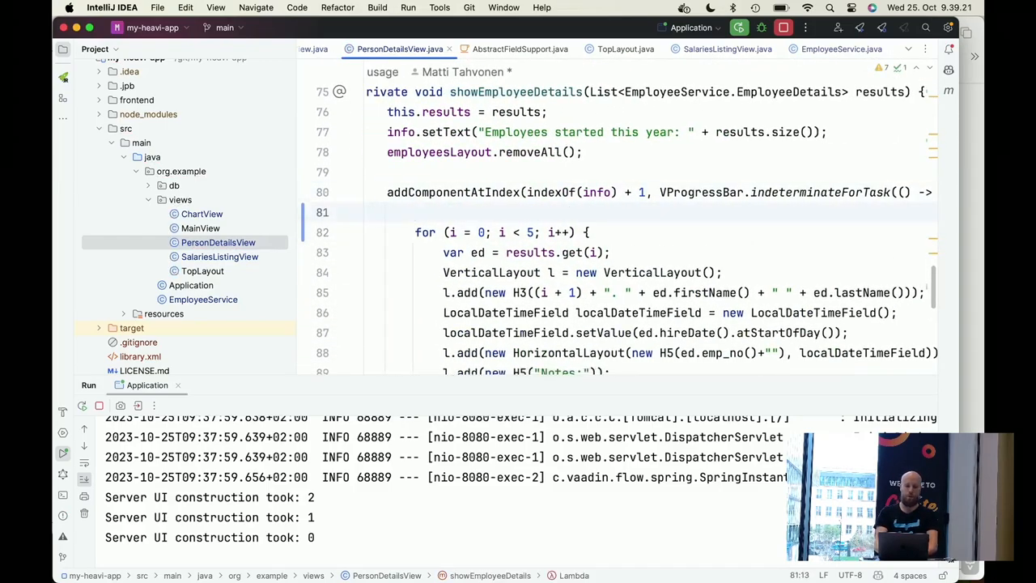
Declare int max = Math.min(i + 5, results.size()) above the for loop
type("int max")
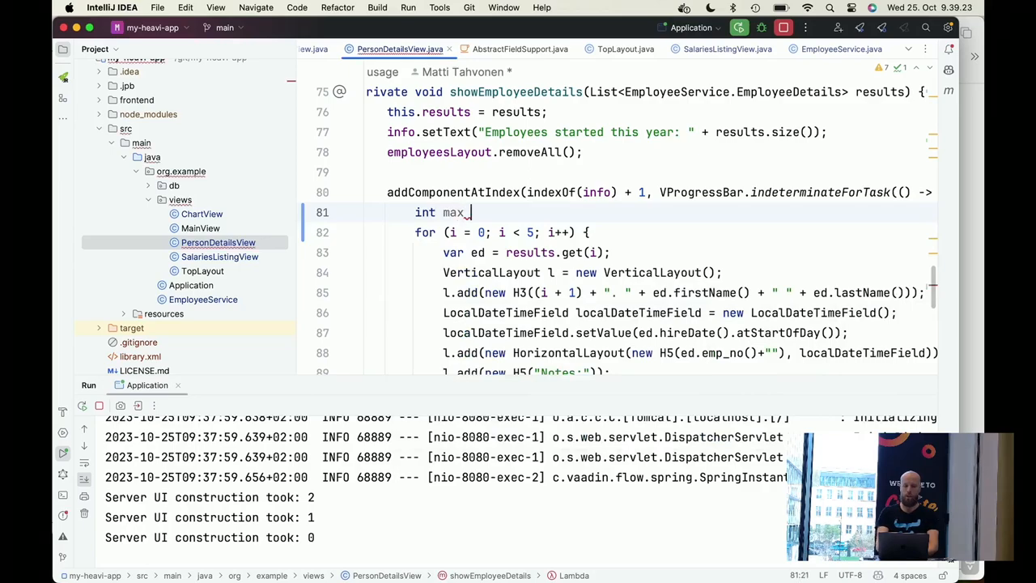
type("= Math.min(i +5")
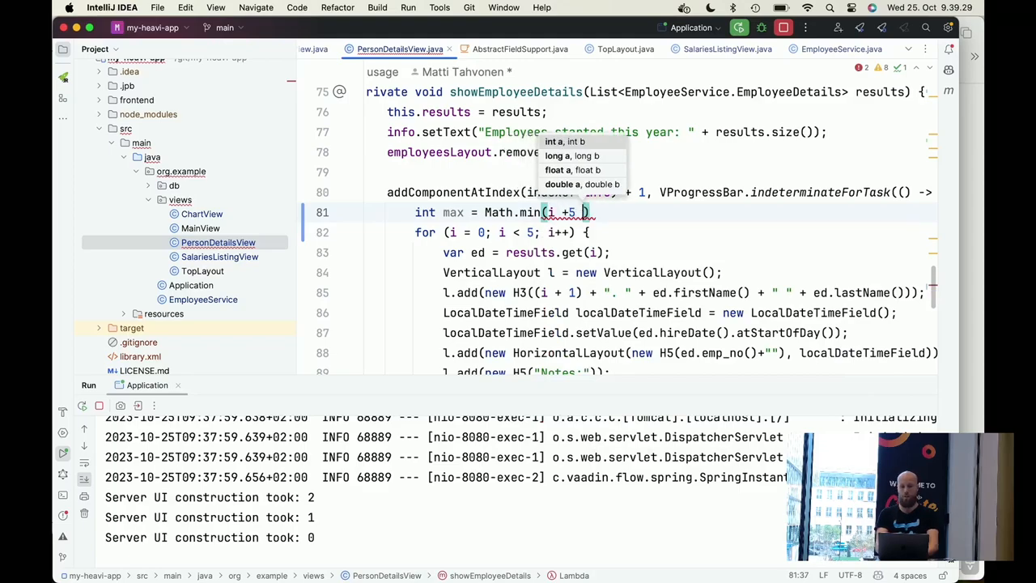
type(",s")
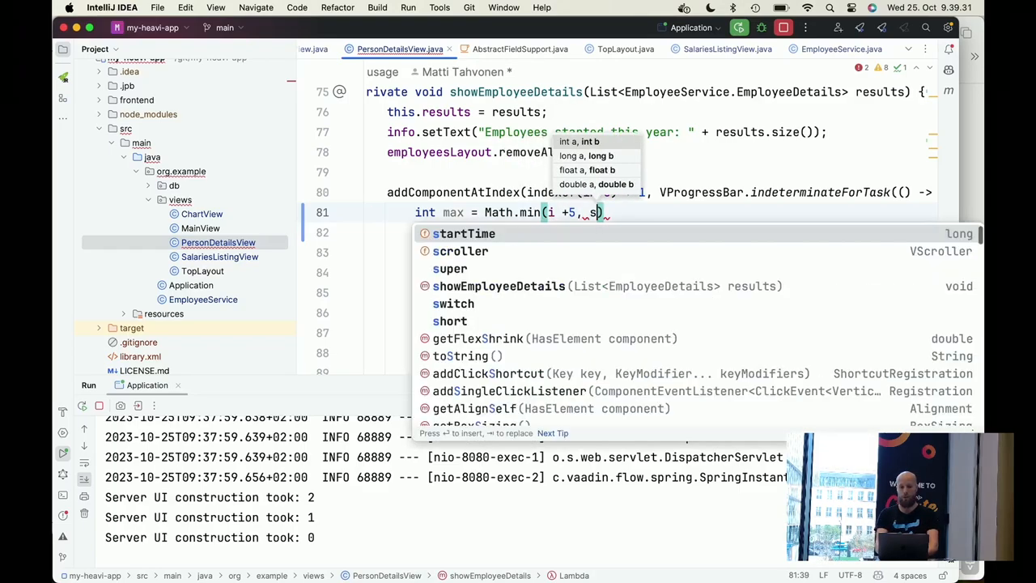
type("results.size()")
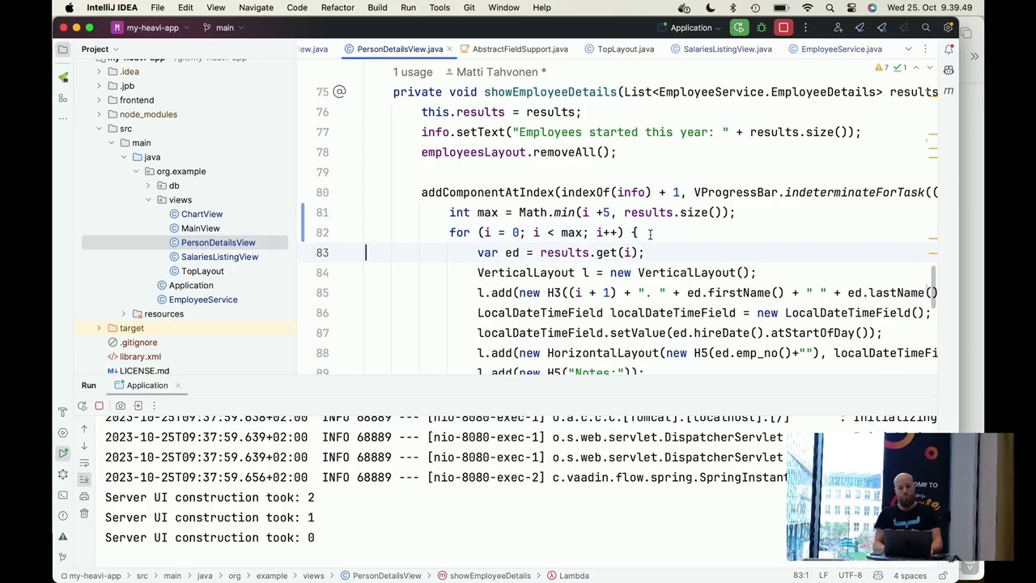
Select the employee-card loop block through line 101 to get refactoring options
left_click(366, 212)
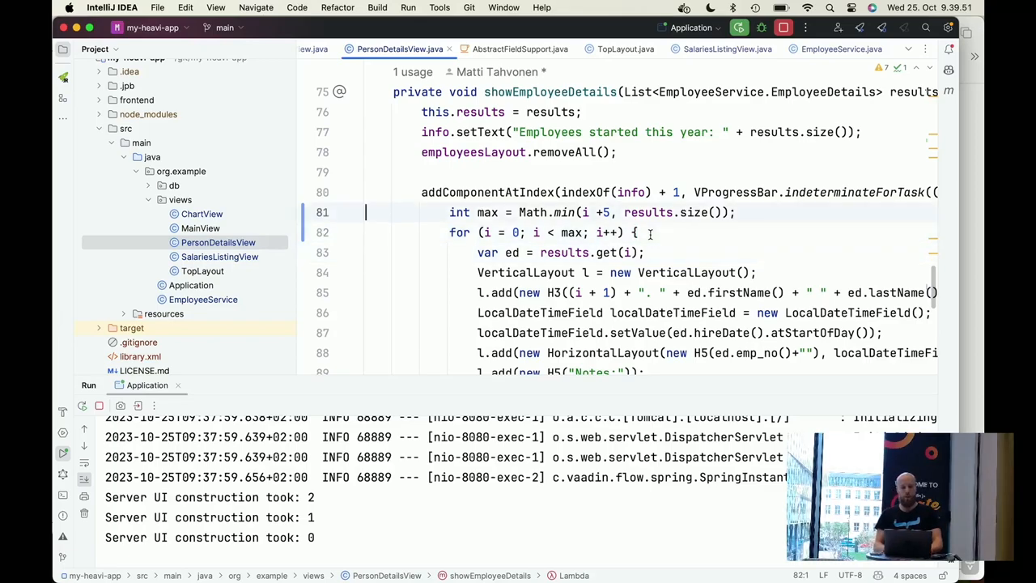
scroll("down", 3)
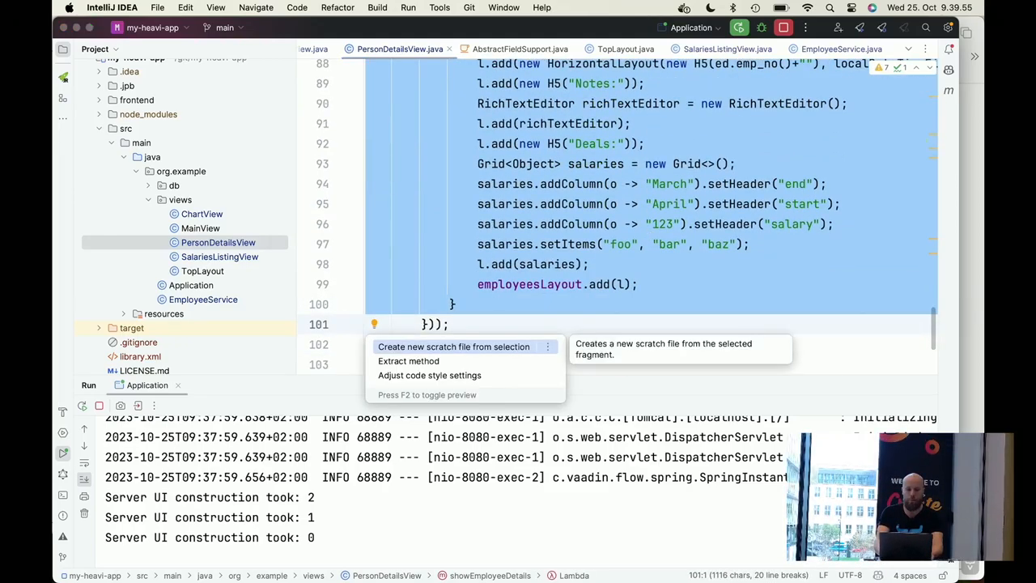
Rename the extracted rendering method to render5, then return to the constructor code
left_click(408, 361)
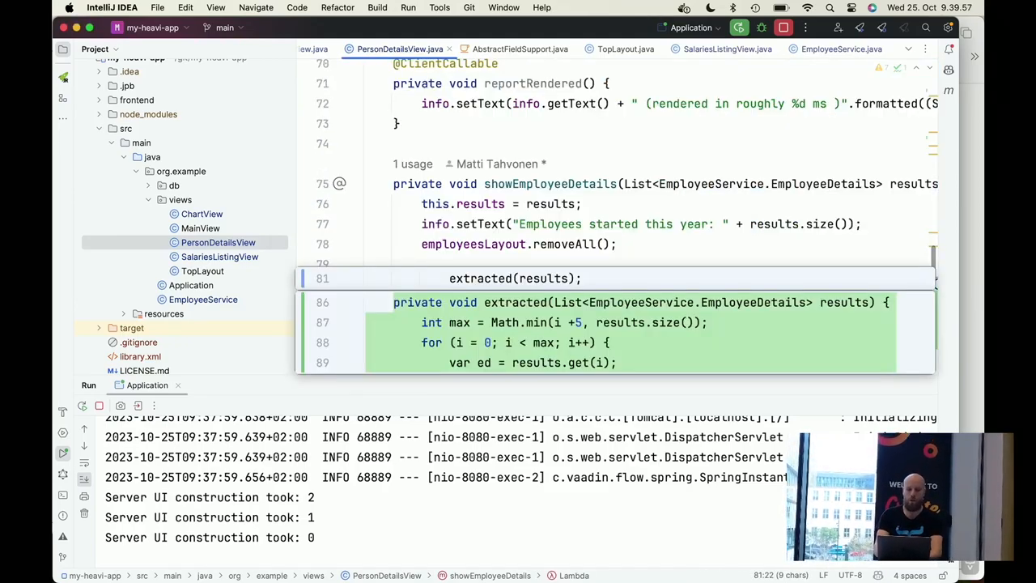
type("render5")
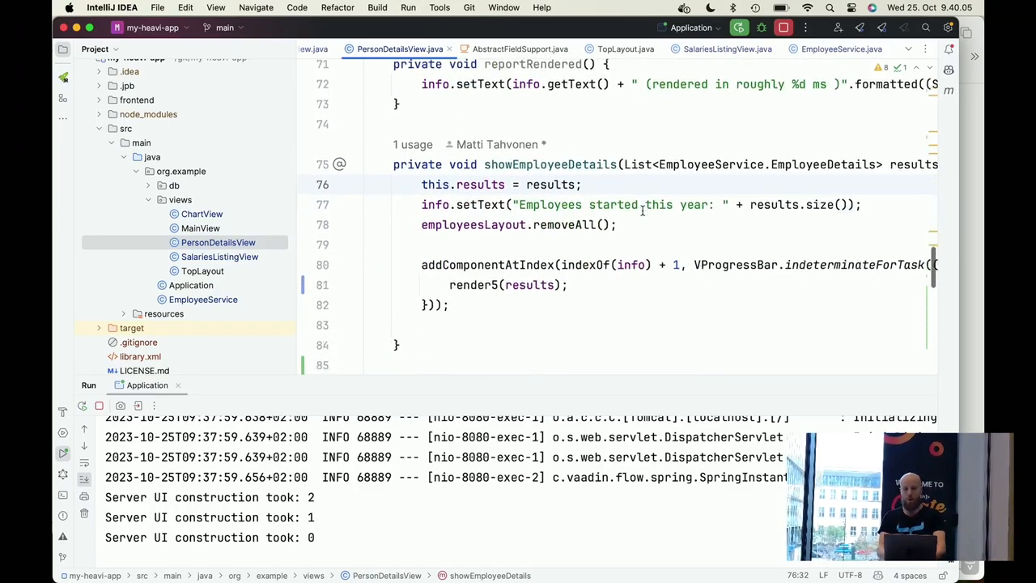
scroll("up", 3)
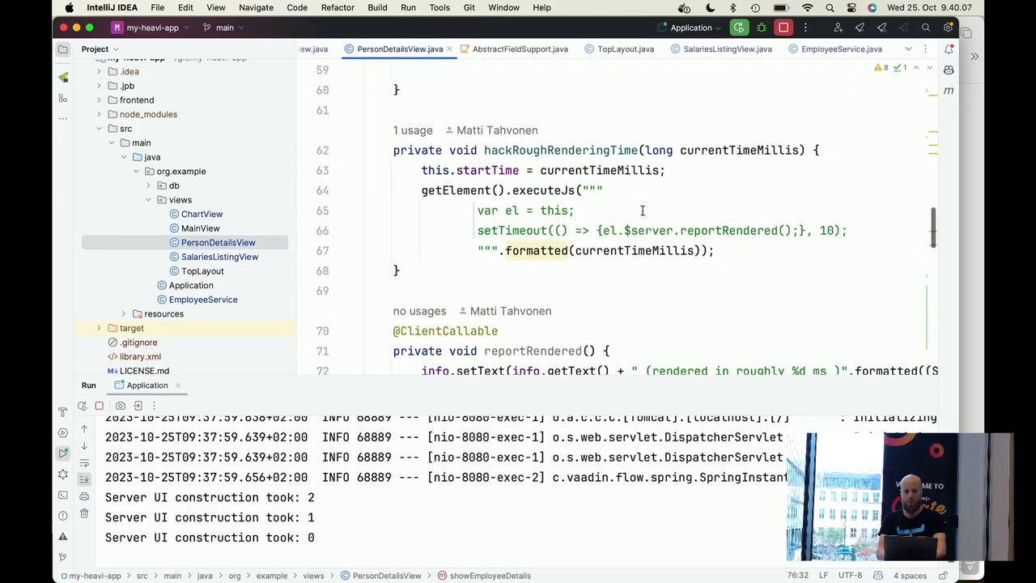
scroll("up", 3)
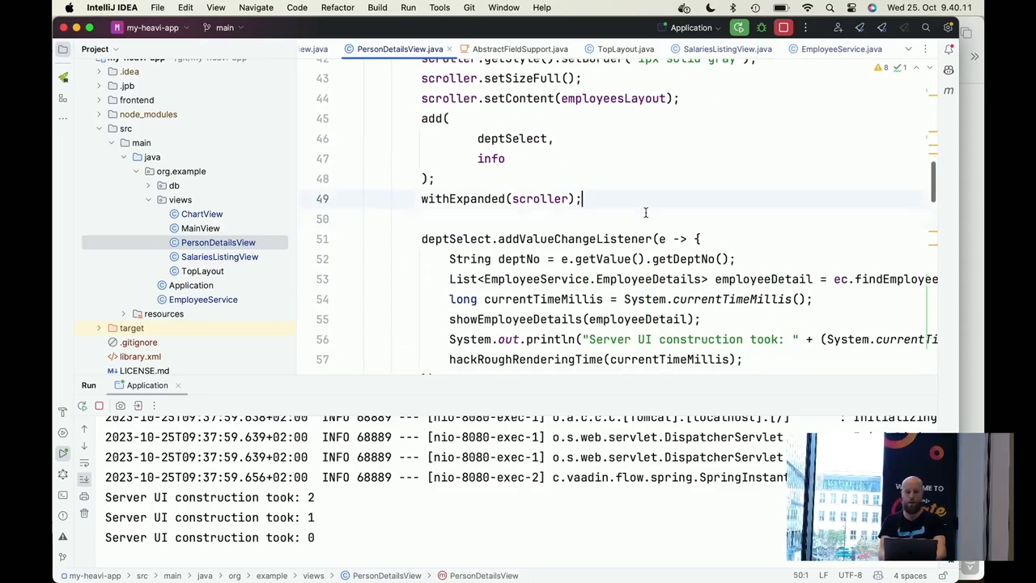
Add scroller.addScrollToEndListener(e -> render5()) and move down to render5
type("scroller.")
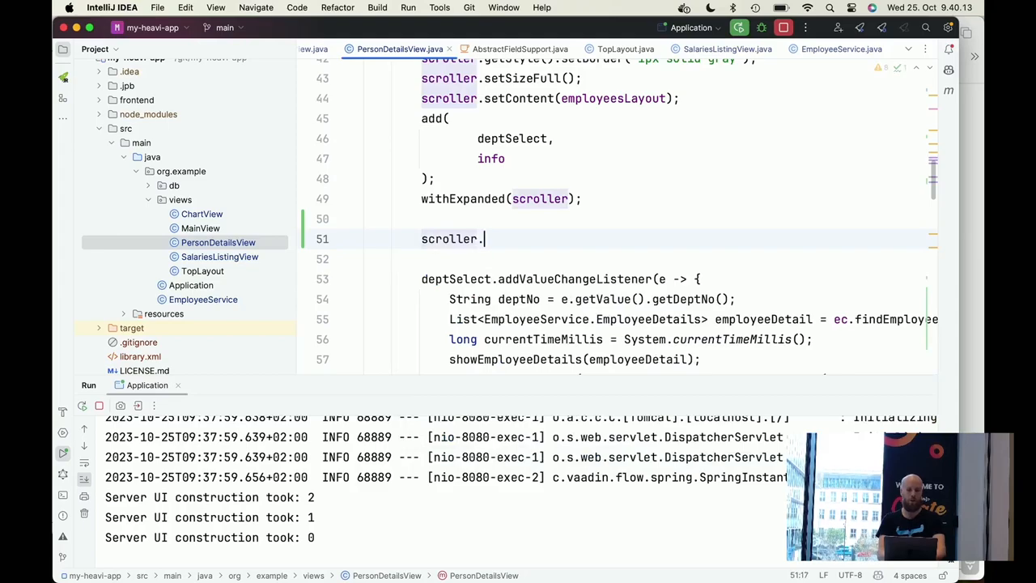
type("addScrollToEndListener(")
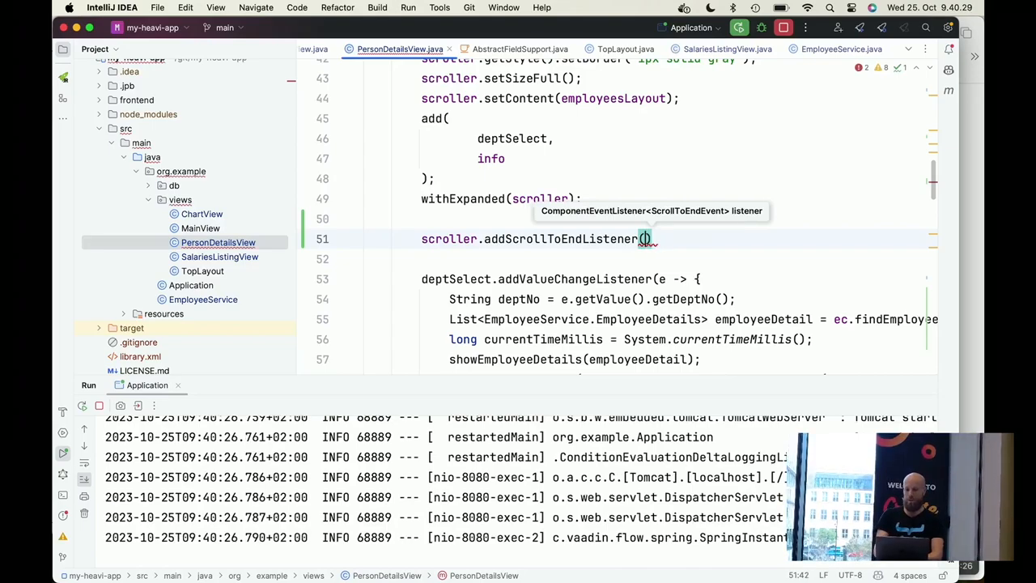
type("e -> render5(")
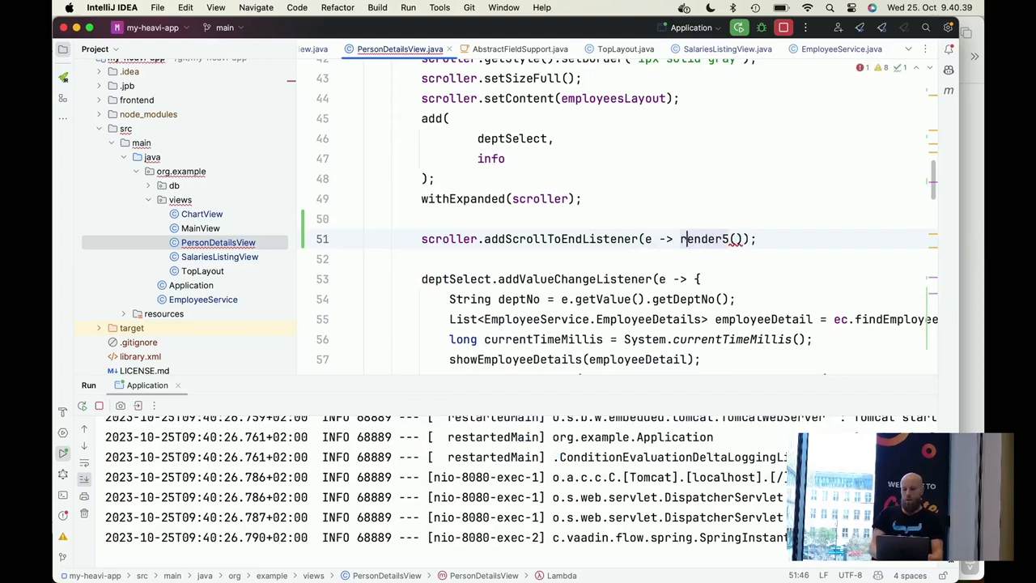
scroll("down", 3)
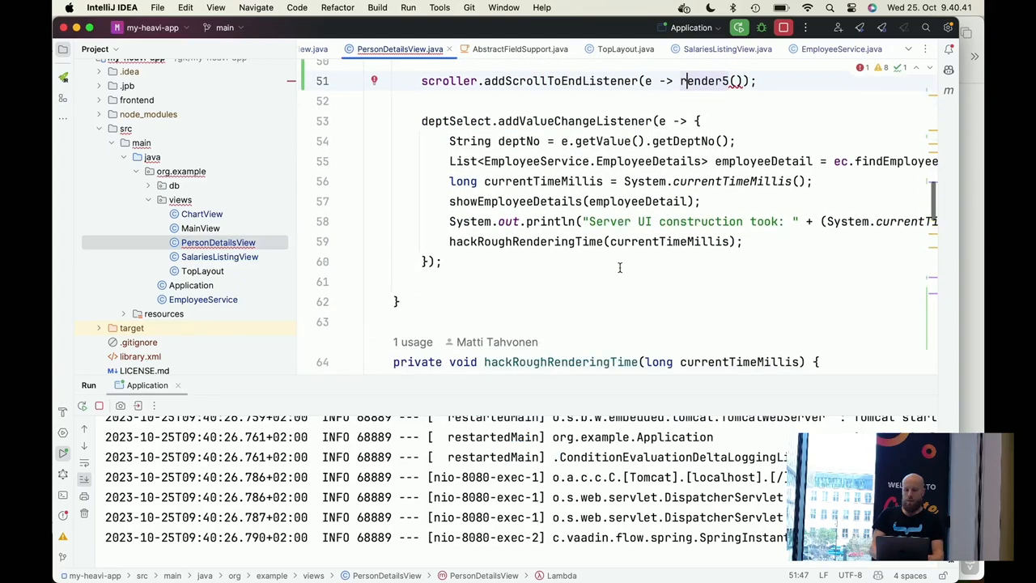
scroll("down", 3)
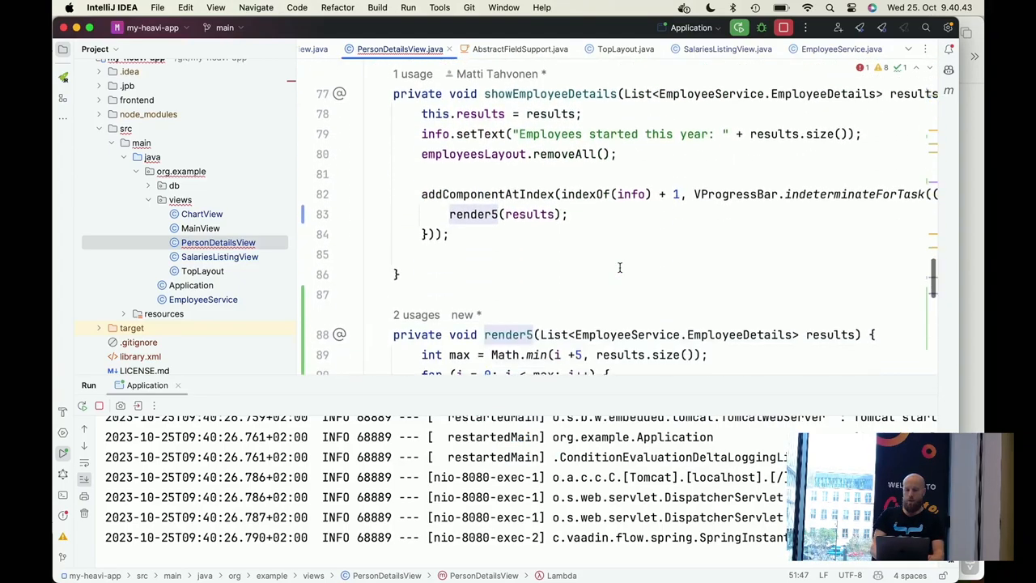
scroll("down", 3)
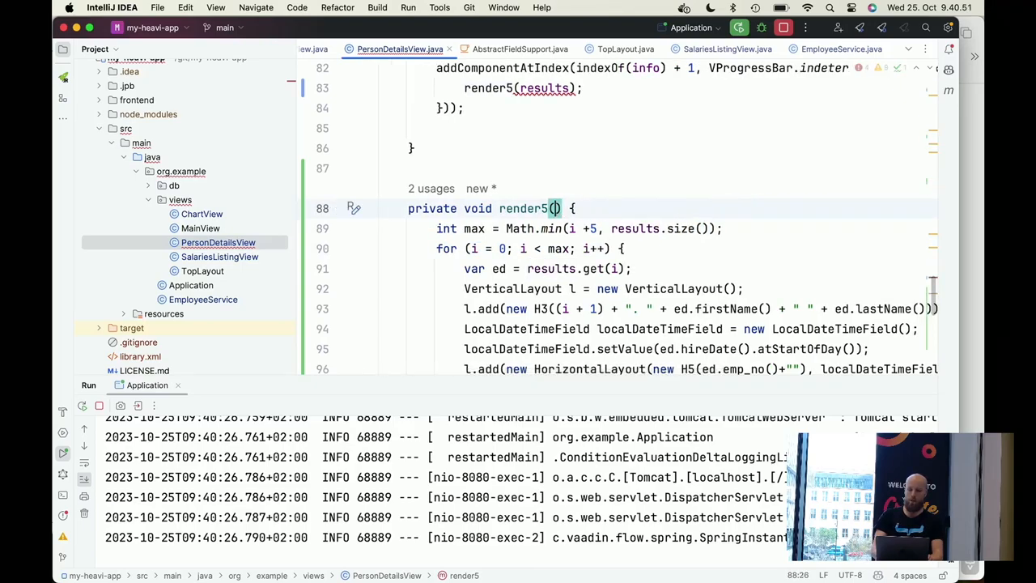
Drop render5's results parameter and bring up the reloaded Persons page in Safari
double_click(544, 87)
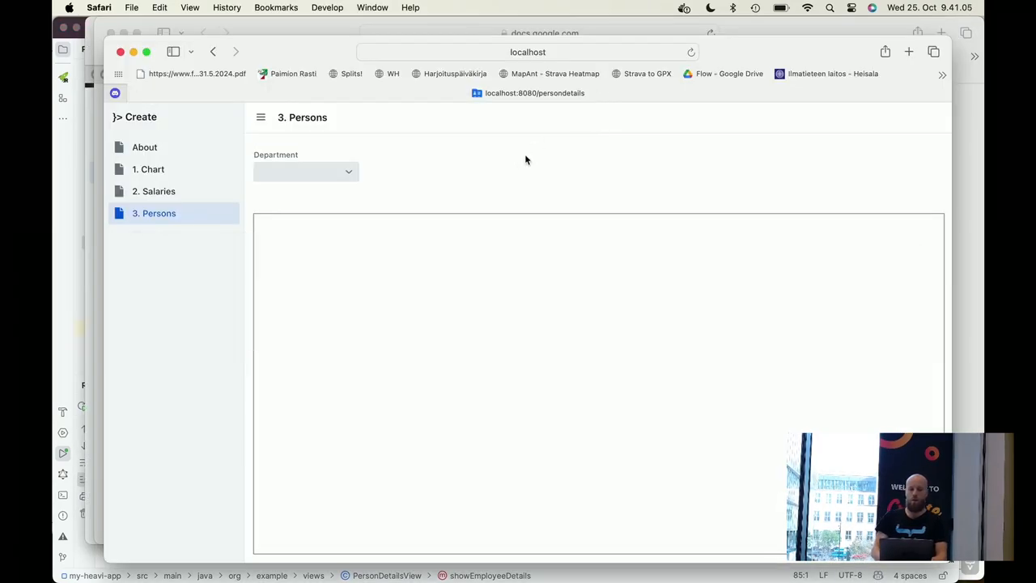
Load Customer Service in the Persons view and scroll through its employee batches
left_click(305, 171)
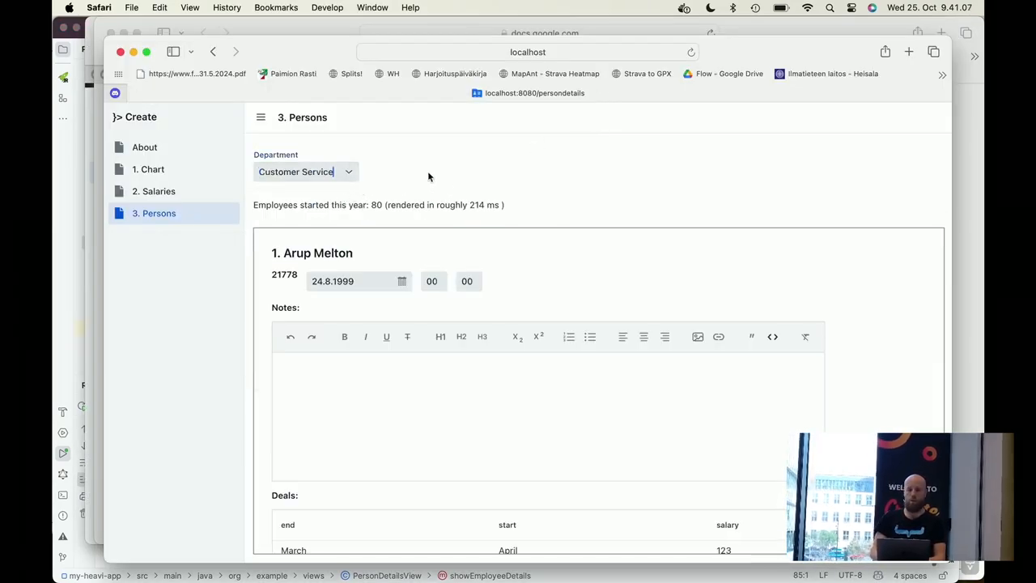
scroll("down", 3)
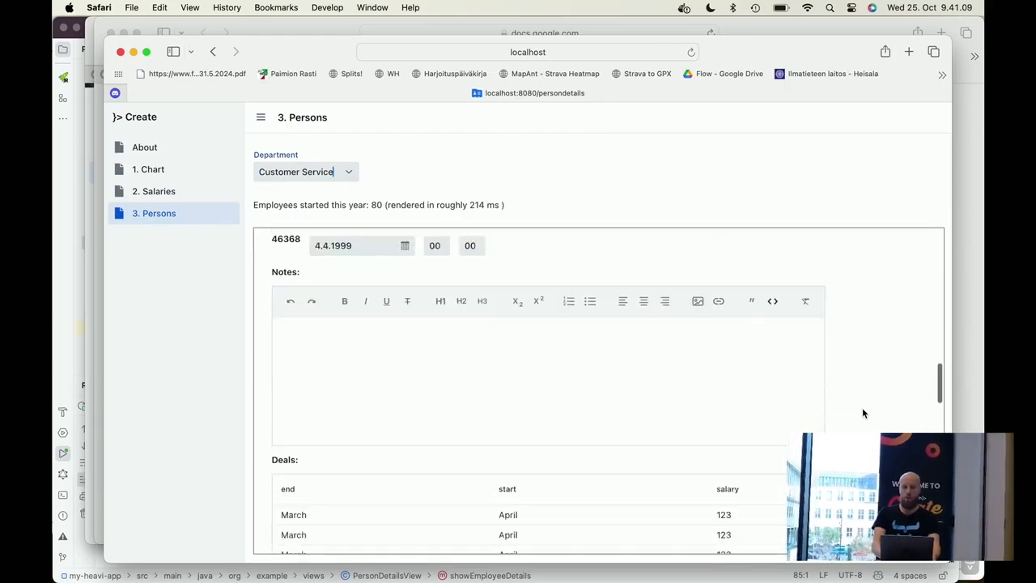
scroll("down", 3)
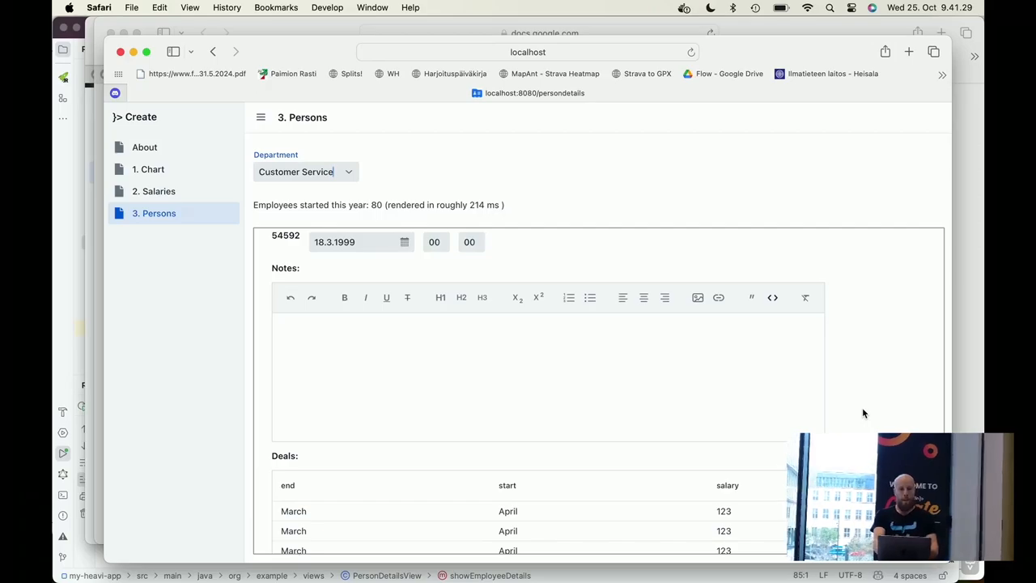
mouse_move(866, 263)
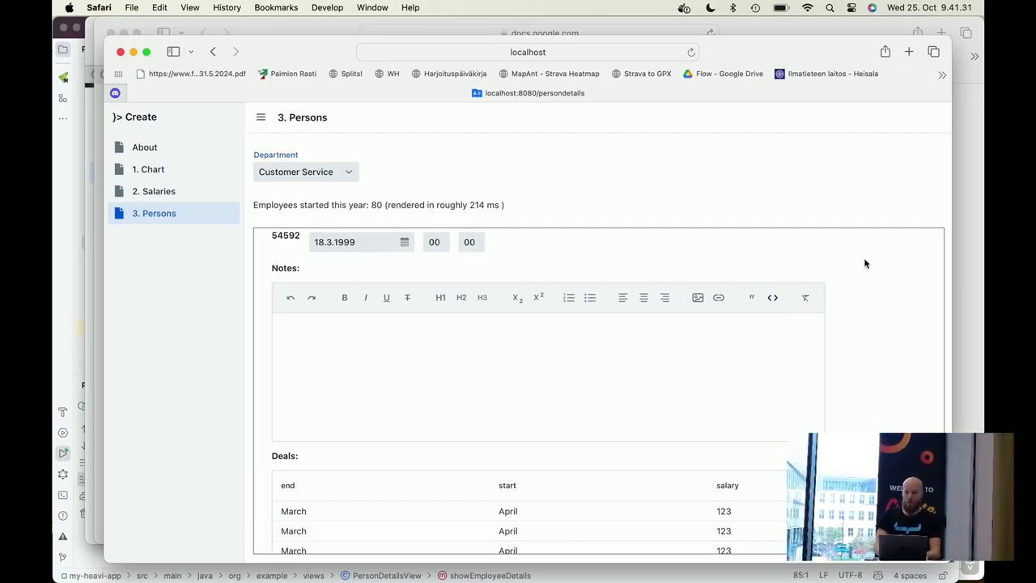
scroll("down", 3)
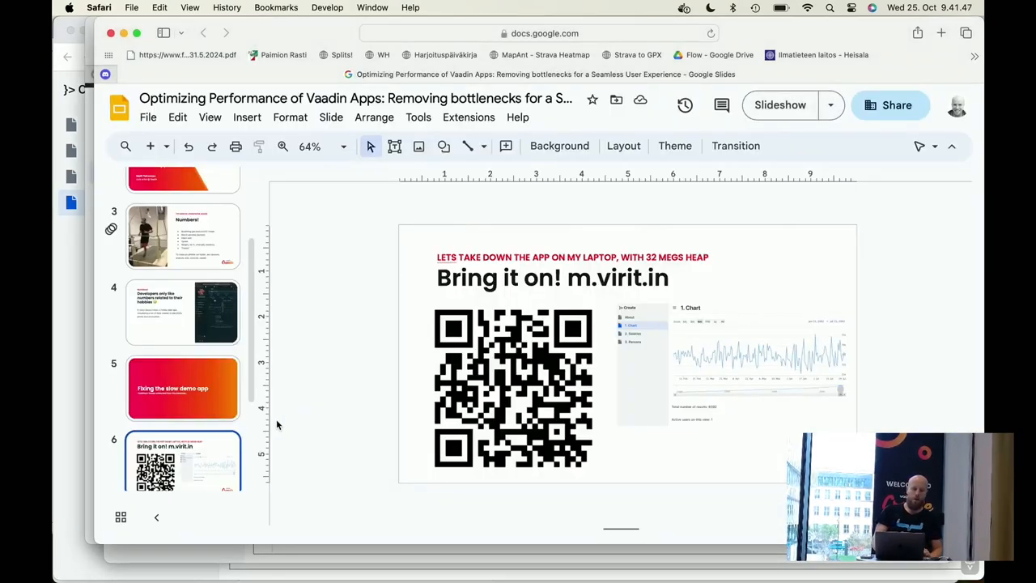
Open slide 7, Key takeaways, from the filmstrip
left_click(182, 449)
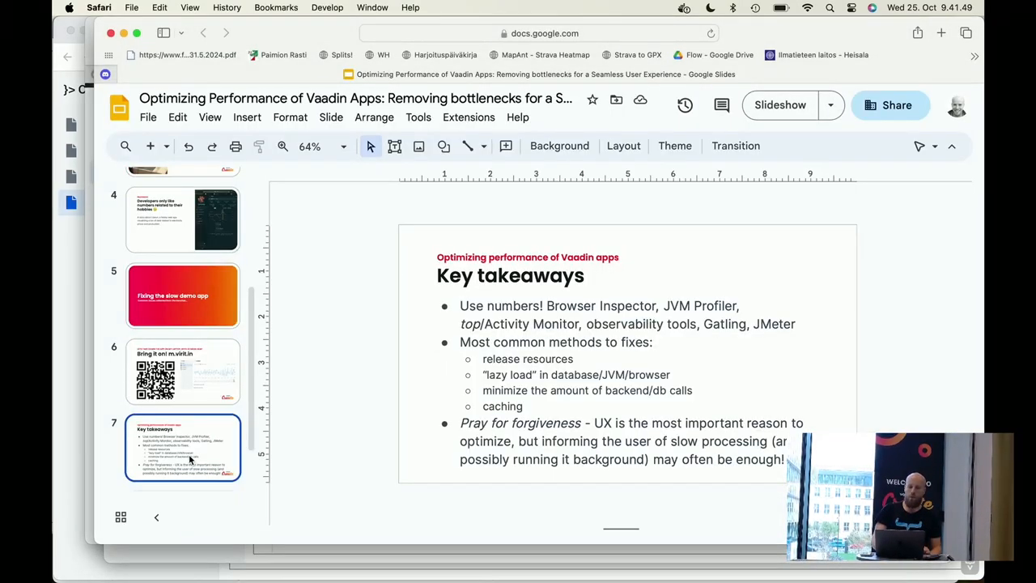
mouse_move(779, 104)
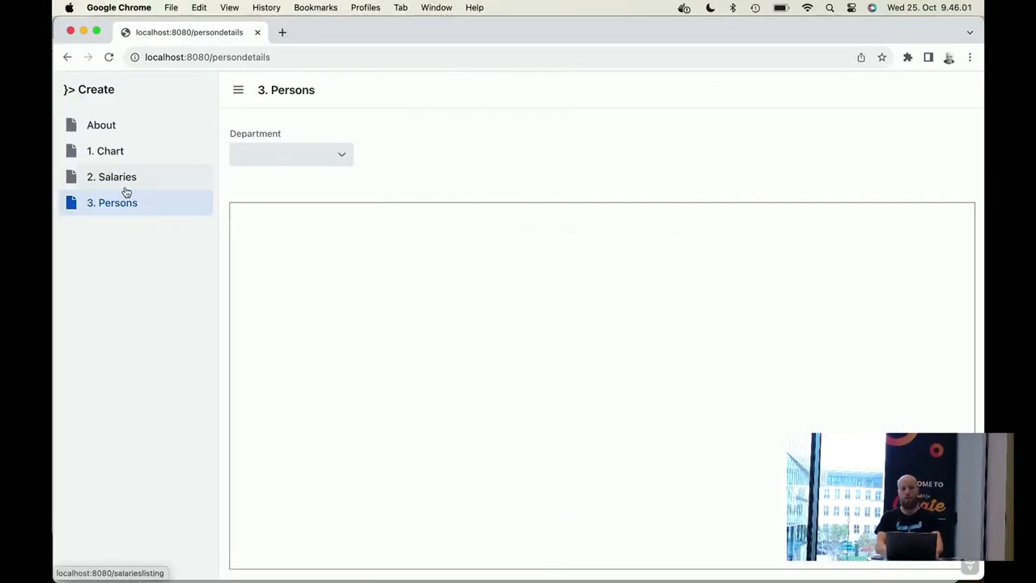
Open the '2. Salaries' grid and scroll through employee 10001's salary records
left_click(111, 176)
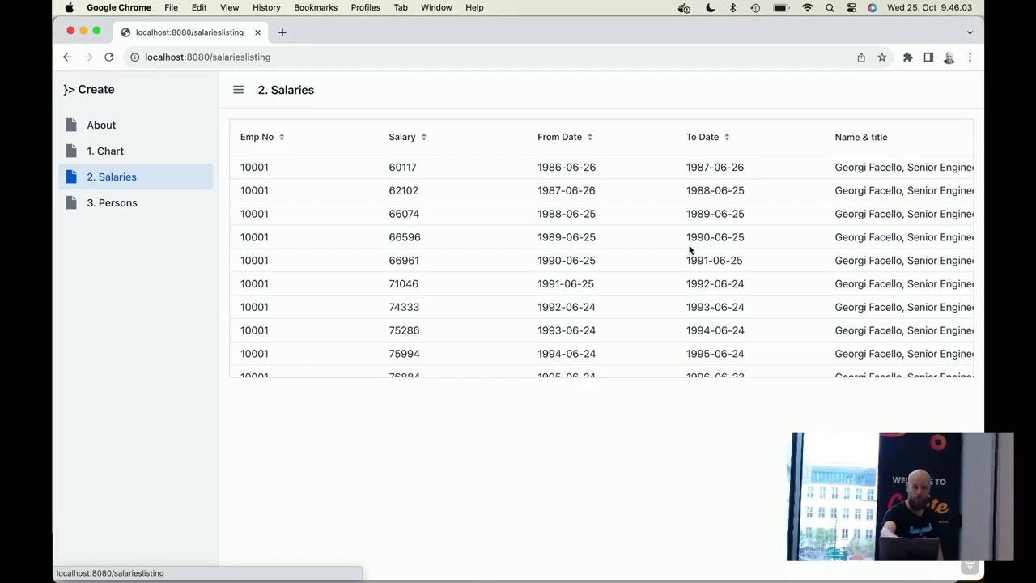
mouse_move(872, 229)
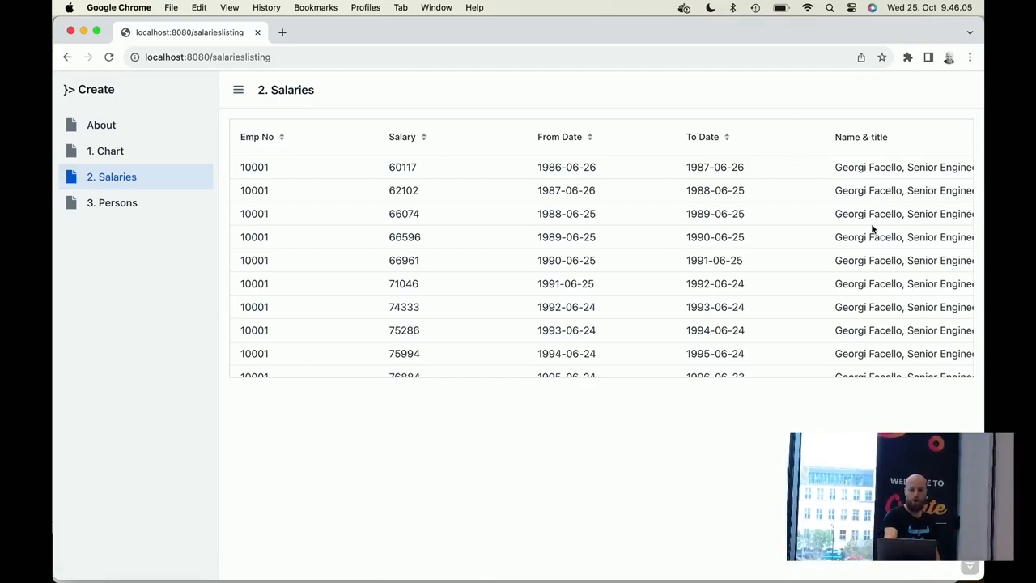
scroll("down", 3)
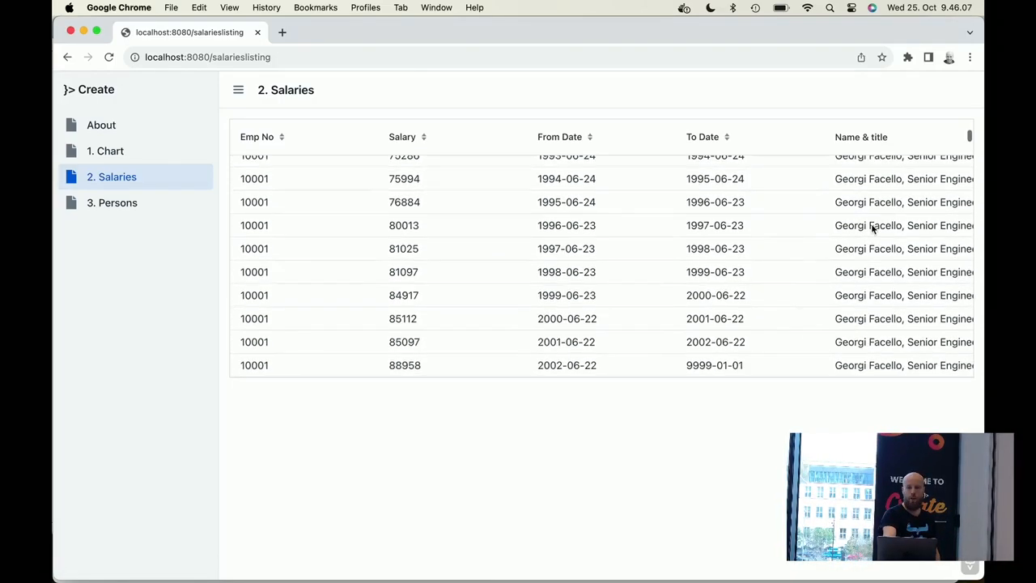
scroll("up", 3)
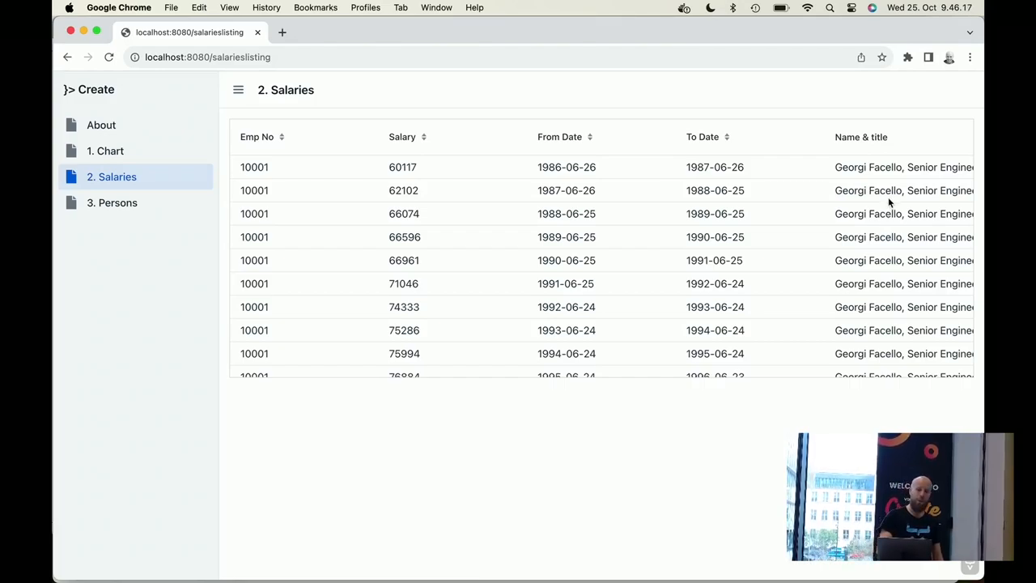
scroll("down", 3)
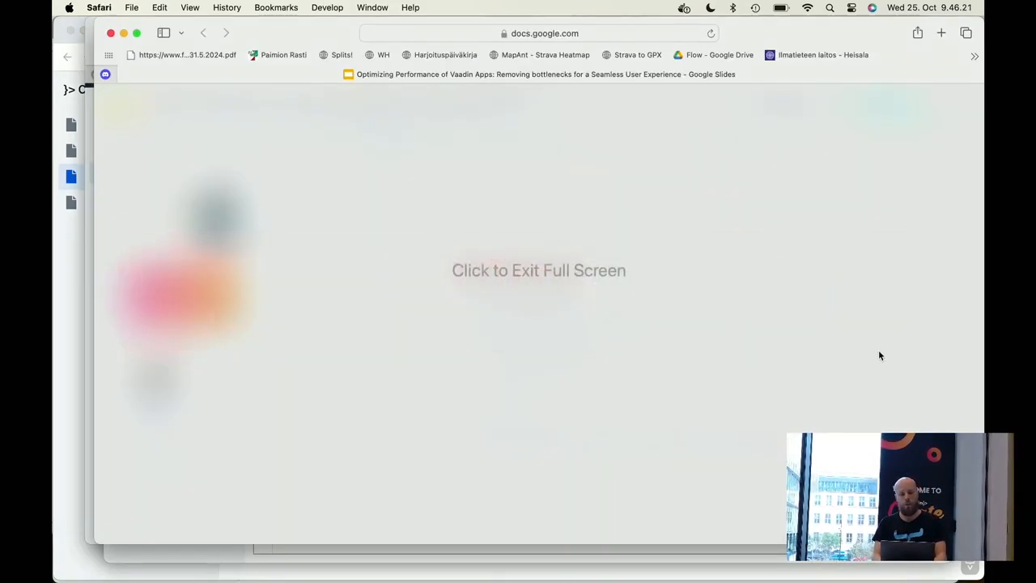
mouse_move(599, 175)
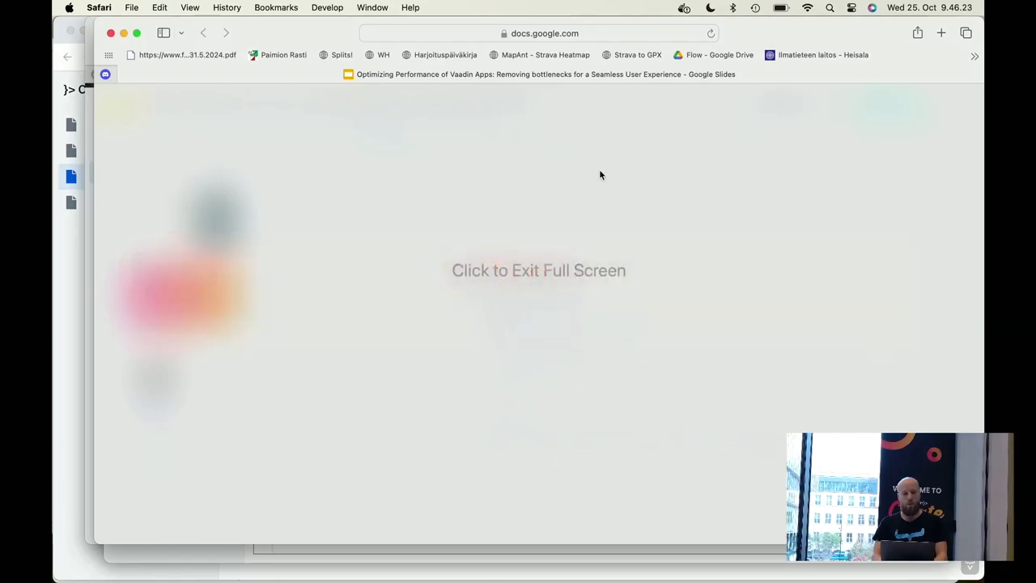
Exit full screen to reveal the Google Slides editor on the Key takeaways slide
left_click(538, 270)
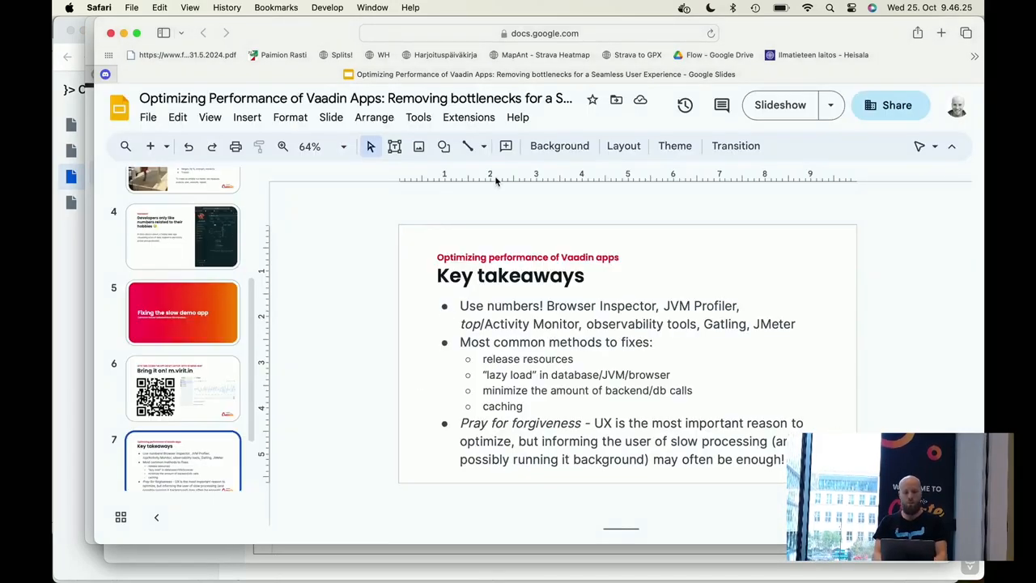